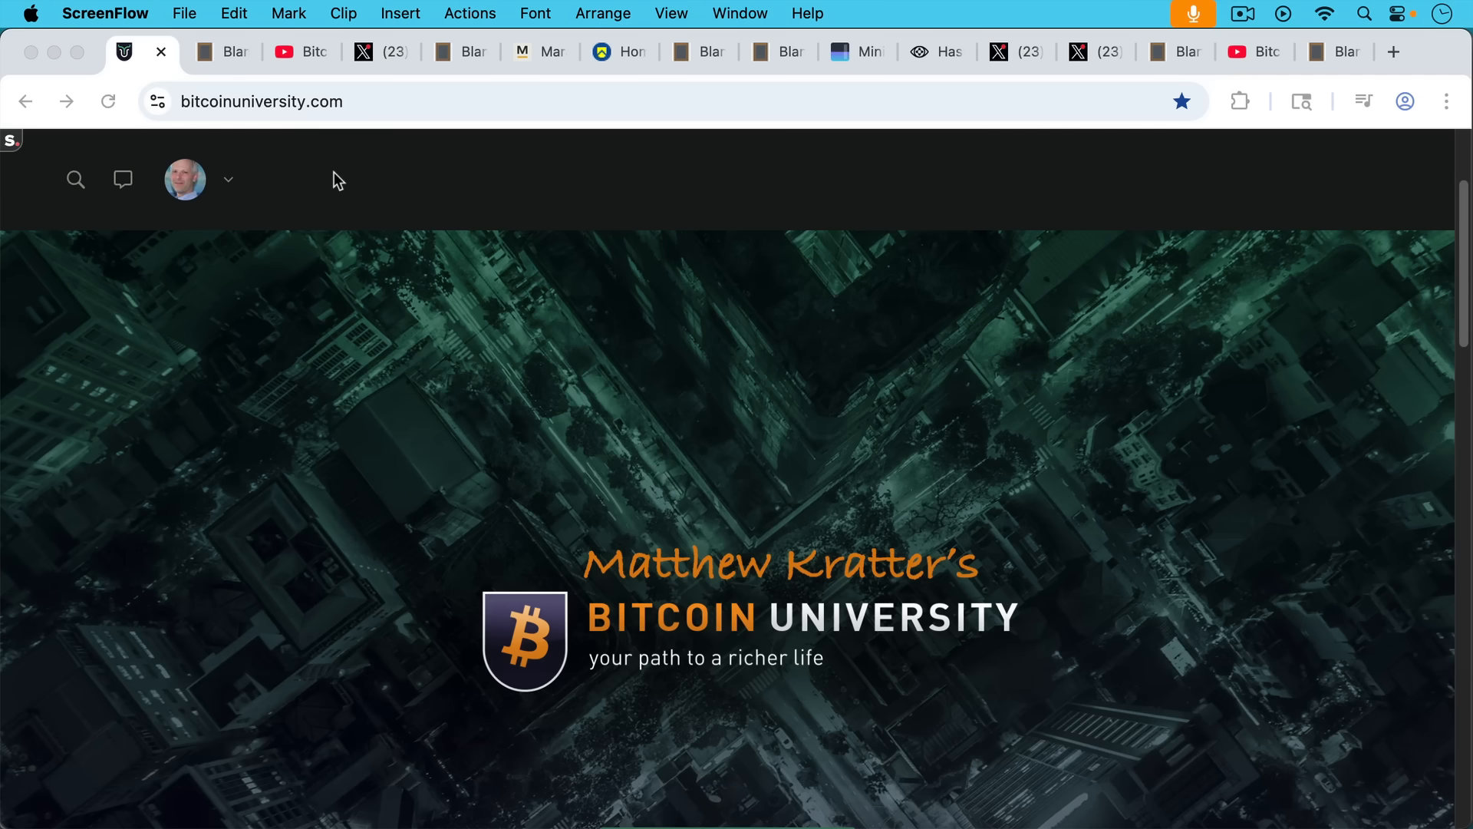
Switch to the blankslate.io tab showing the 'Dirty Nodes, Clean Mining Pools?' note.
left_click(221, 51)
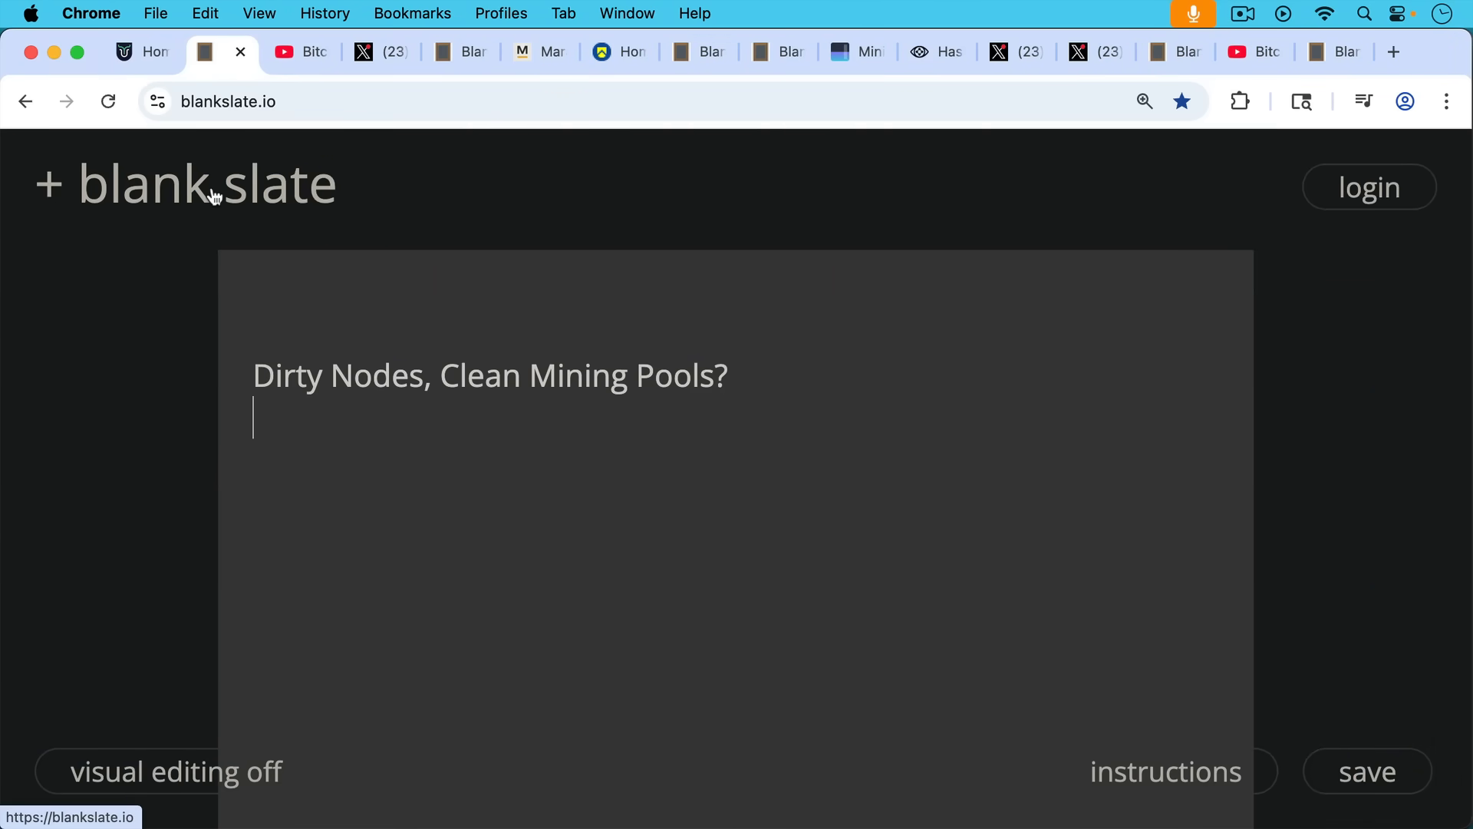
mouse_move(302, 80)
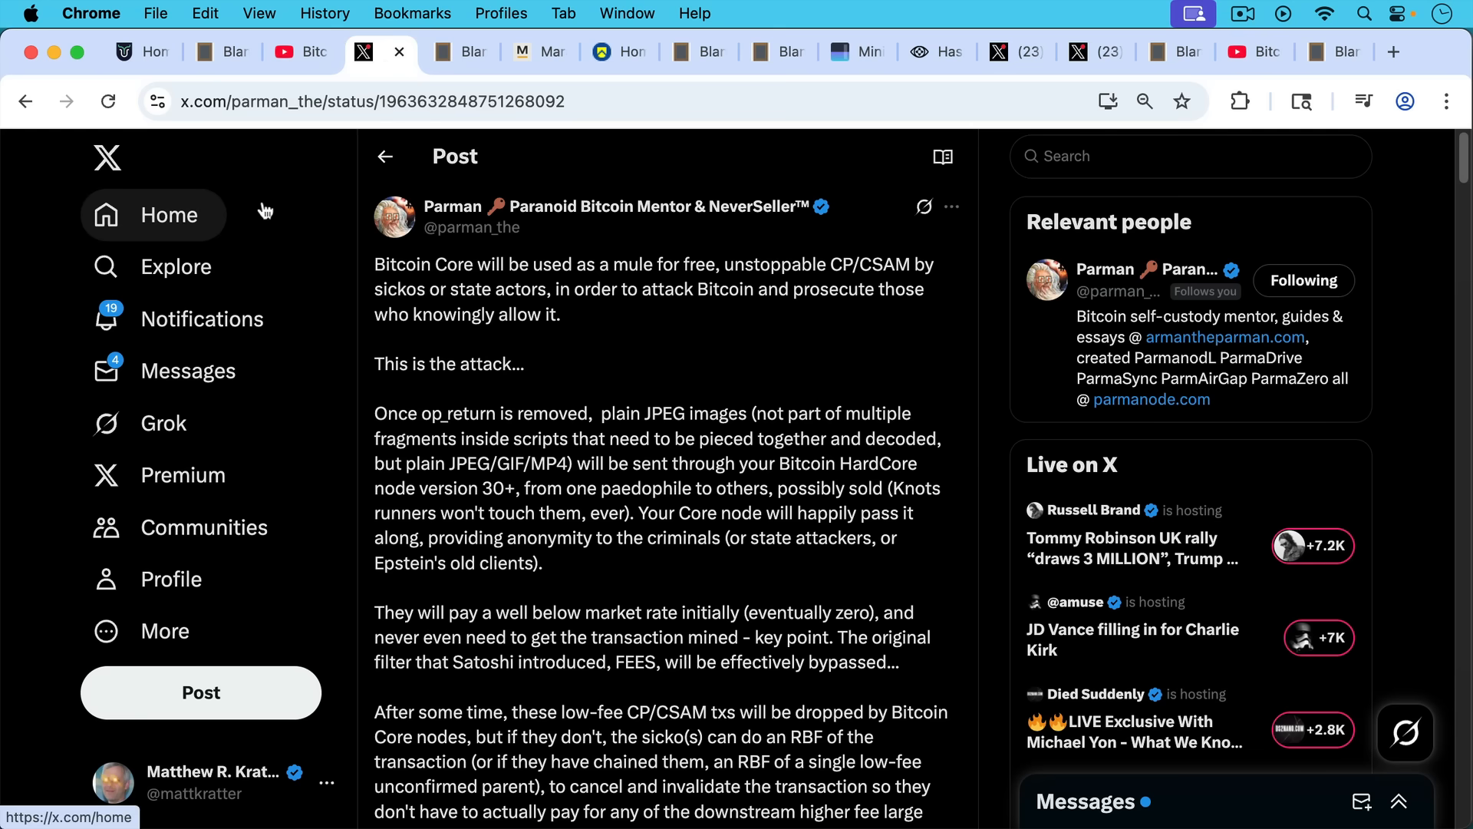
mouse_move(264, 200)
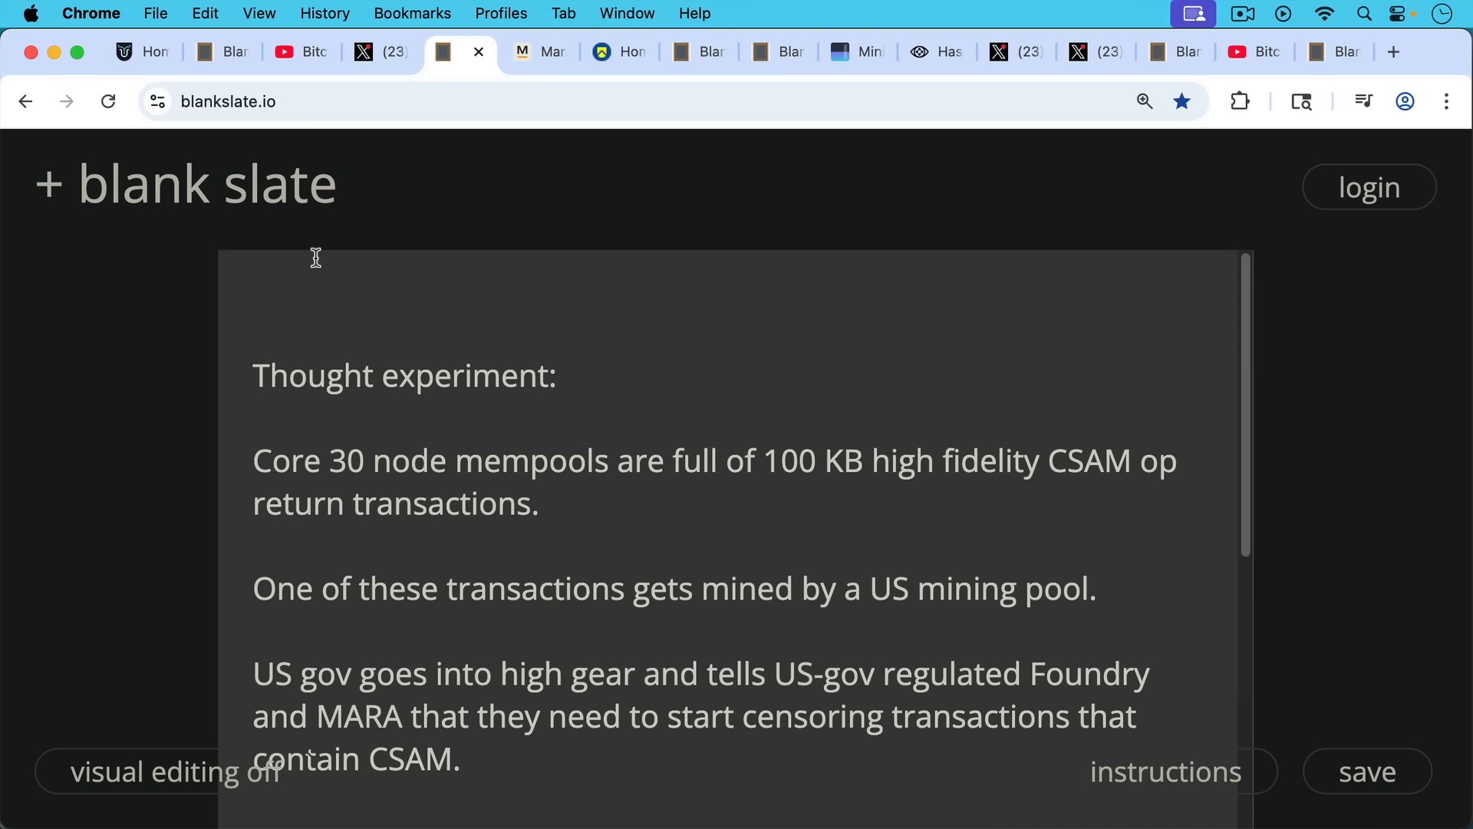
mouse_move(537, 338)
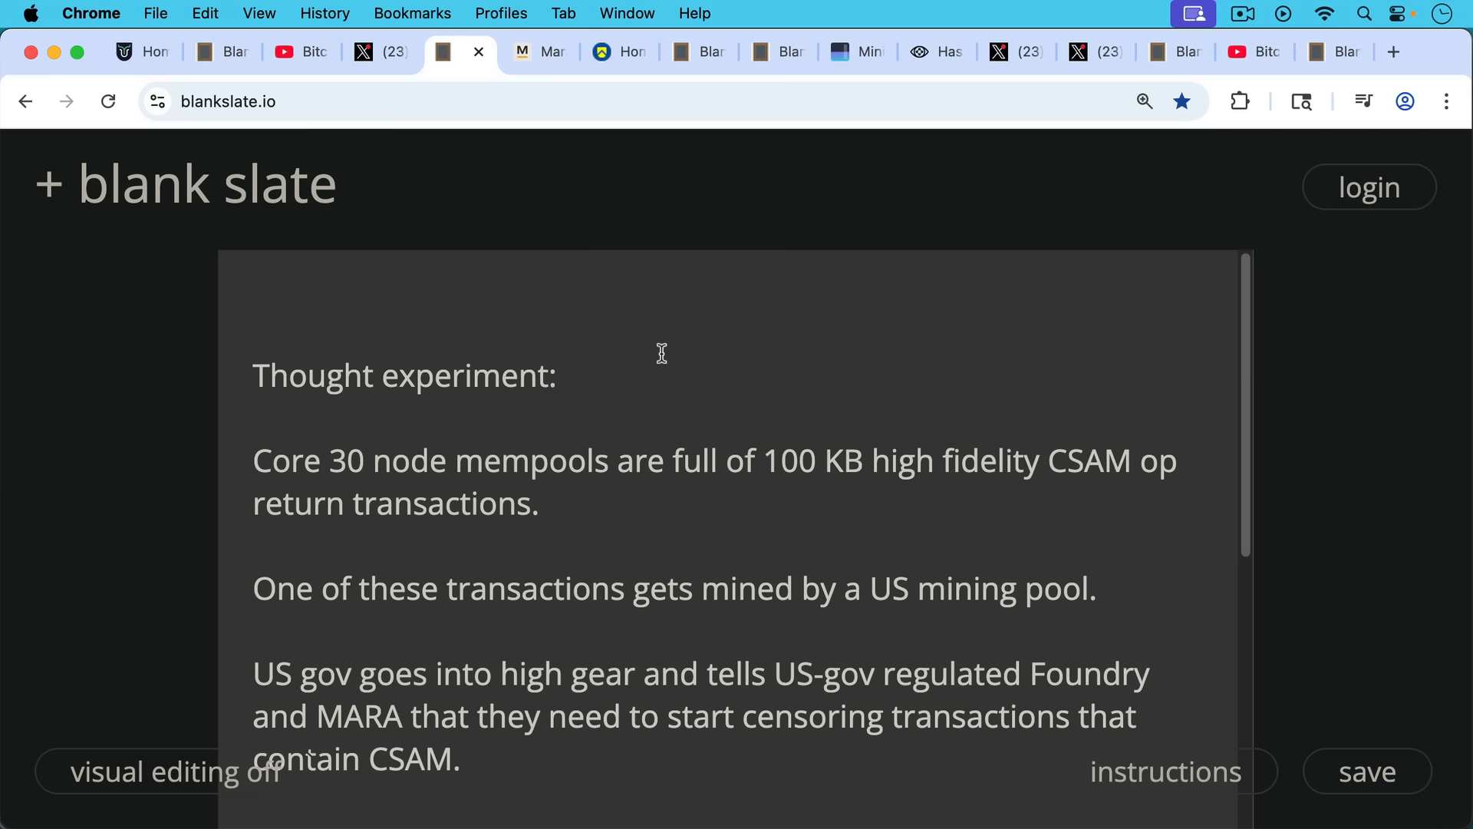
mouse_move(665, 355)
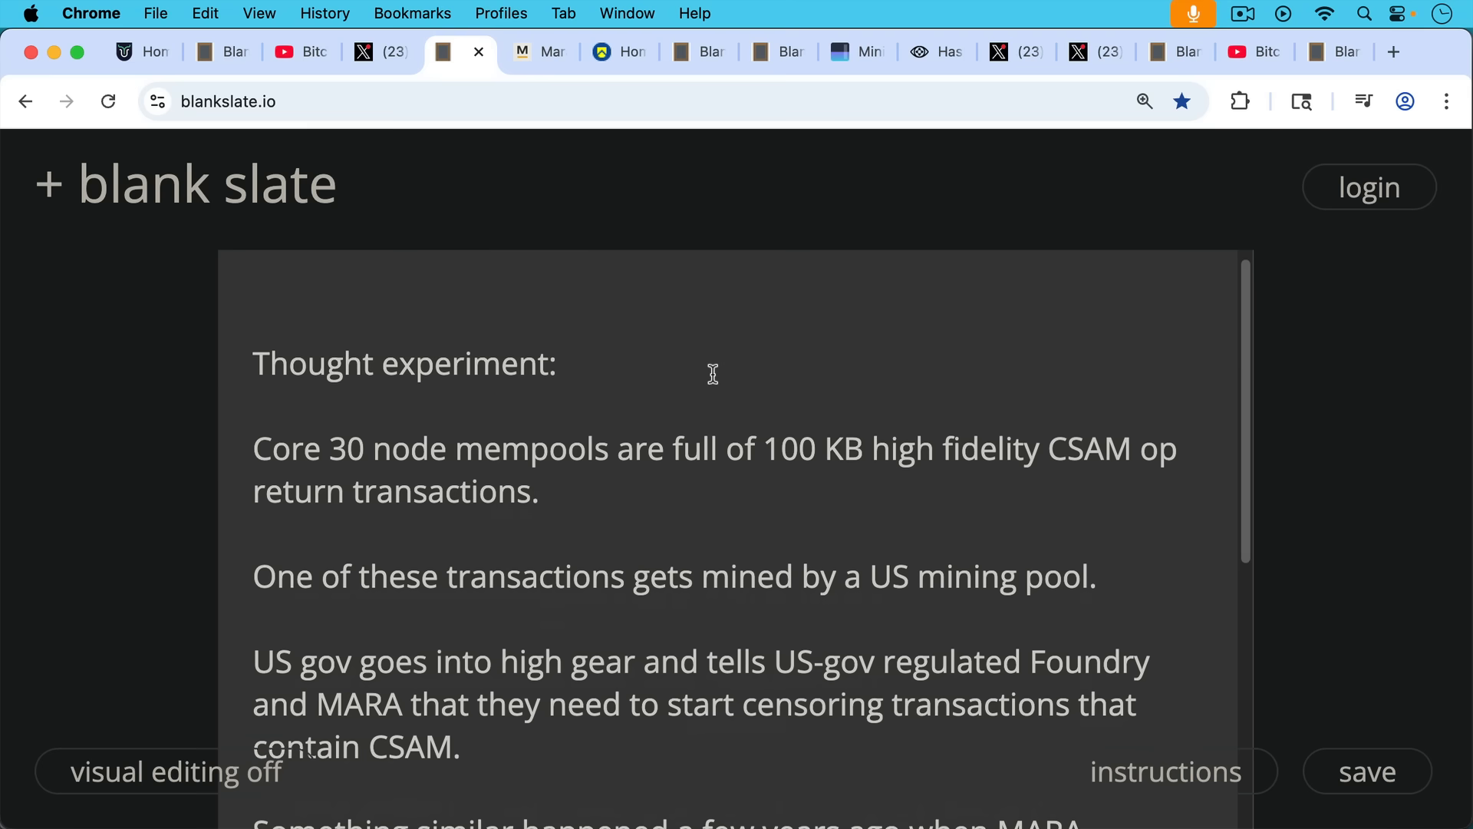
Scroll the thought-experiment note down to the part about MARA previously censoring transactions.
scroll("down", 3)
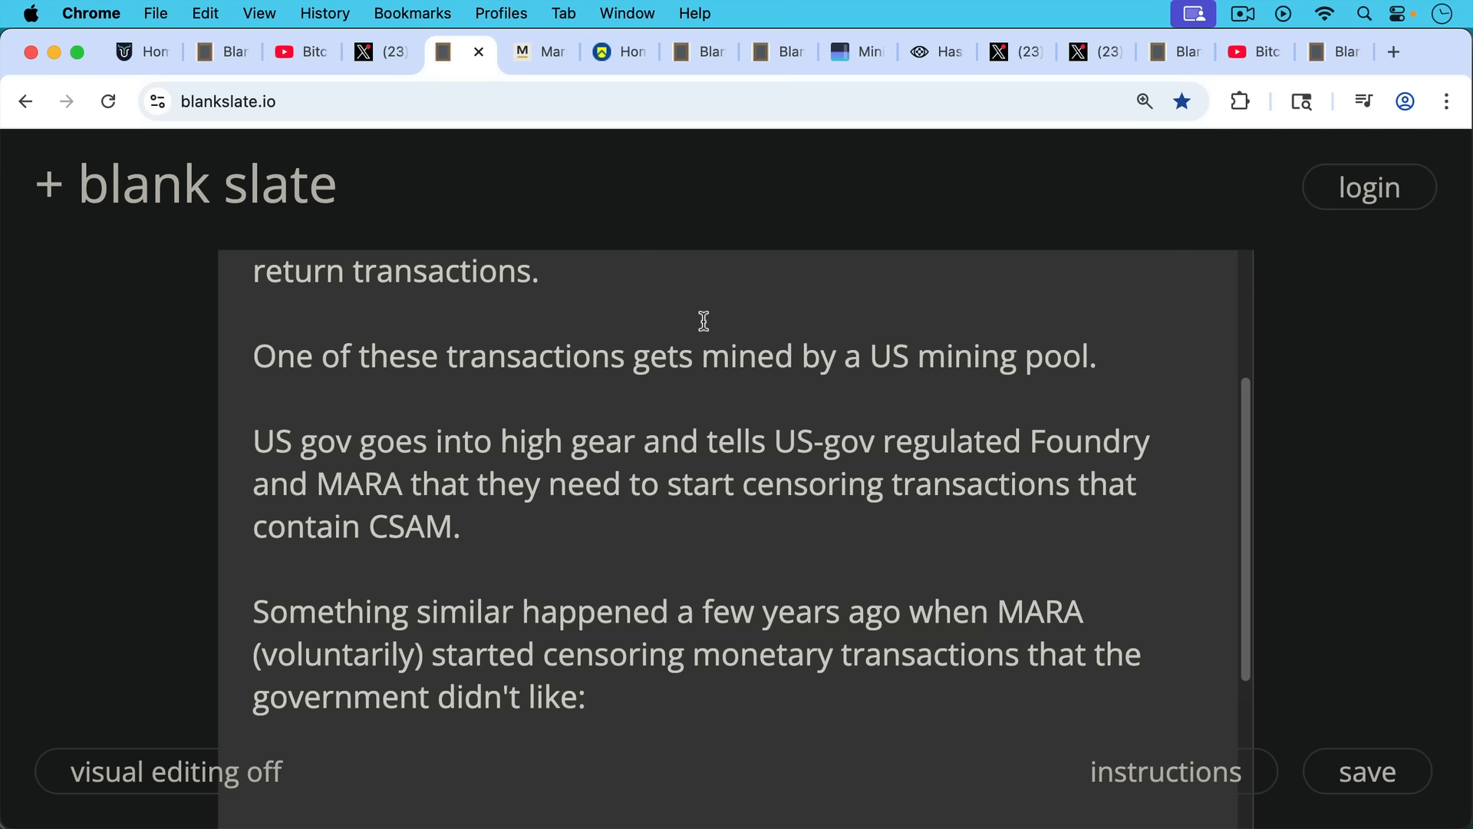
mouse_move(679, 319)
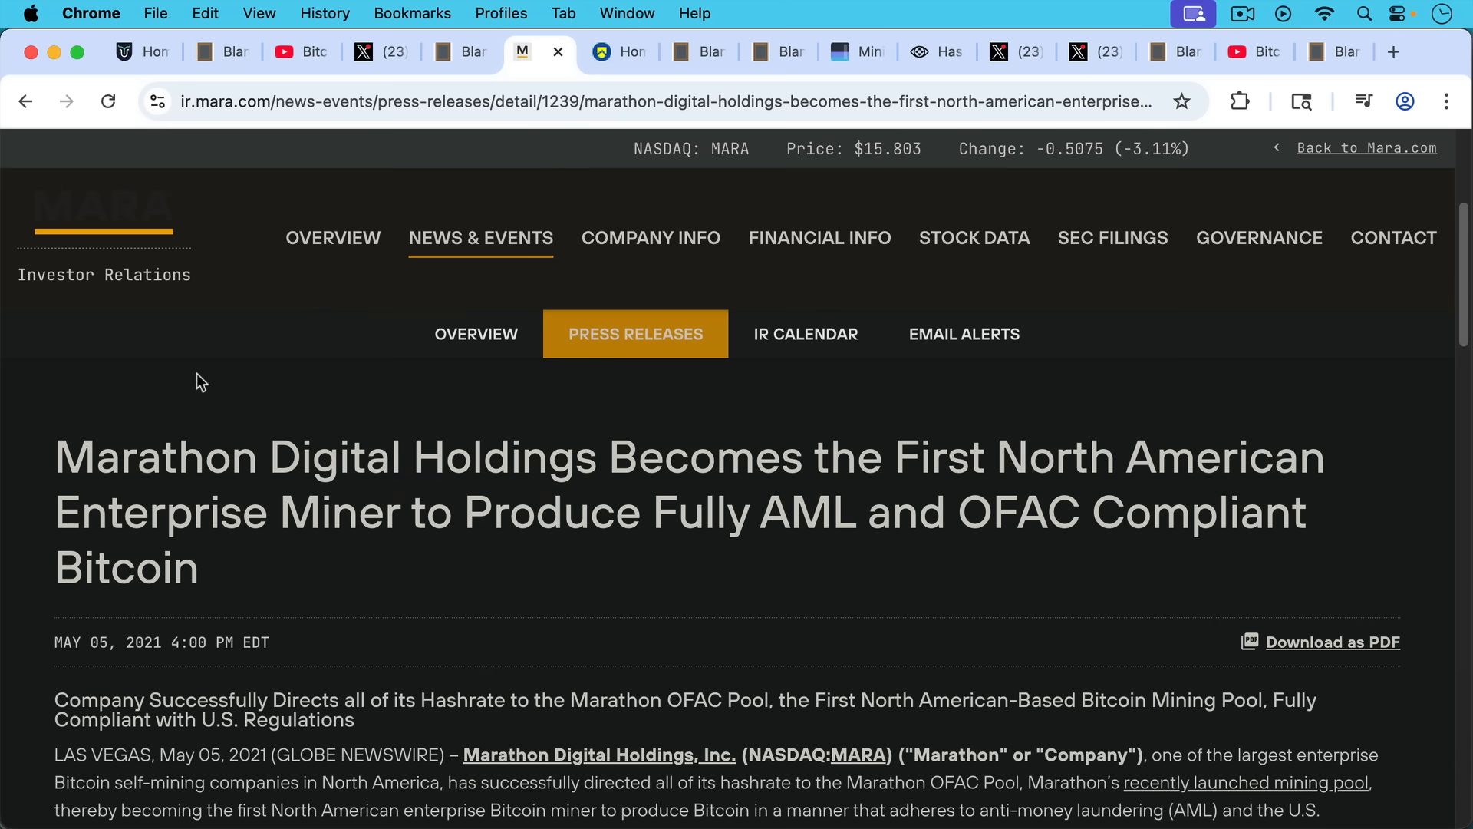
mouse_move(202, 369)
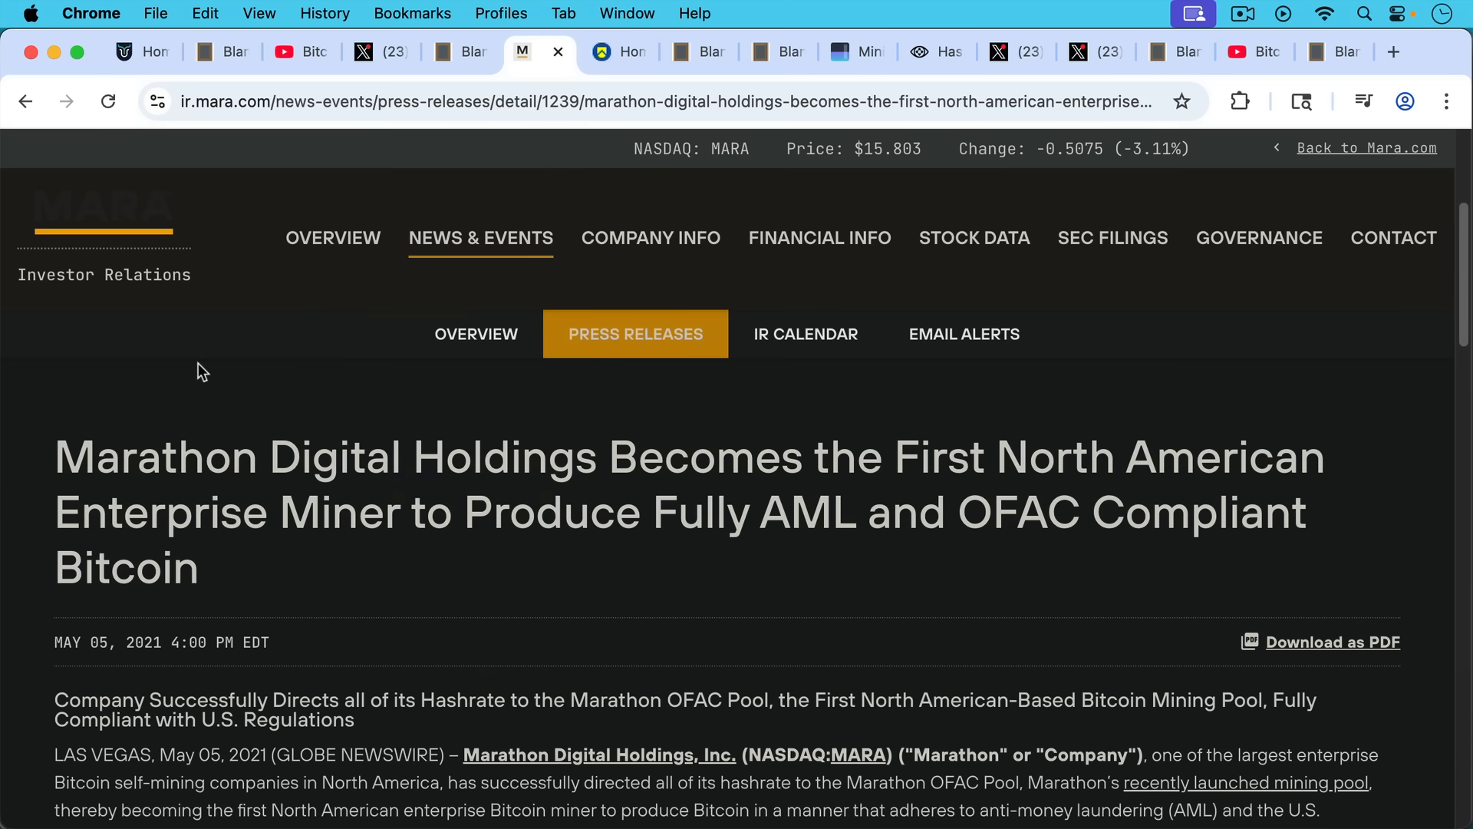
mouse_move(235, 356)
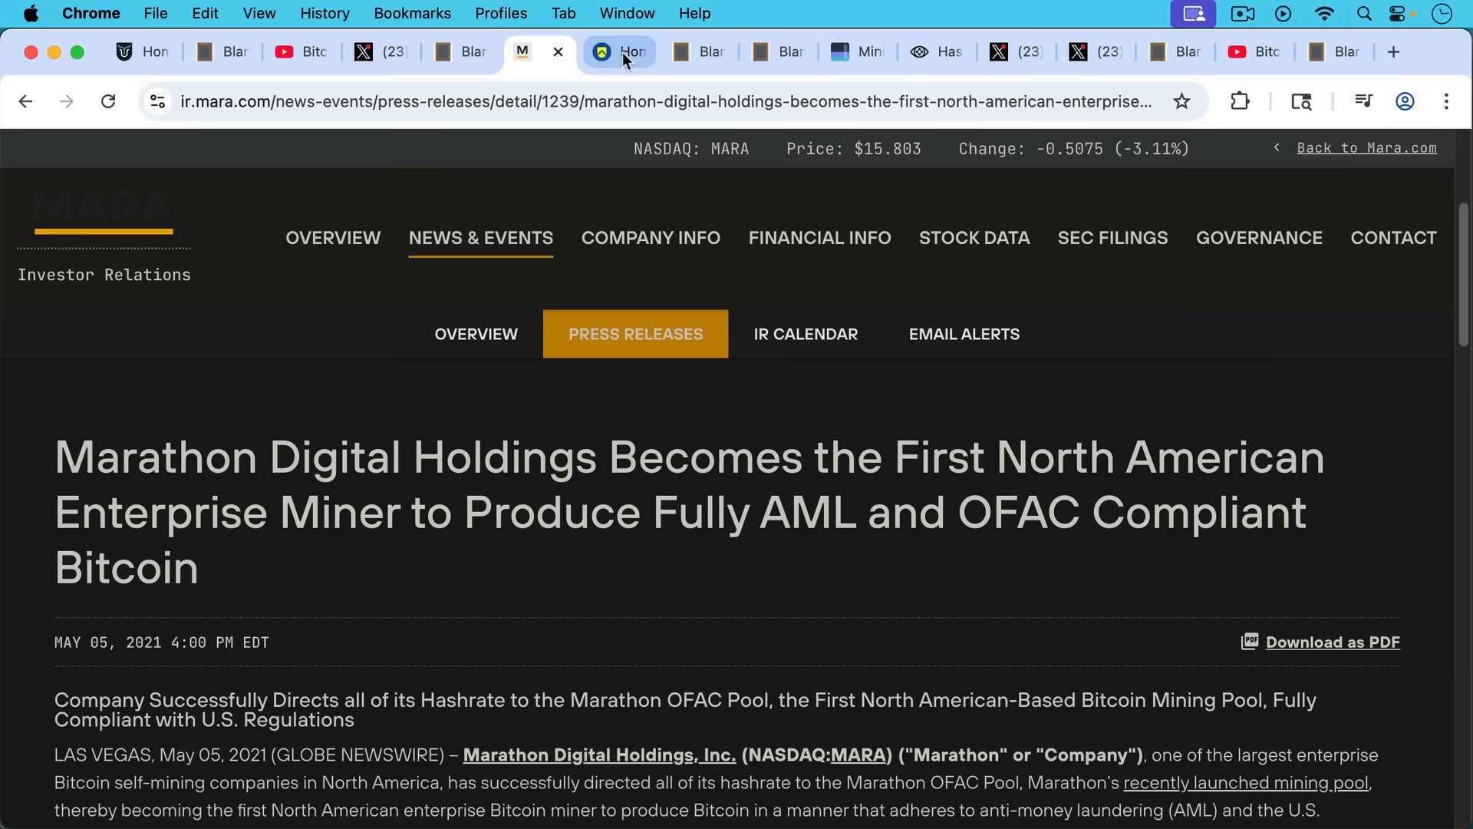
Switch from MARA's OFAC-compliant pool press release to the Treasury's OFAC homepage tab.
left_click(614, 51)
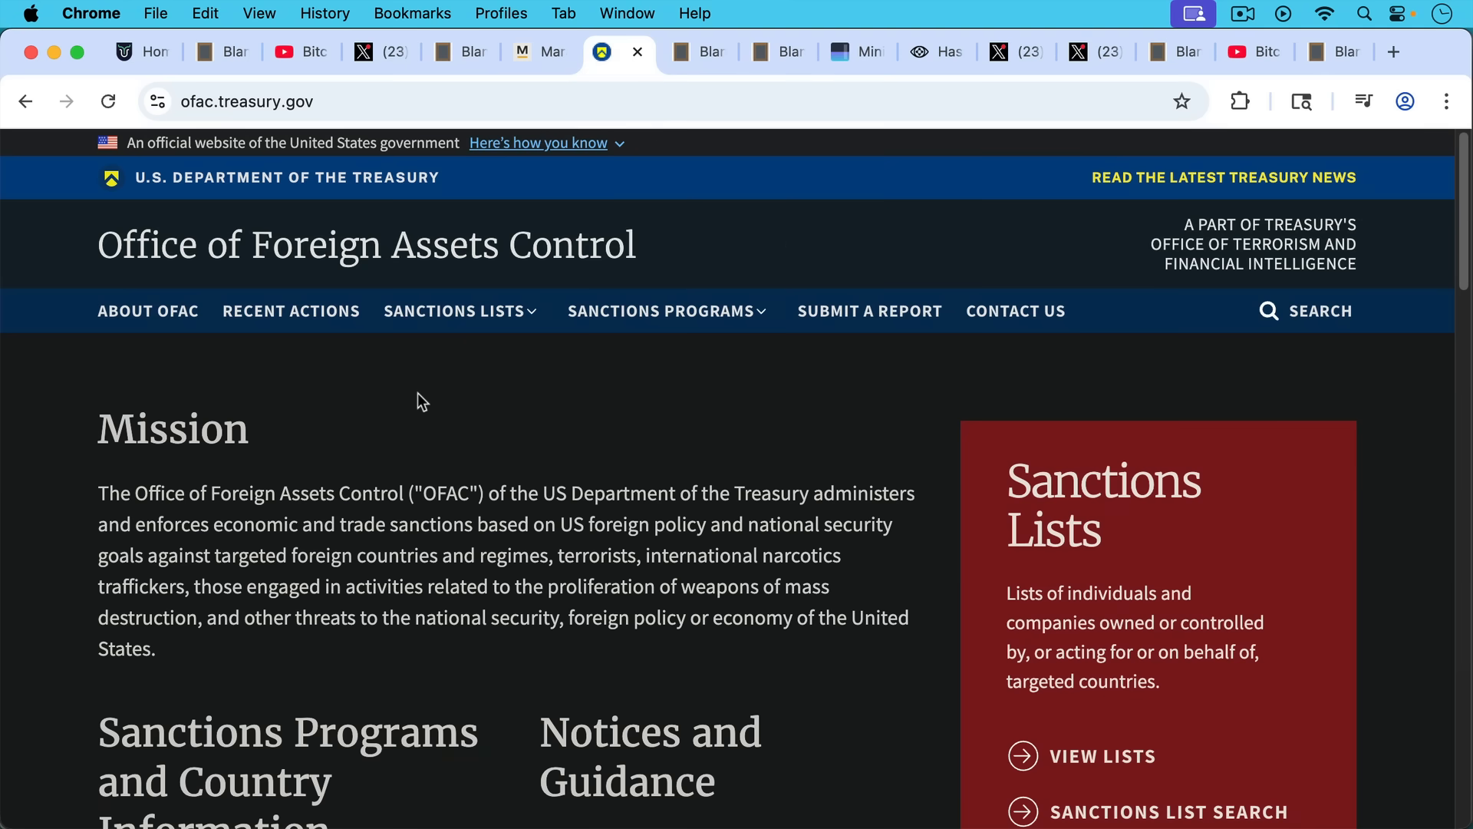
mouse_move(416, 406)
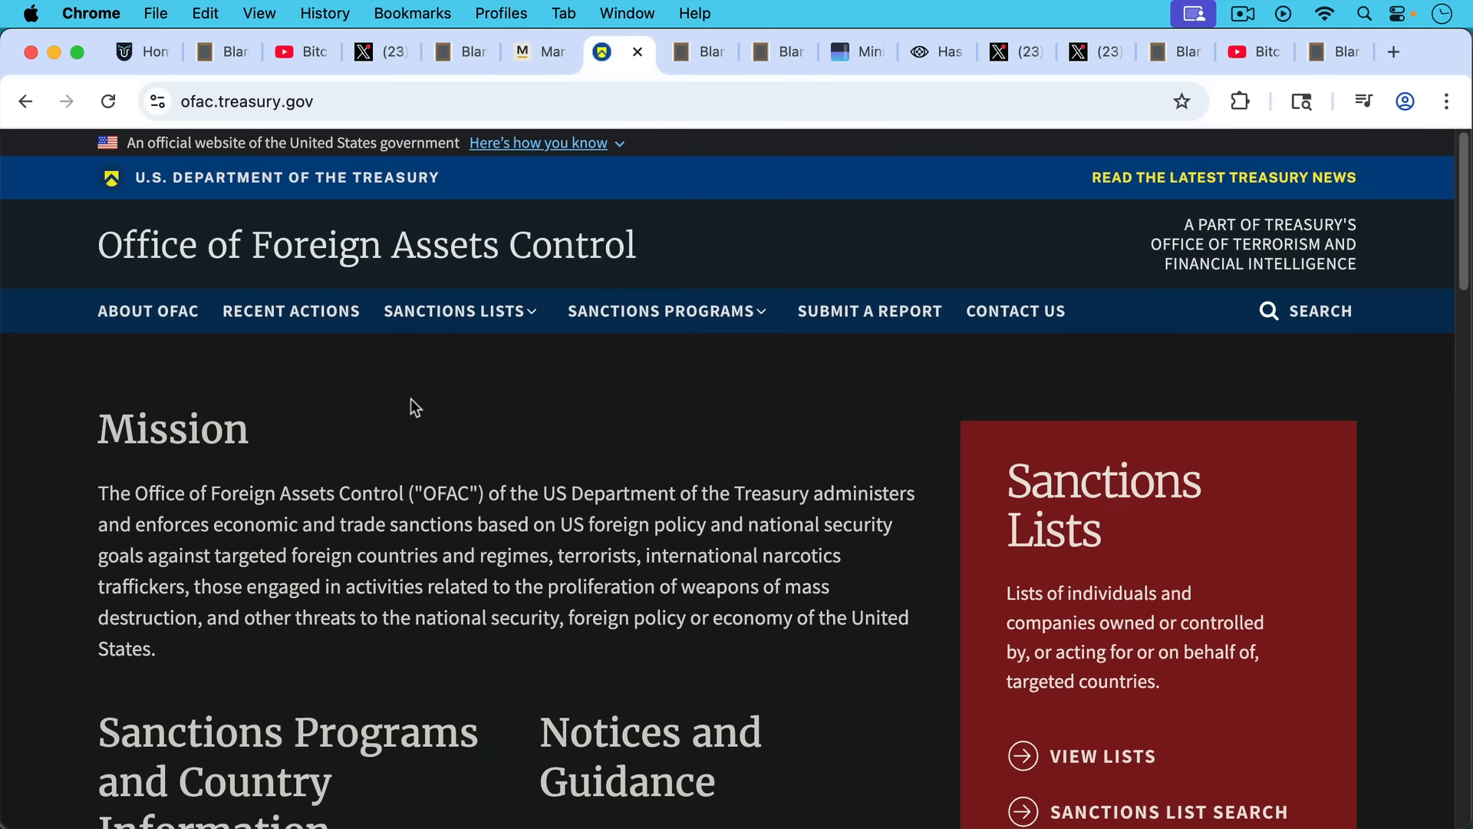
Return to the 'What happened next?' note and scroll down to the 'lead balloon' closing line.
left_click(677, 52)
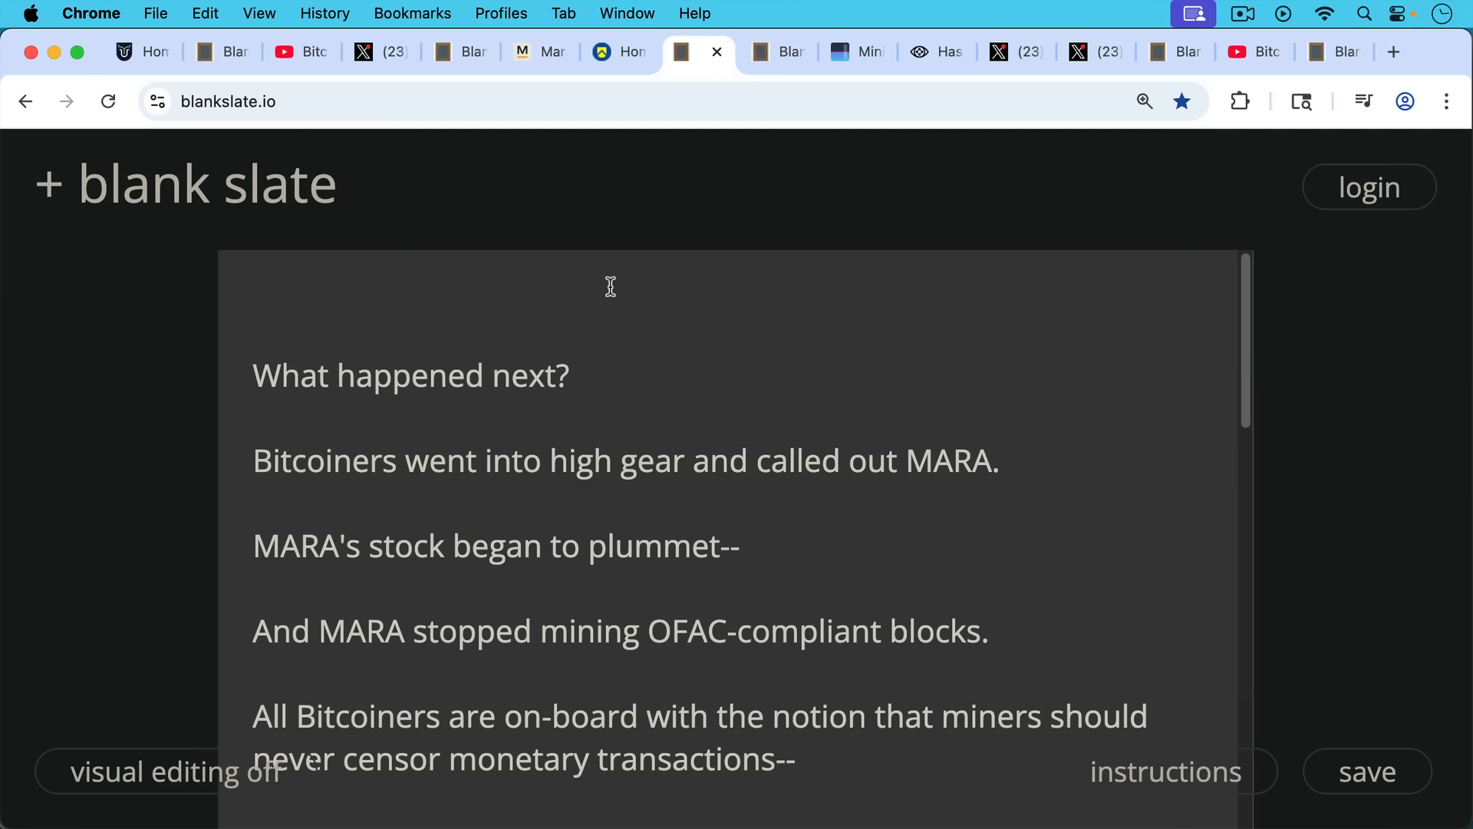
mouse_move(629, 389)
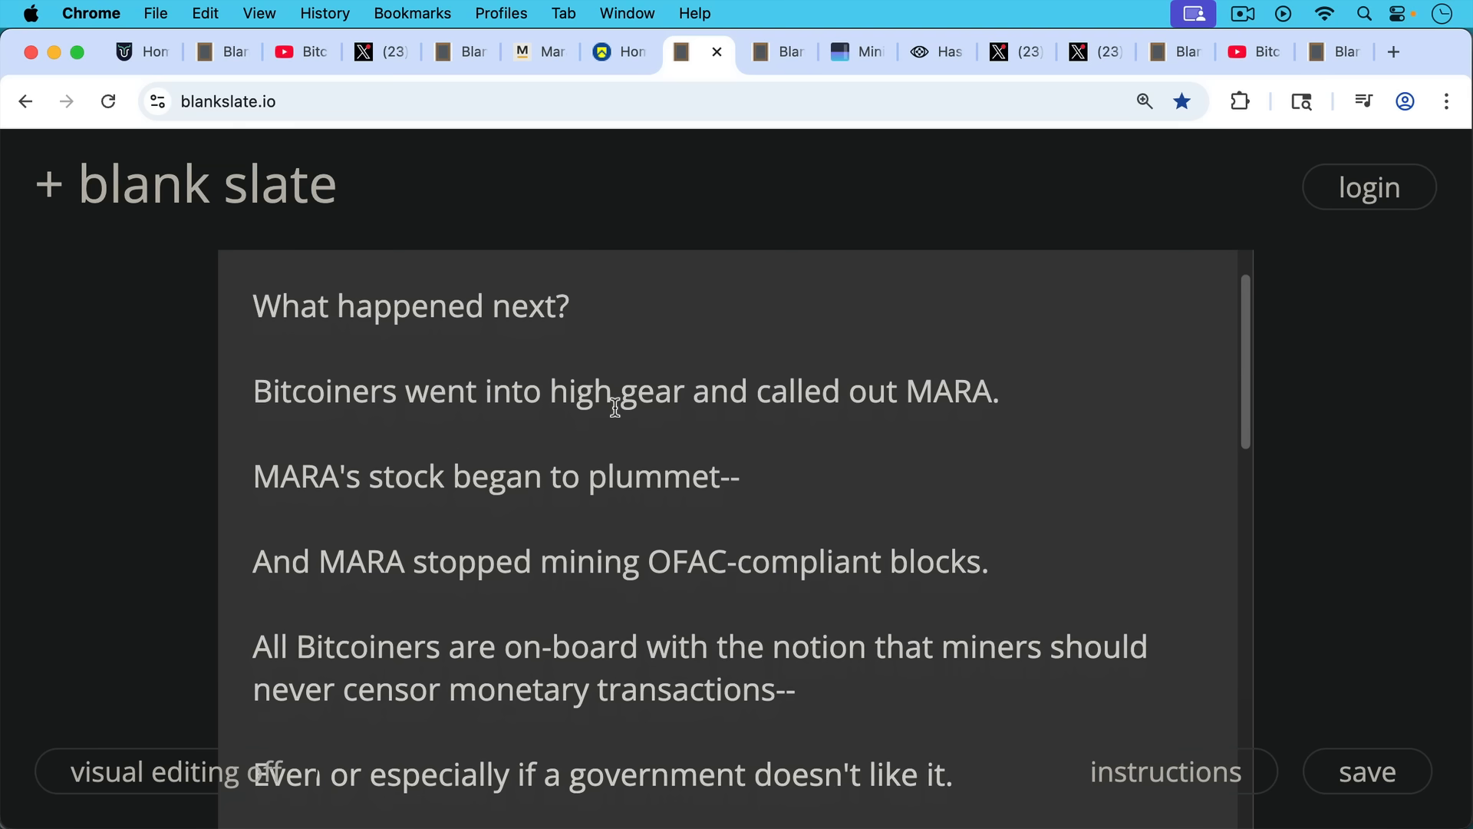
scroll("down", 3)
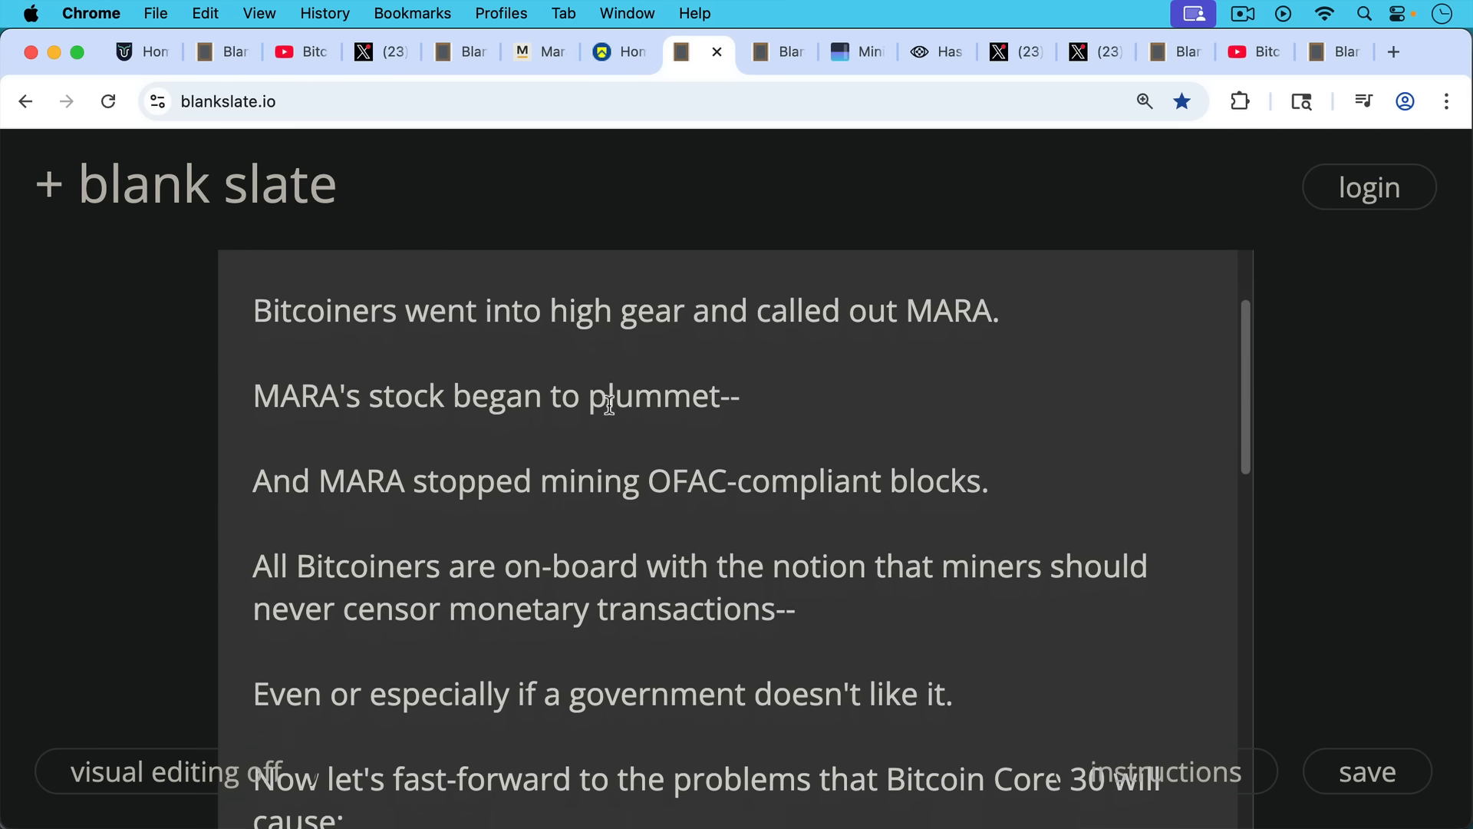
scroll("down", 3)
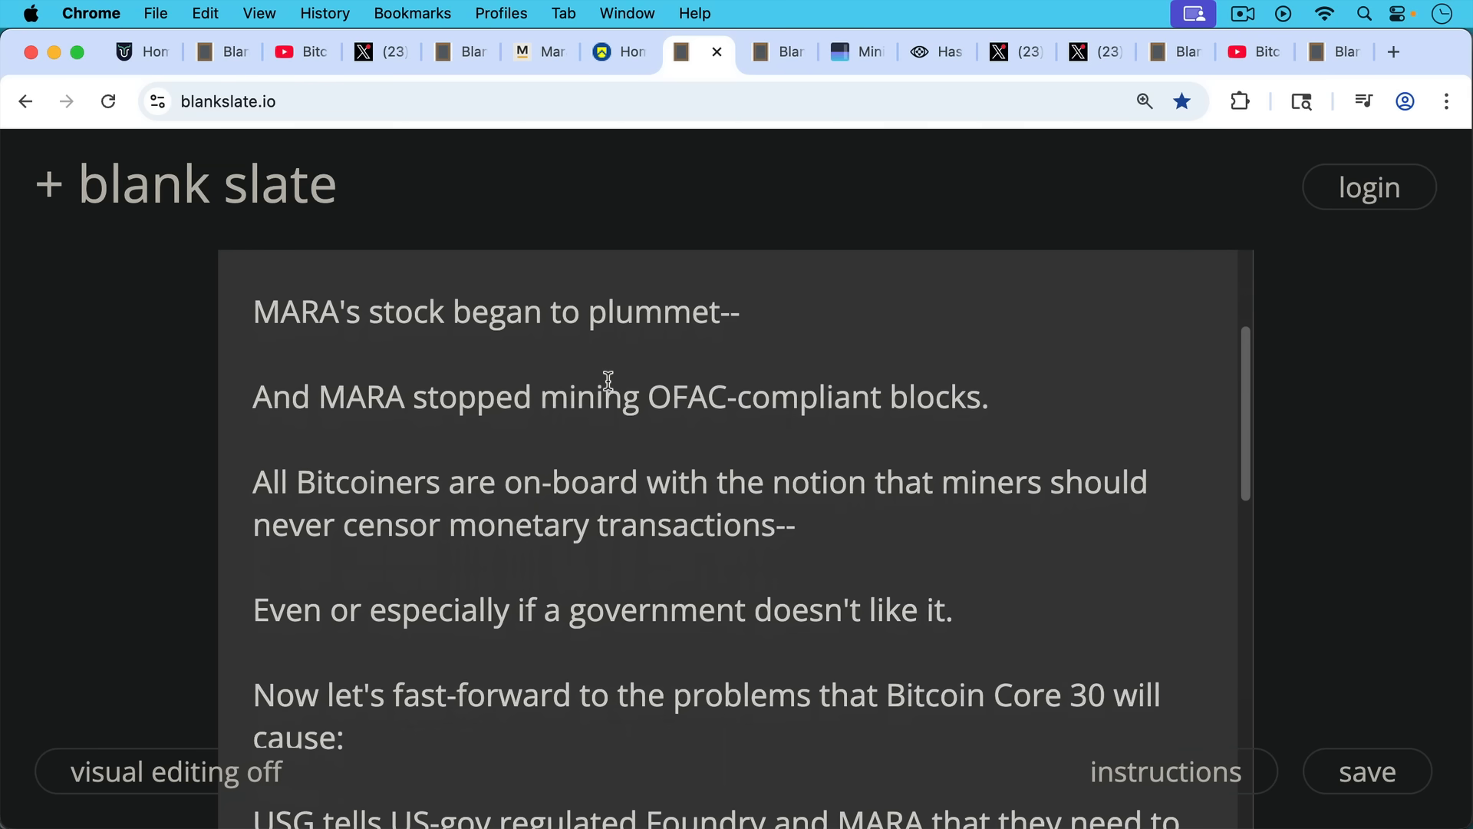
scroll("down", 3)
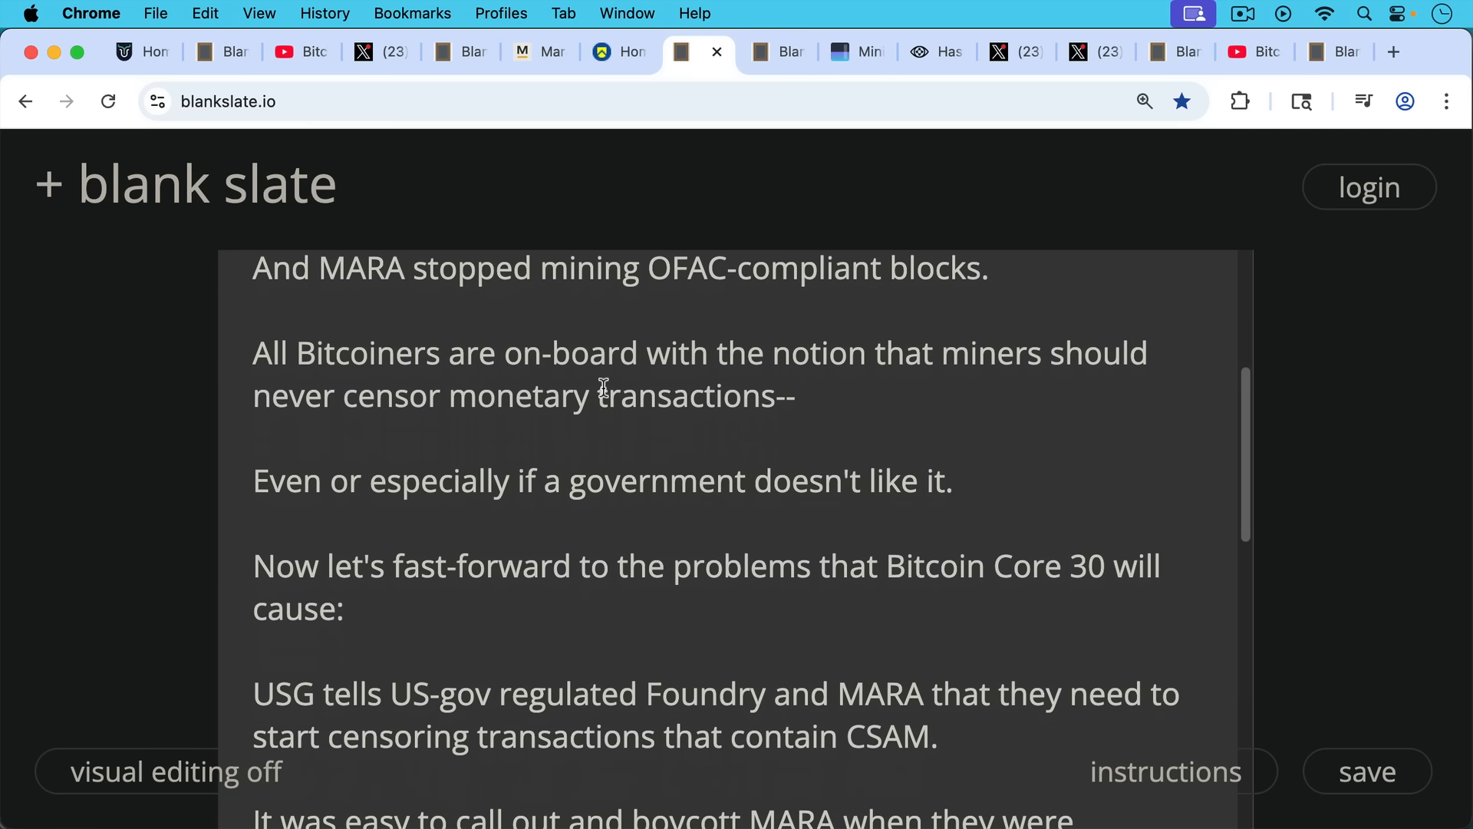
scroll("down", 3)
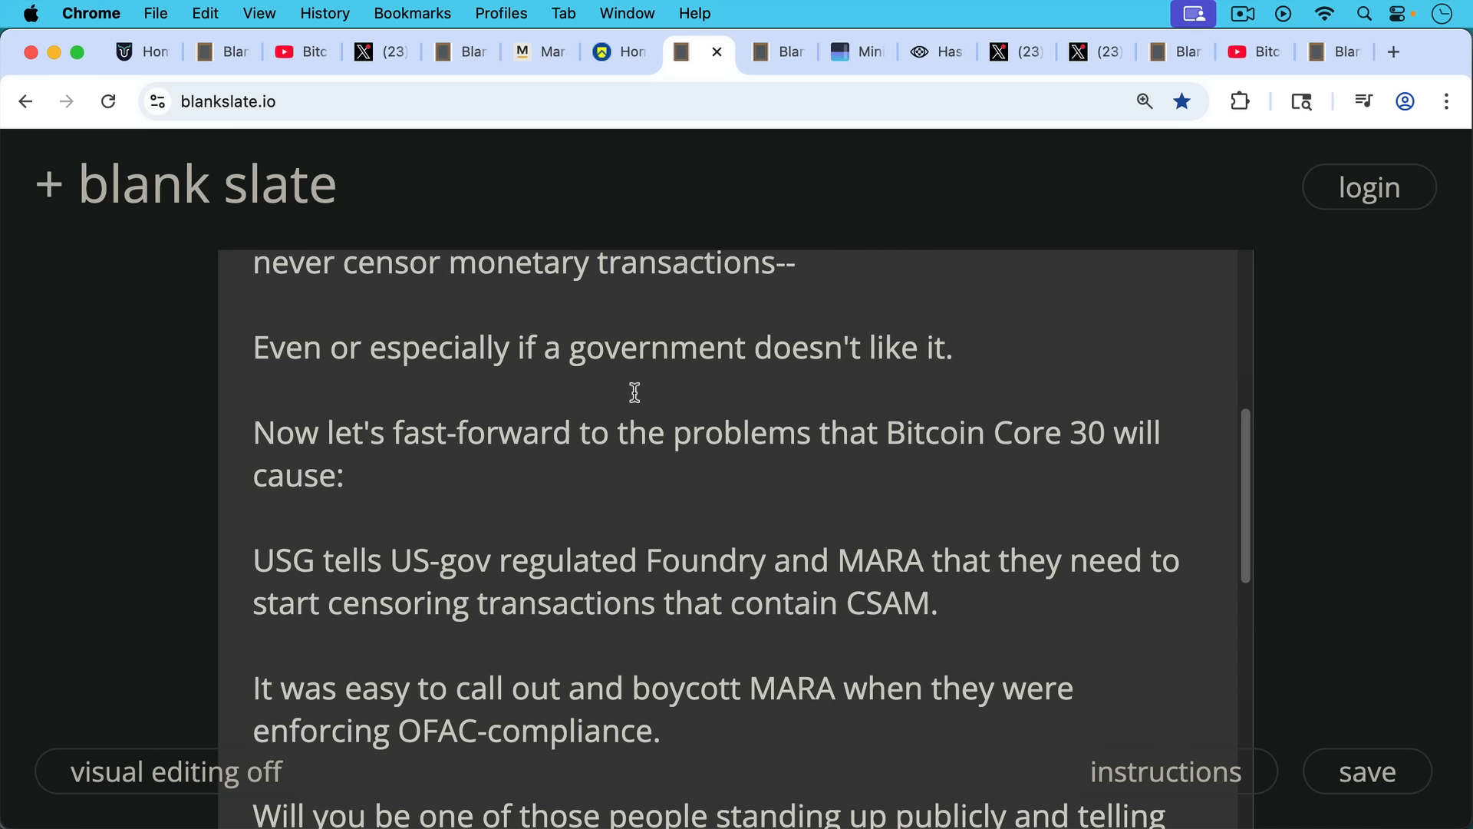
mouse_move(630, 411)
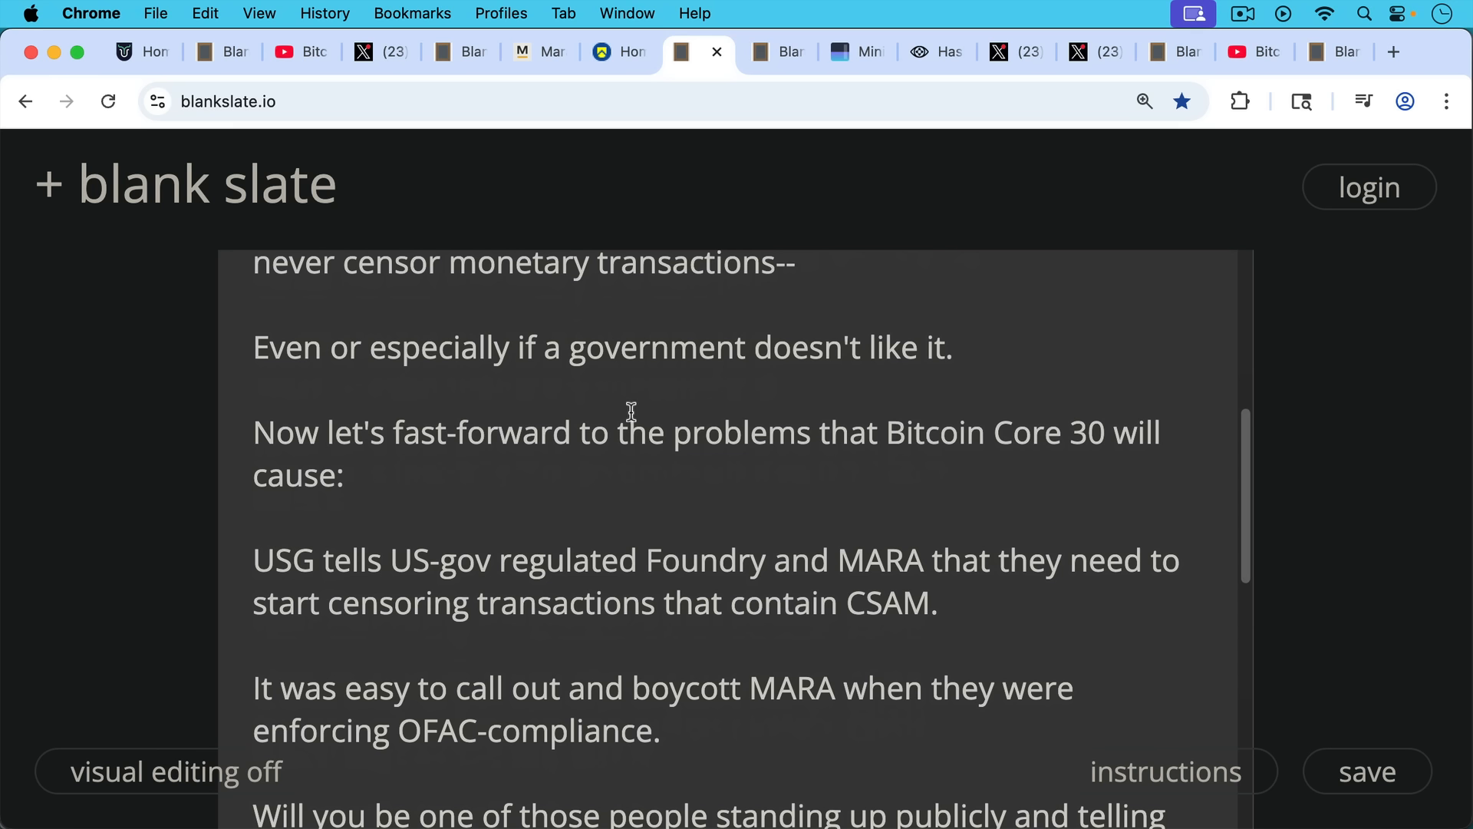
mouse_move(643, 432)
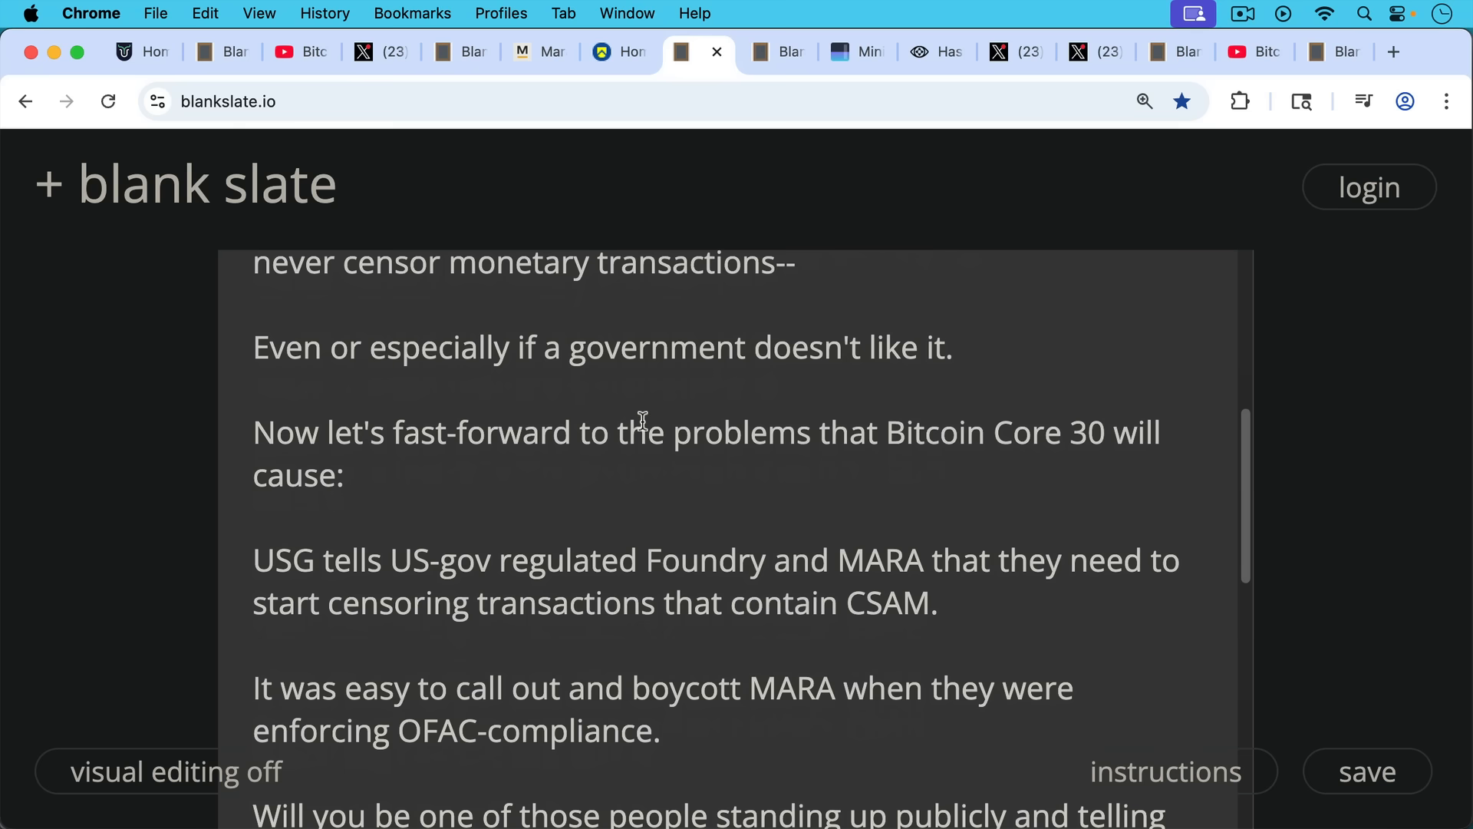
scroll("down", 3)
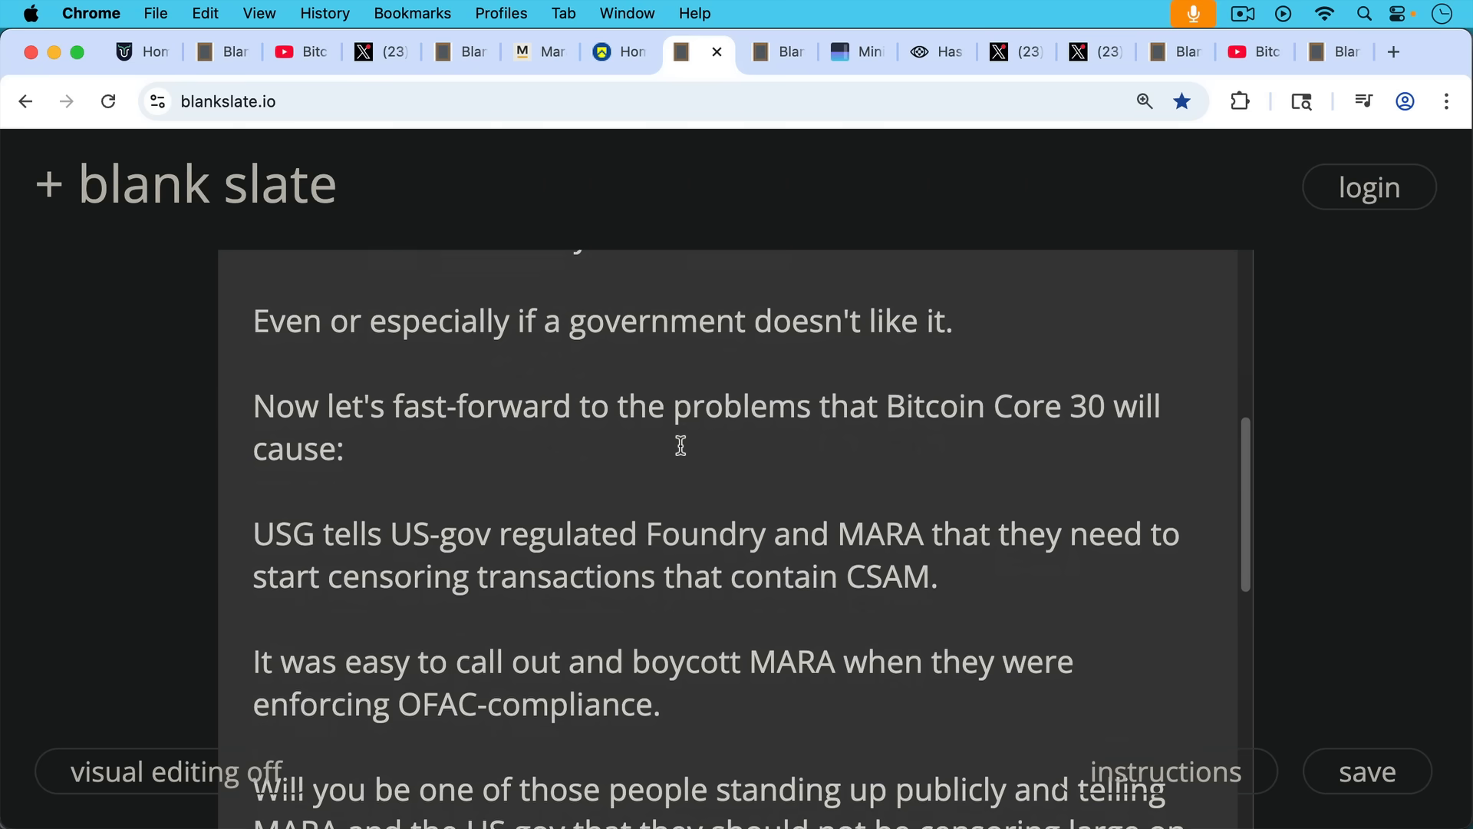
scroll("down", 3)
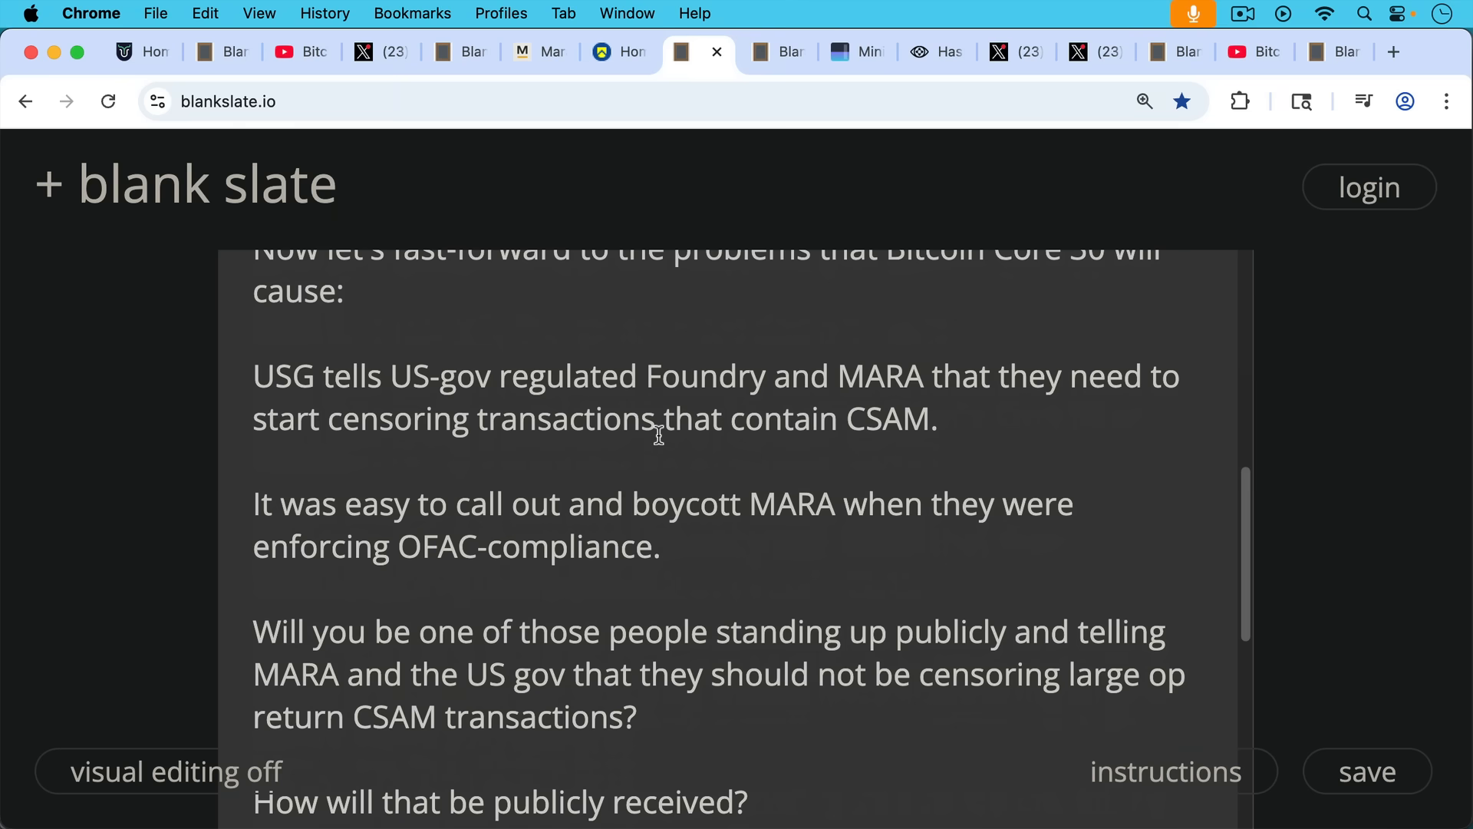
mouse_move(695, 454)
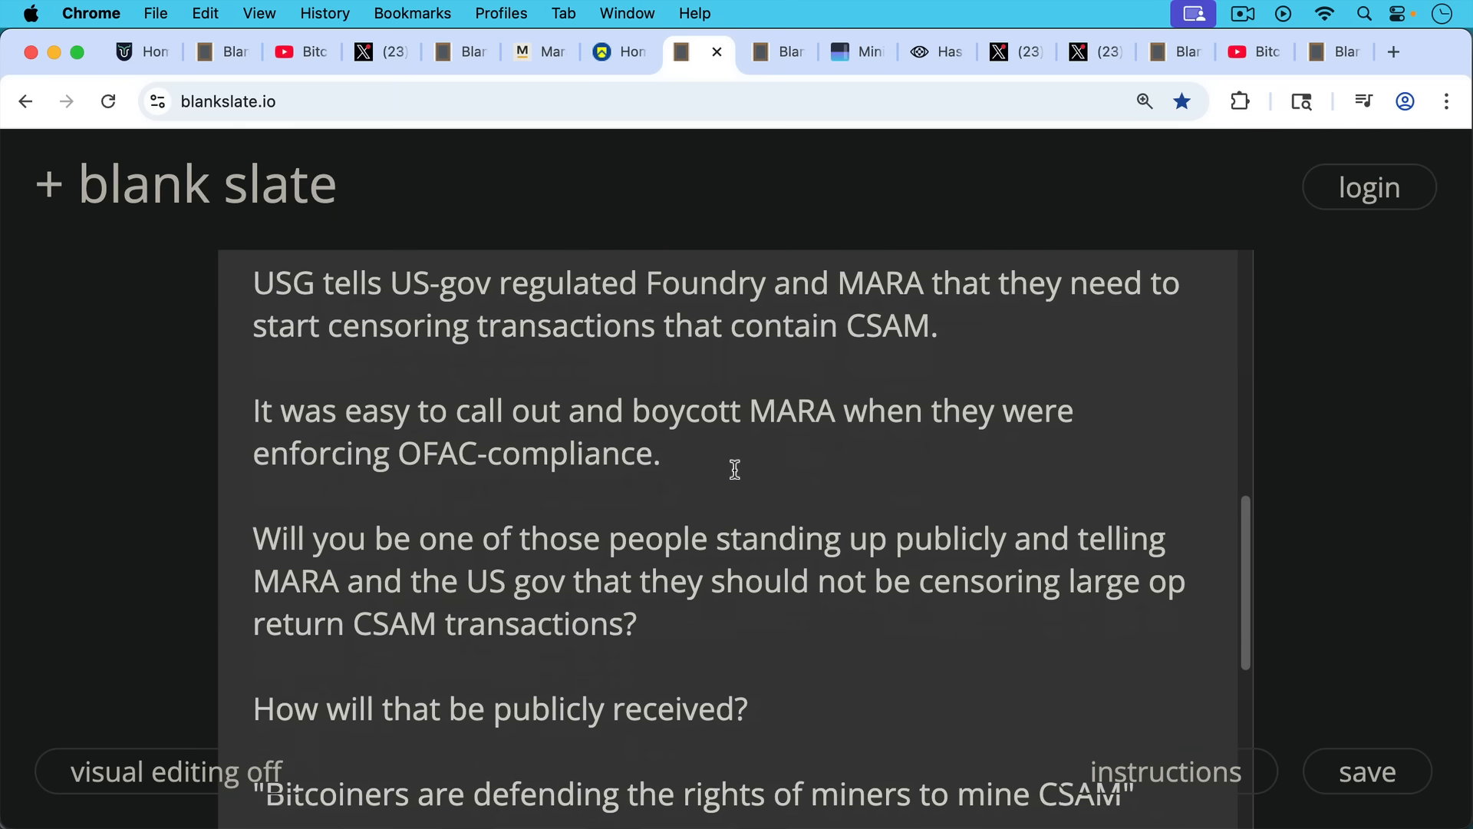
scroll("down", 3)
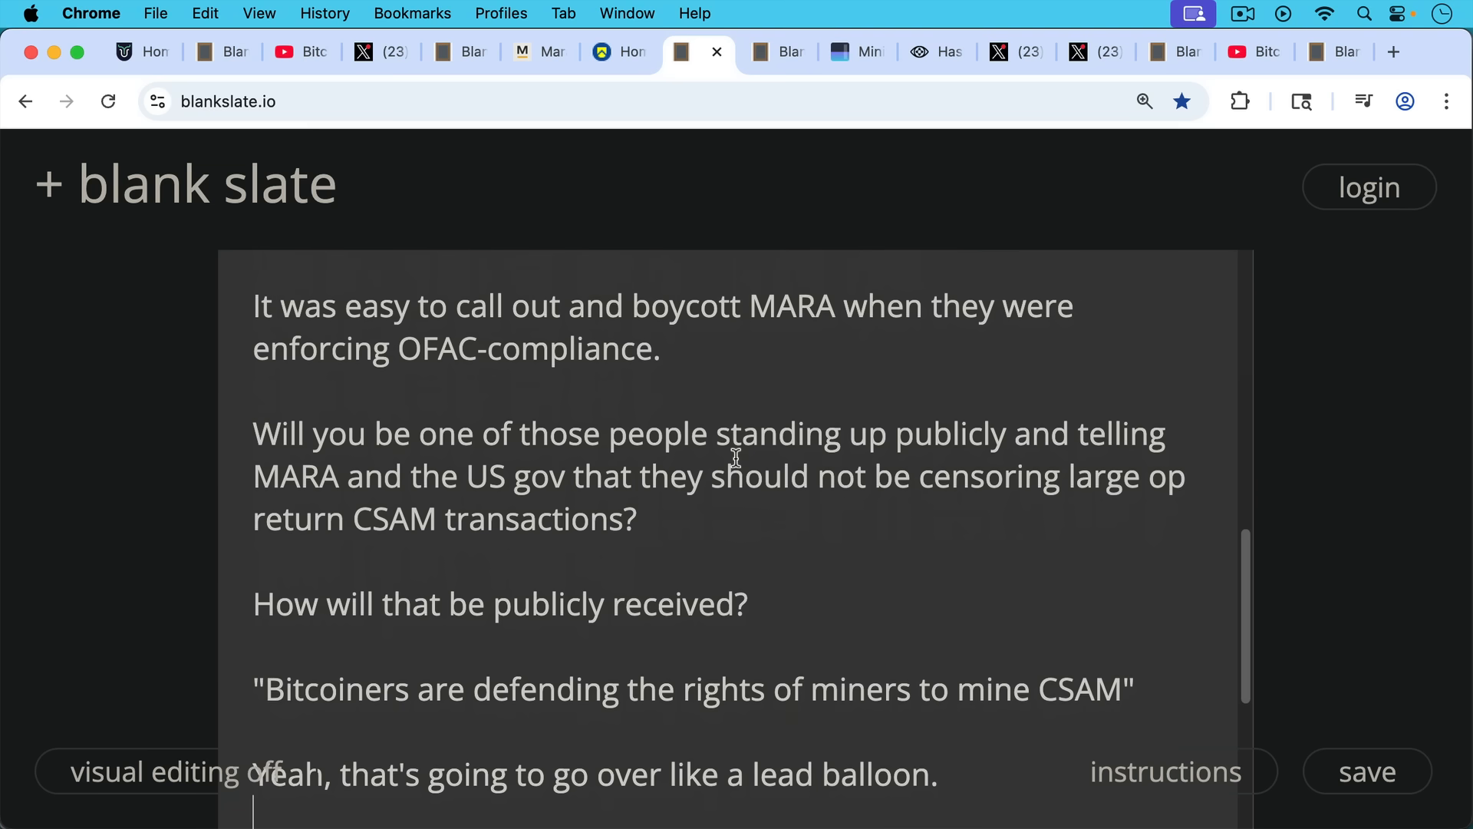
mouse_move(742, 481)
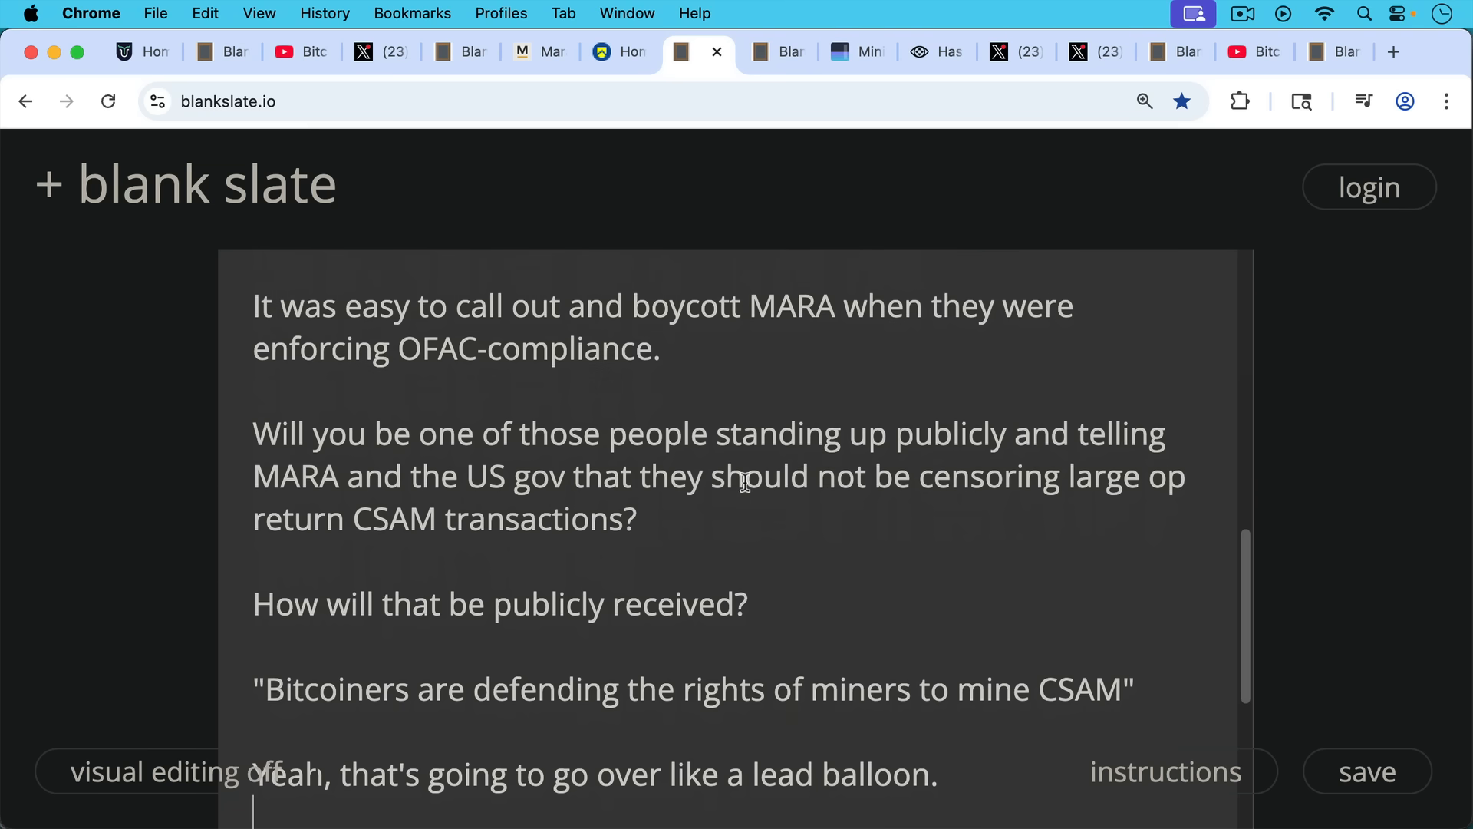
scroll("down", 3)
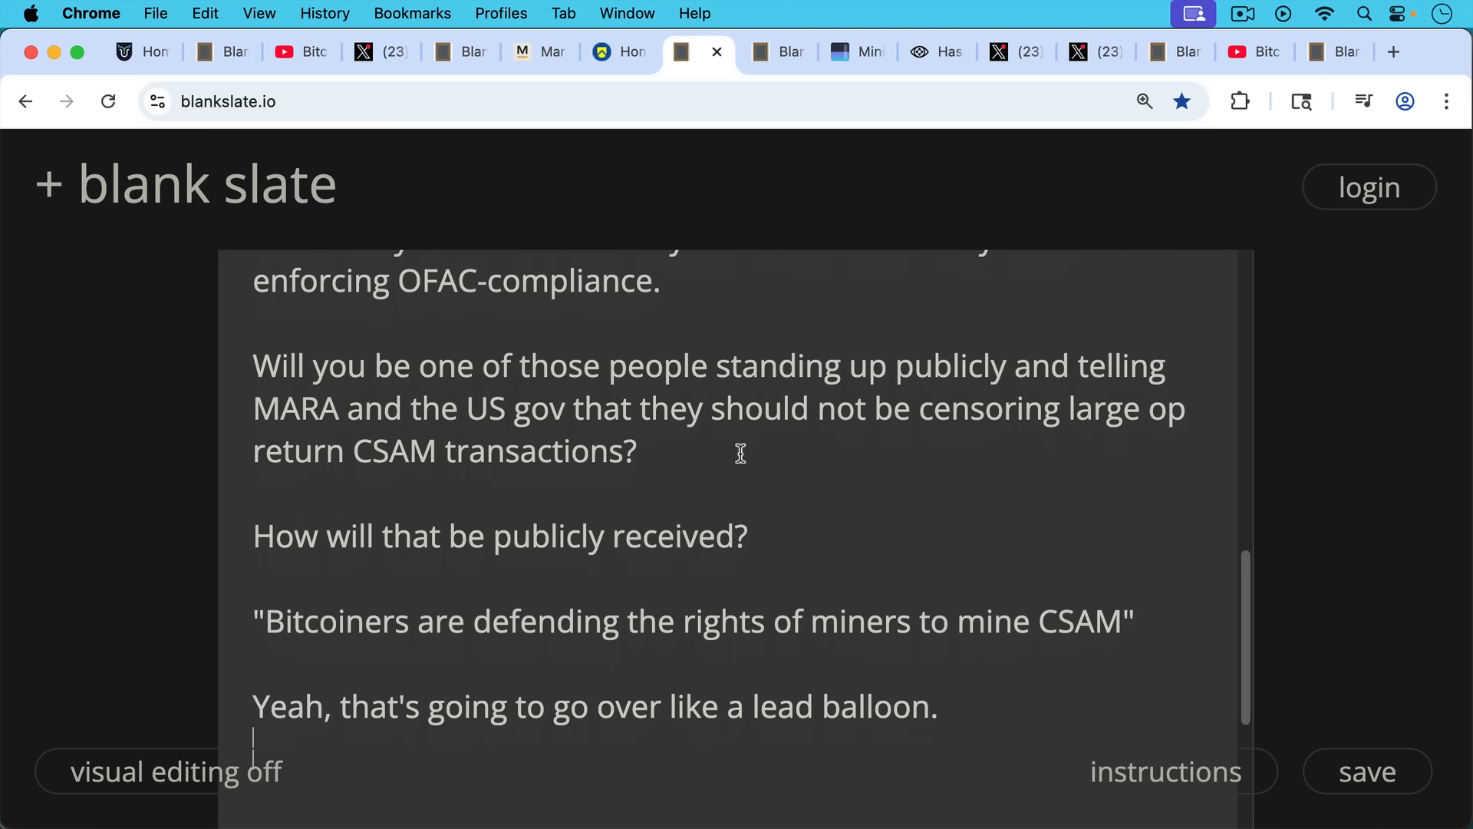
mouse_move(798, 83)
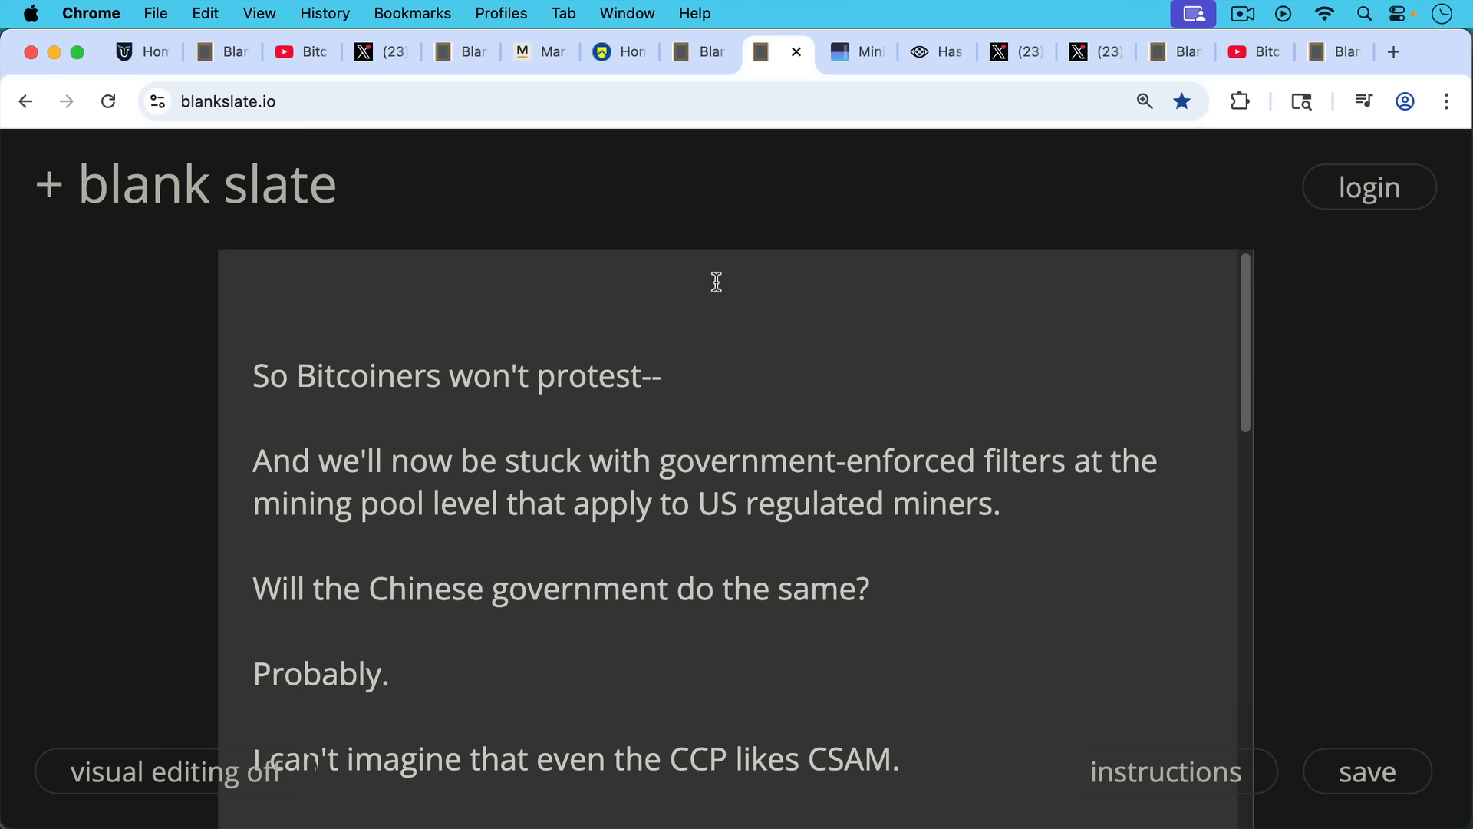
mouse_move(714, 324)
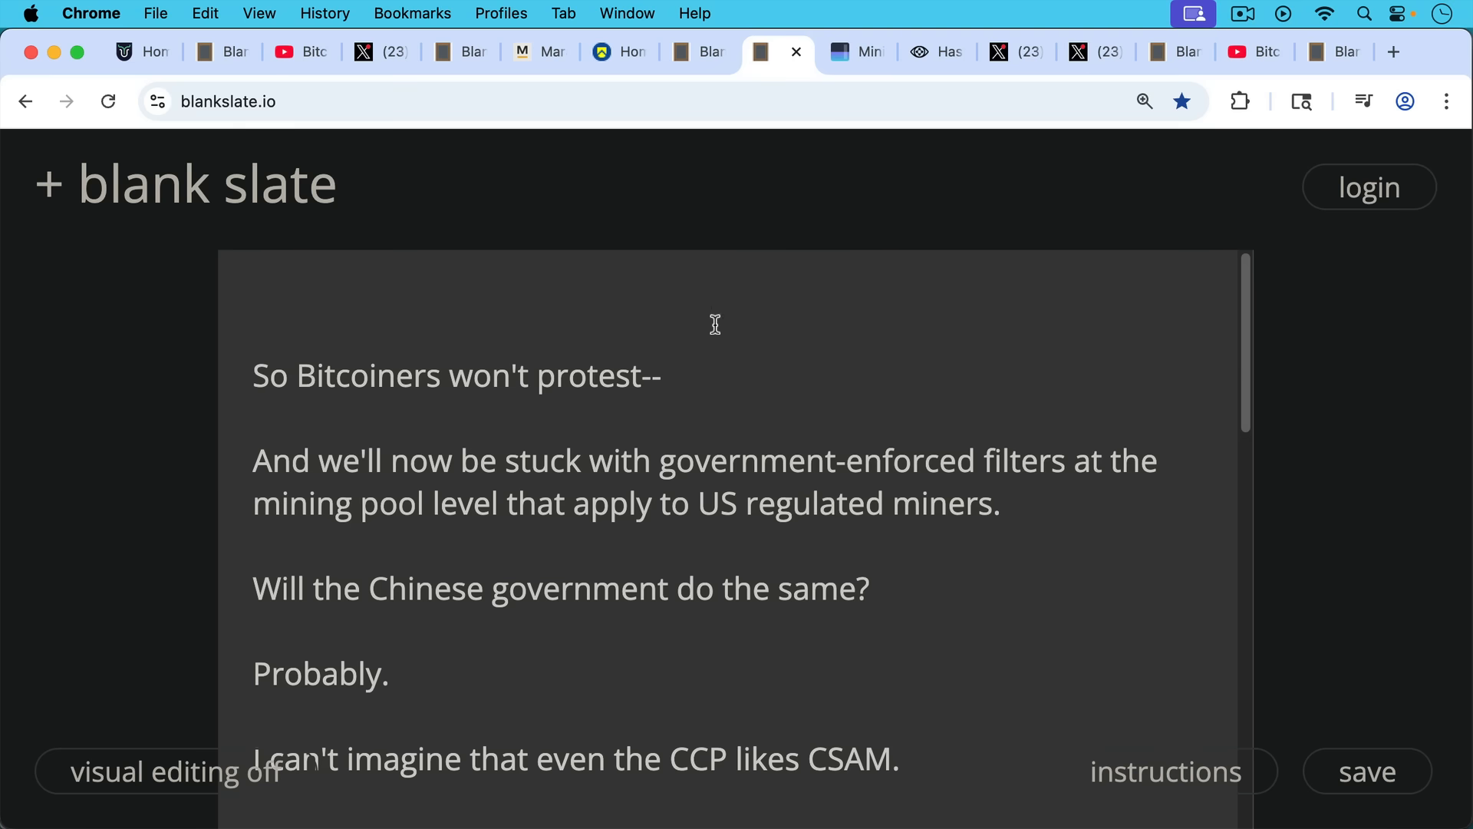
mouse_move(741, 376)
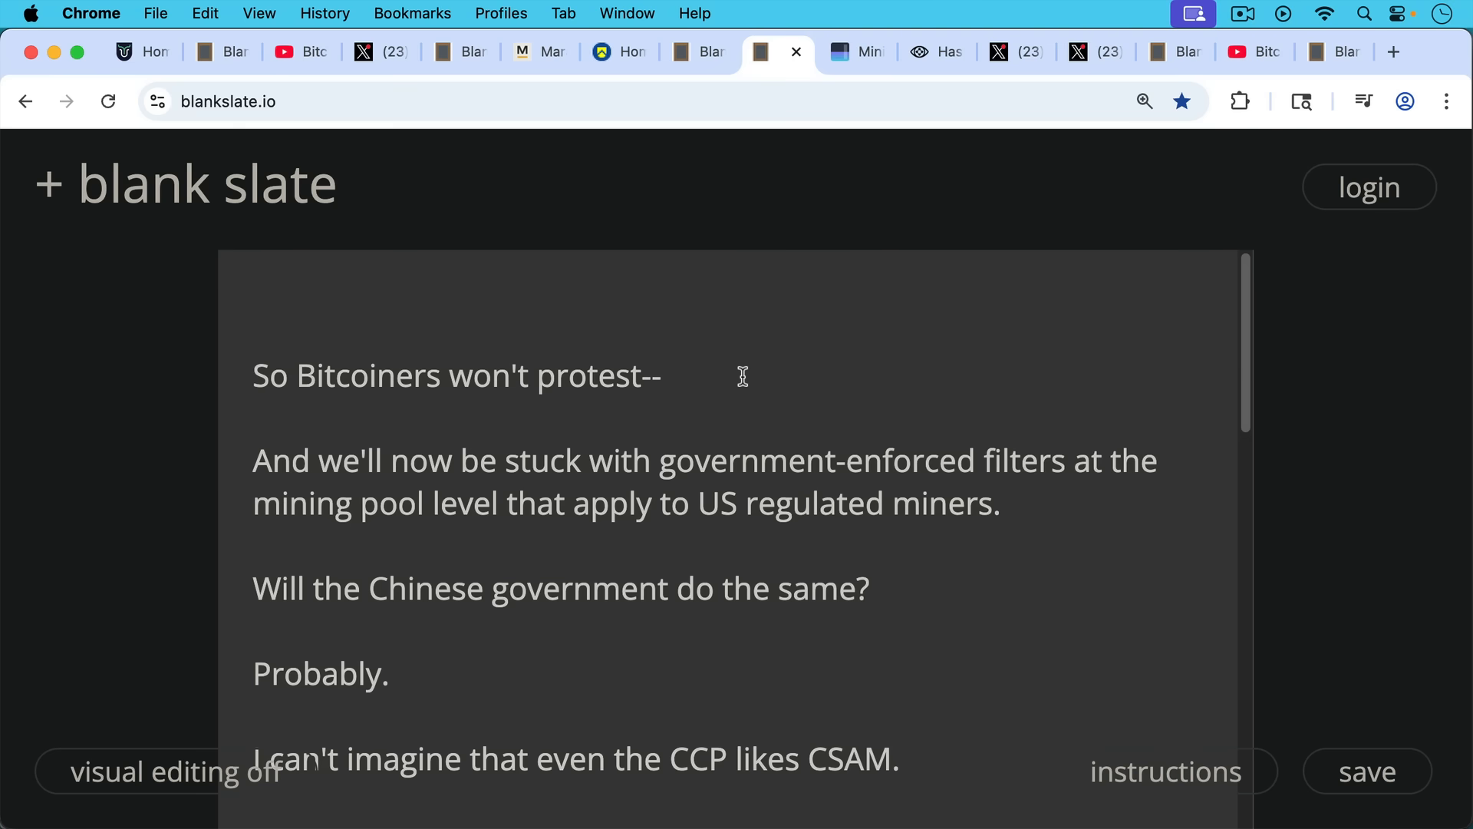
Scroll from 'So Bitcoiners won't protest' through 'Dirty nodes, clean mining pools' to pool centralization.
scroll("down", 3)
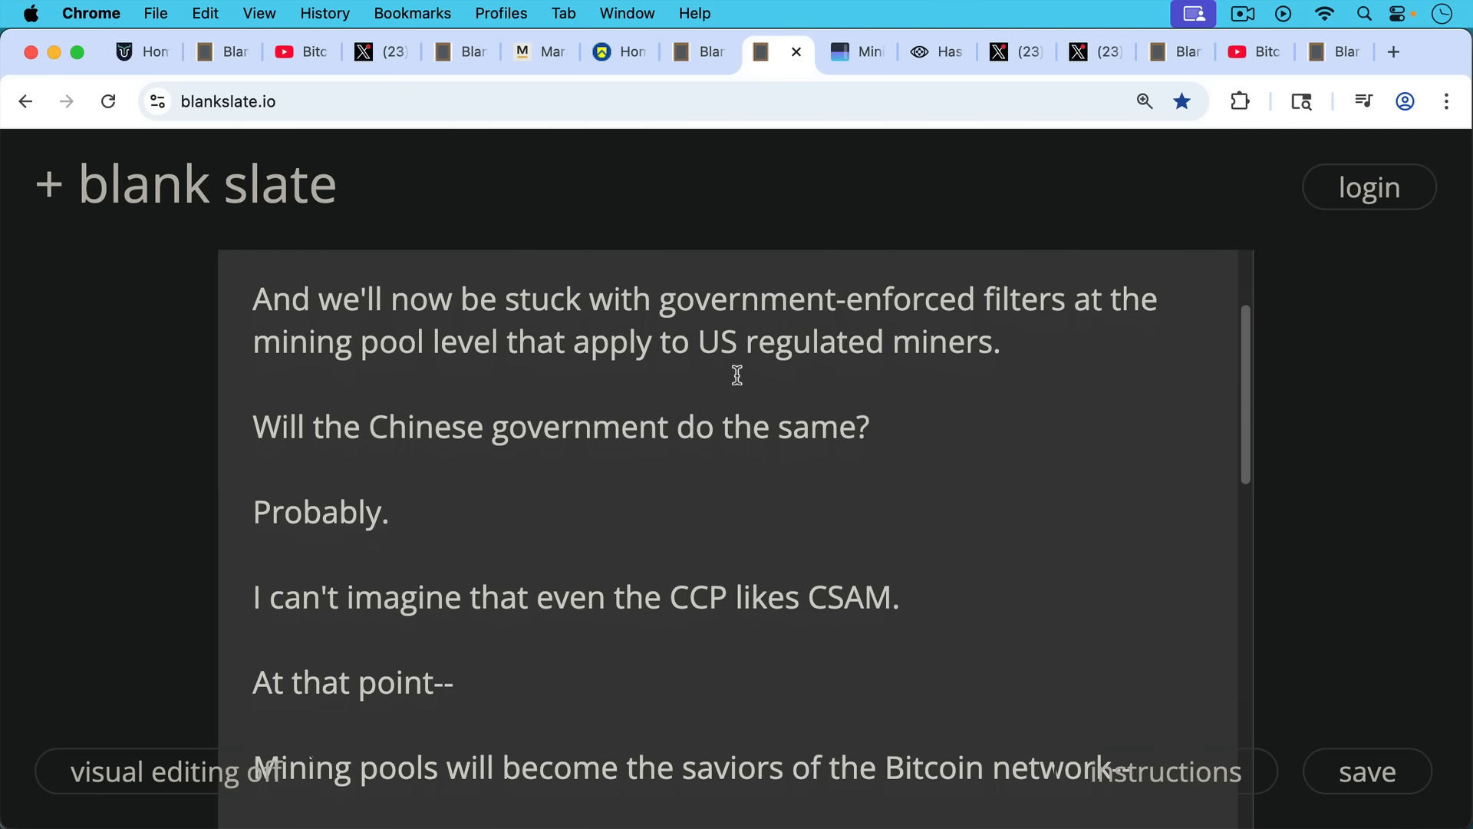
scroll("down", 3)
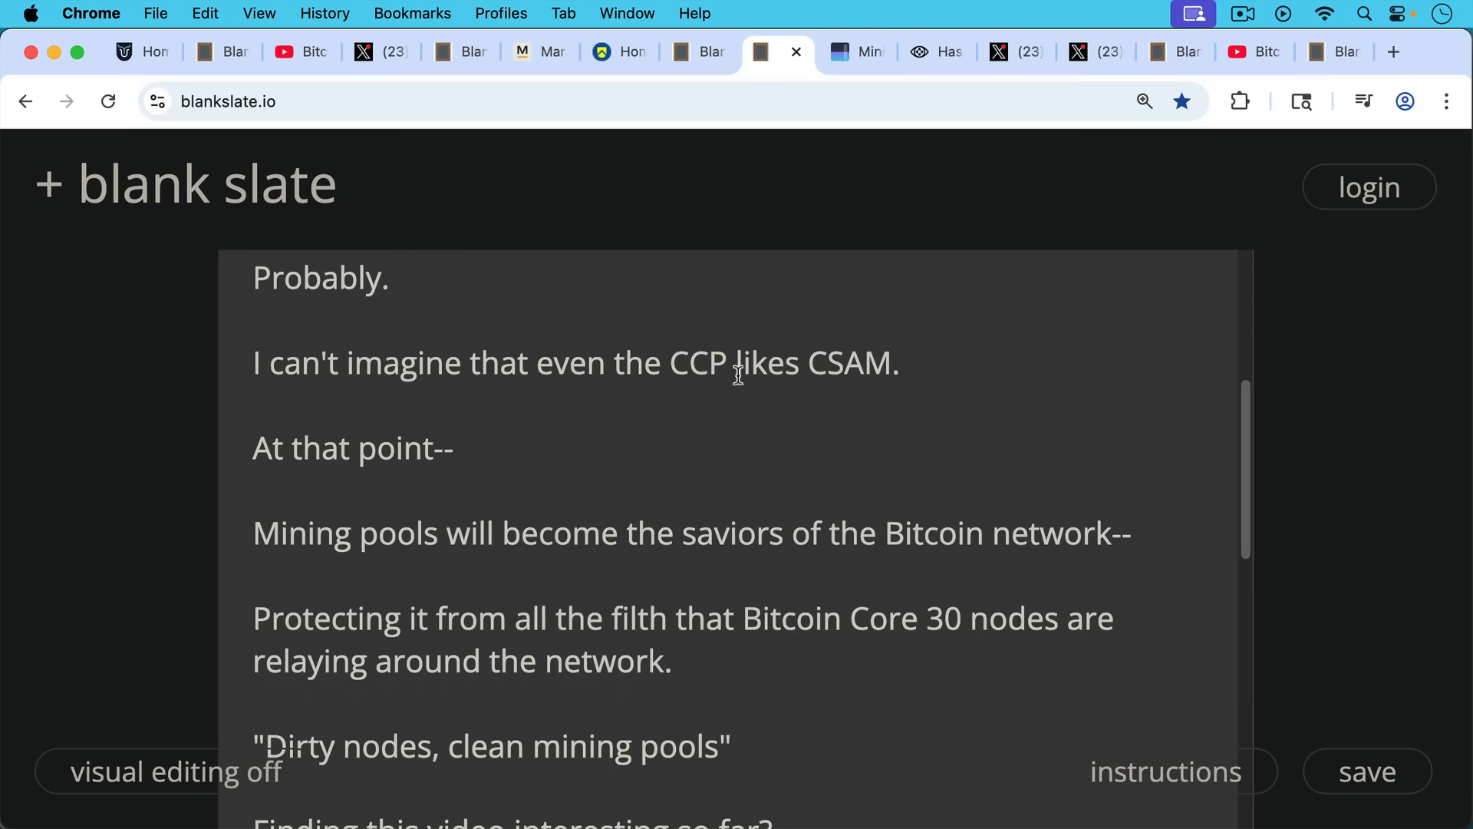
mouse_move(721, 385)
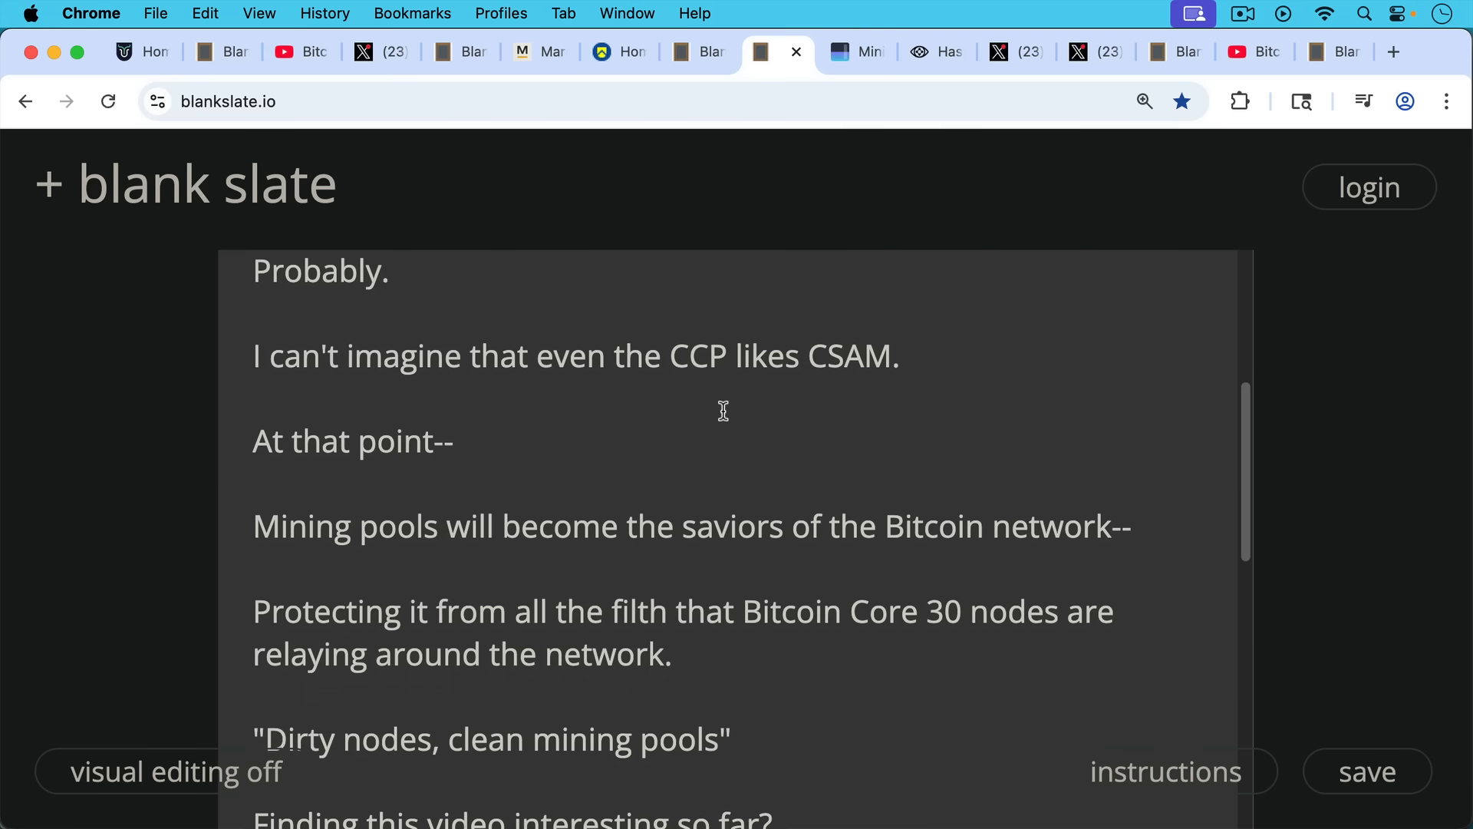
scroll("down", 3)
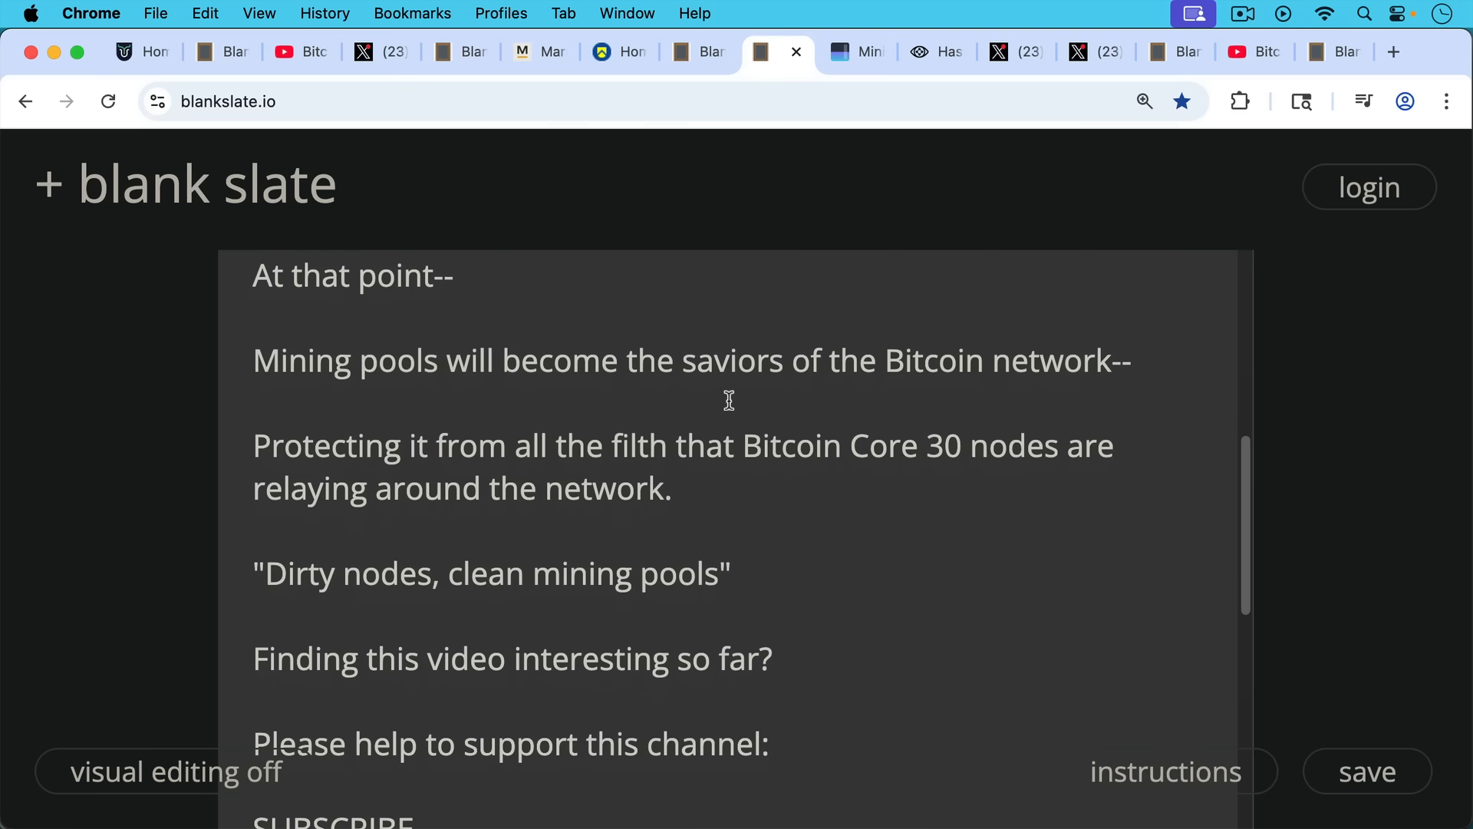
scroll("down", 3)
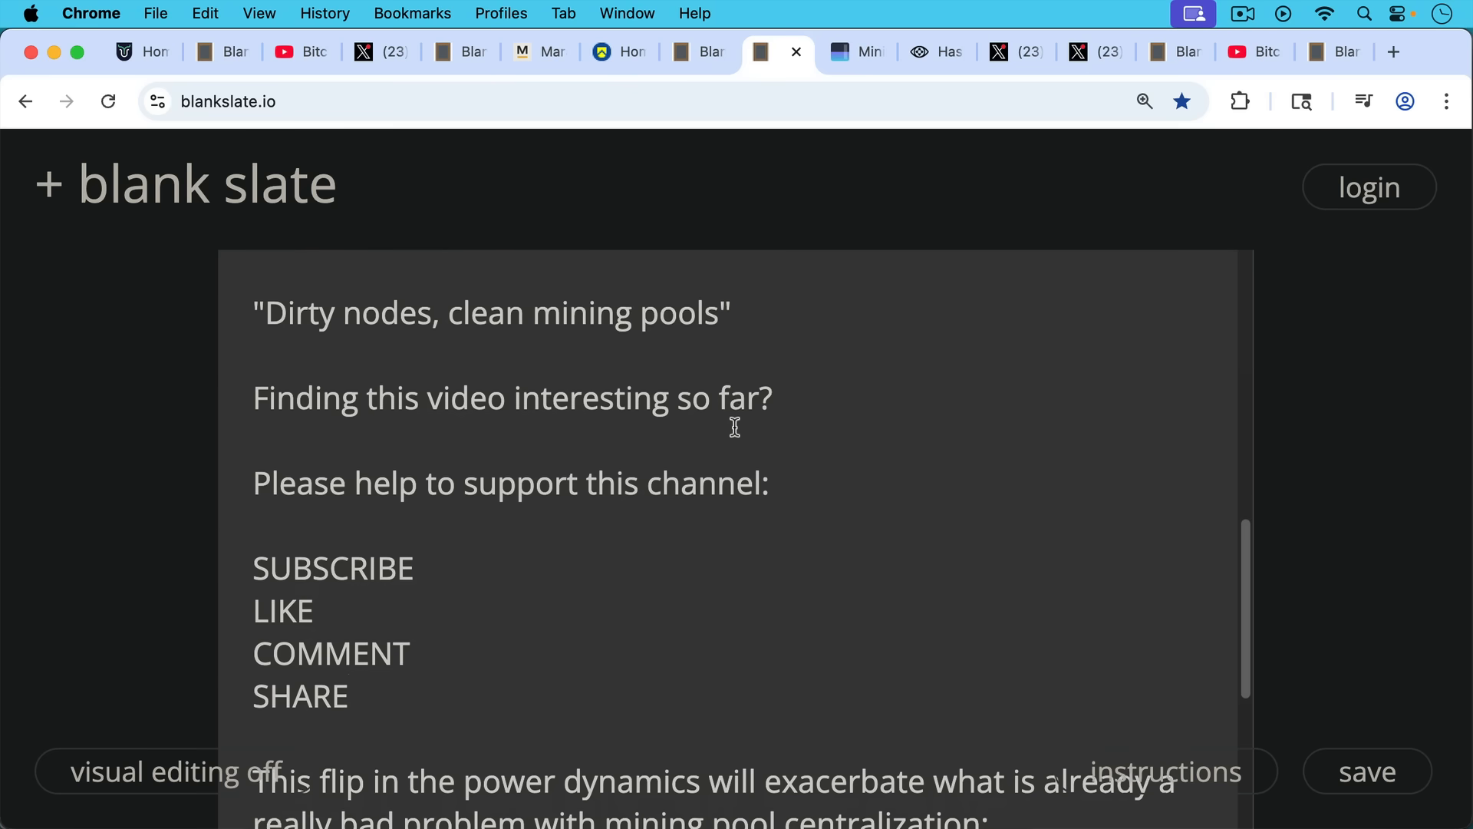
scroll("down", 3)
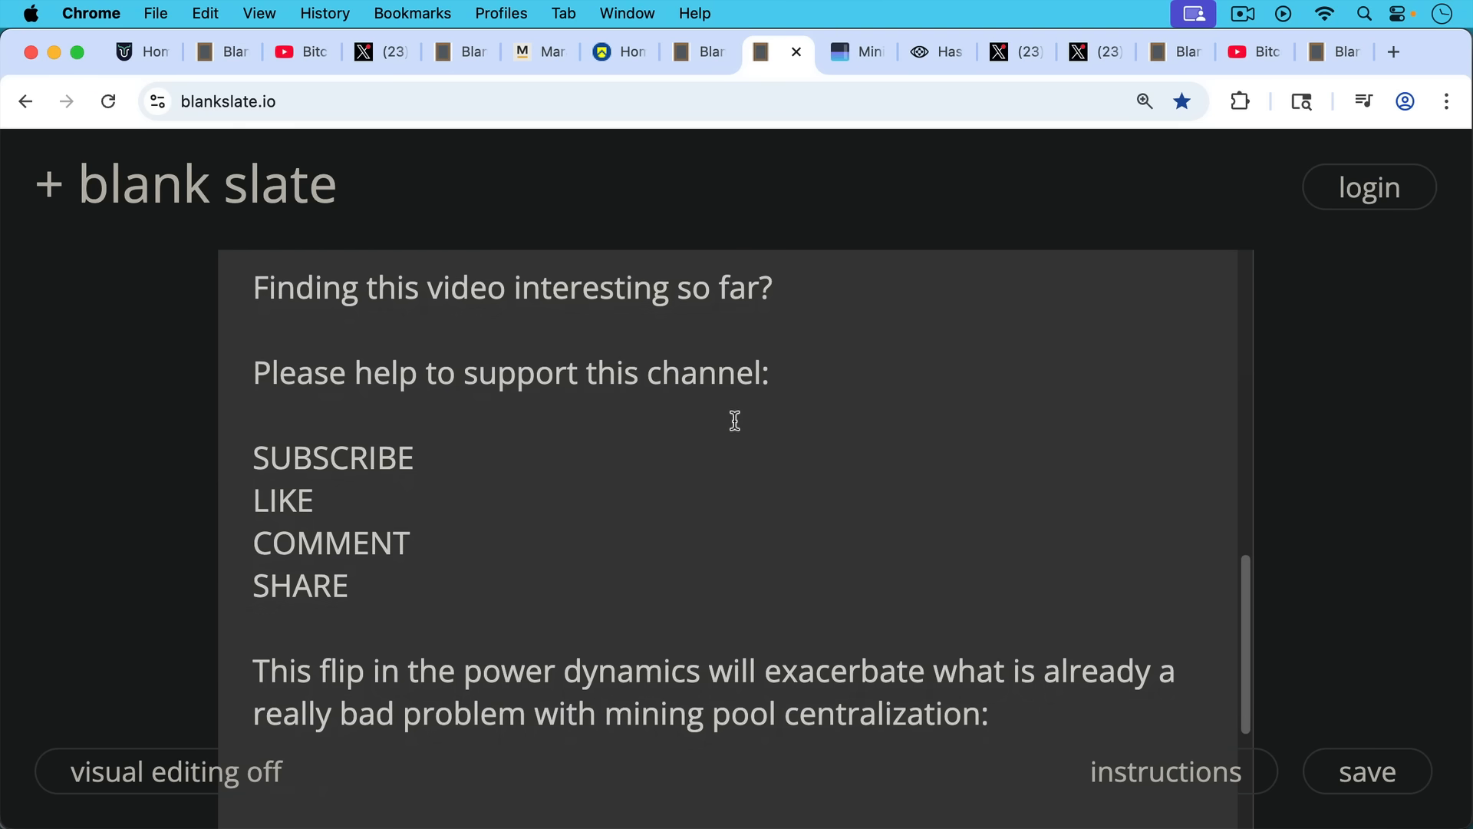
mouse_move(742, 399)
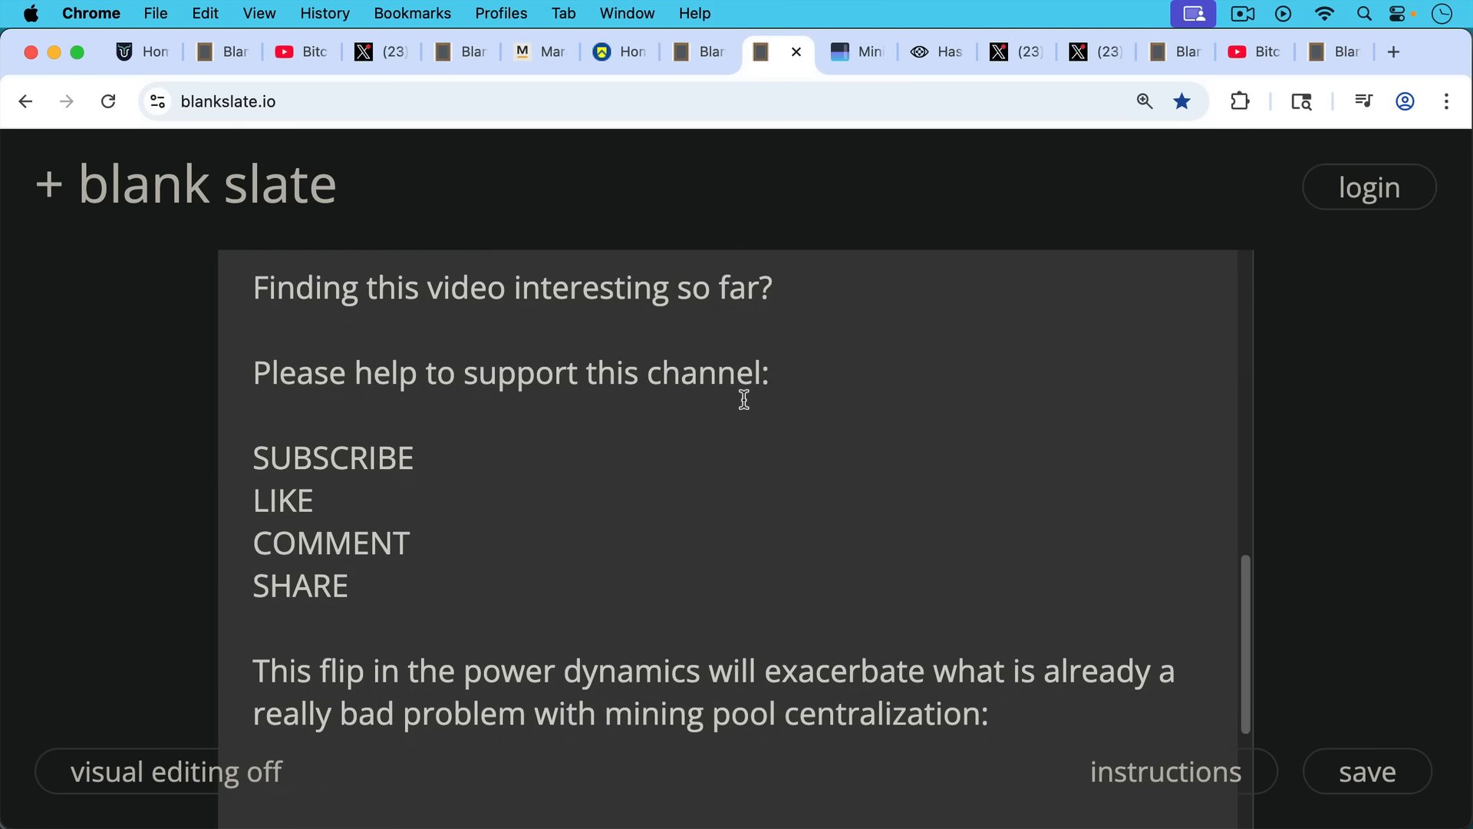
Show mempool.space's pool-share pie chart (MARA 5.47%, AntPool 16.7%), then mainnet.observer's hashrate chart.
left_click(840, 52)
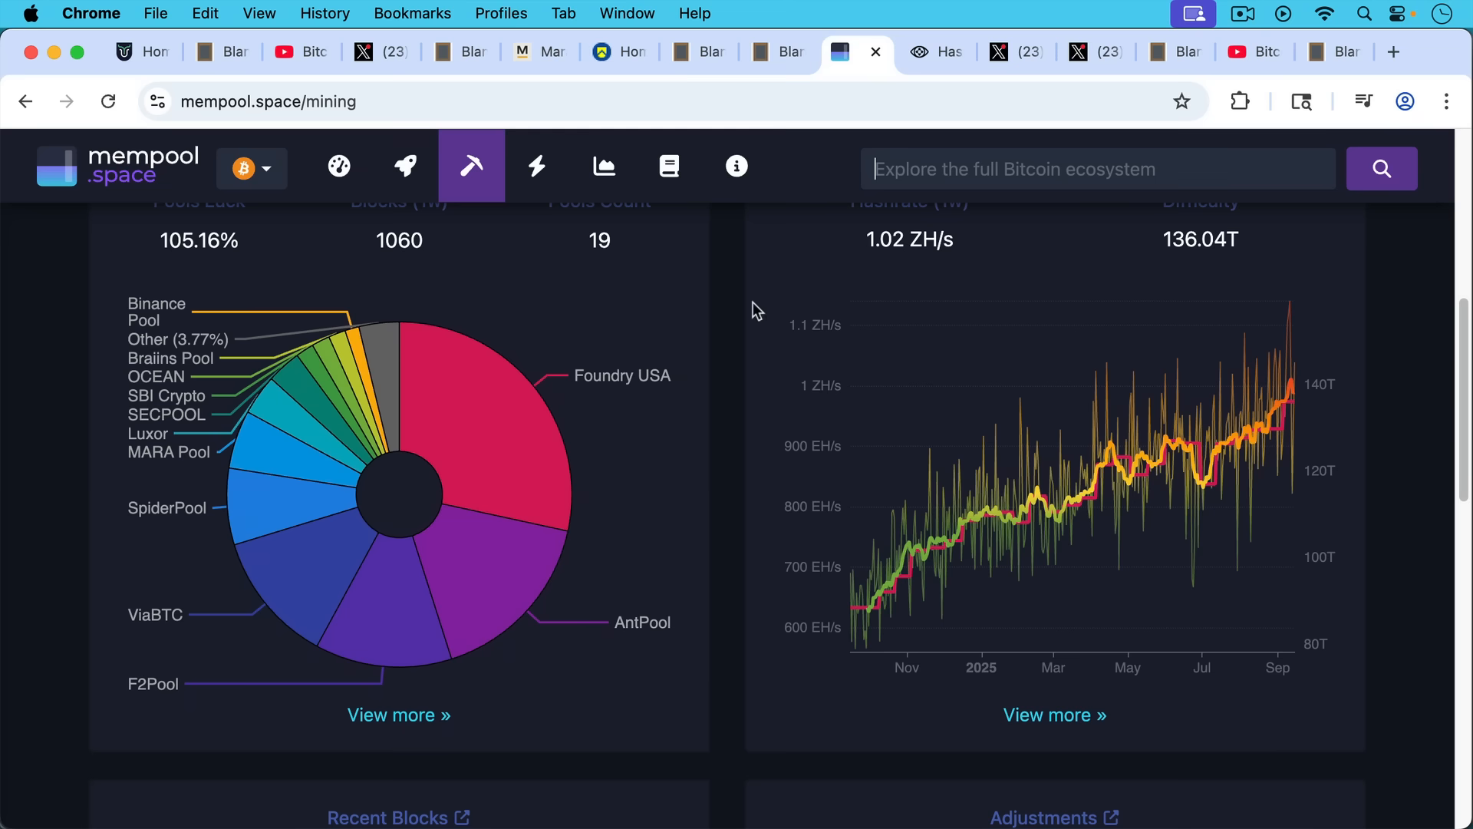
mouse_move(260, 452)
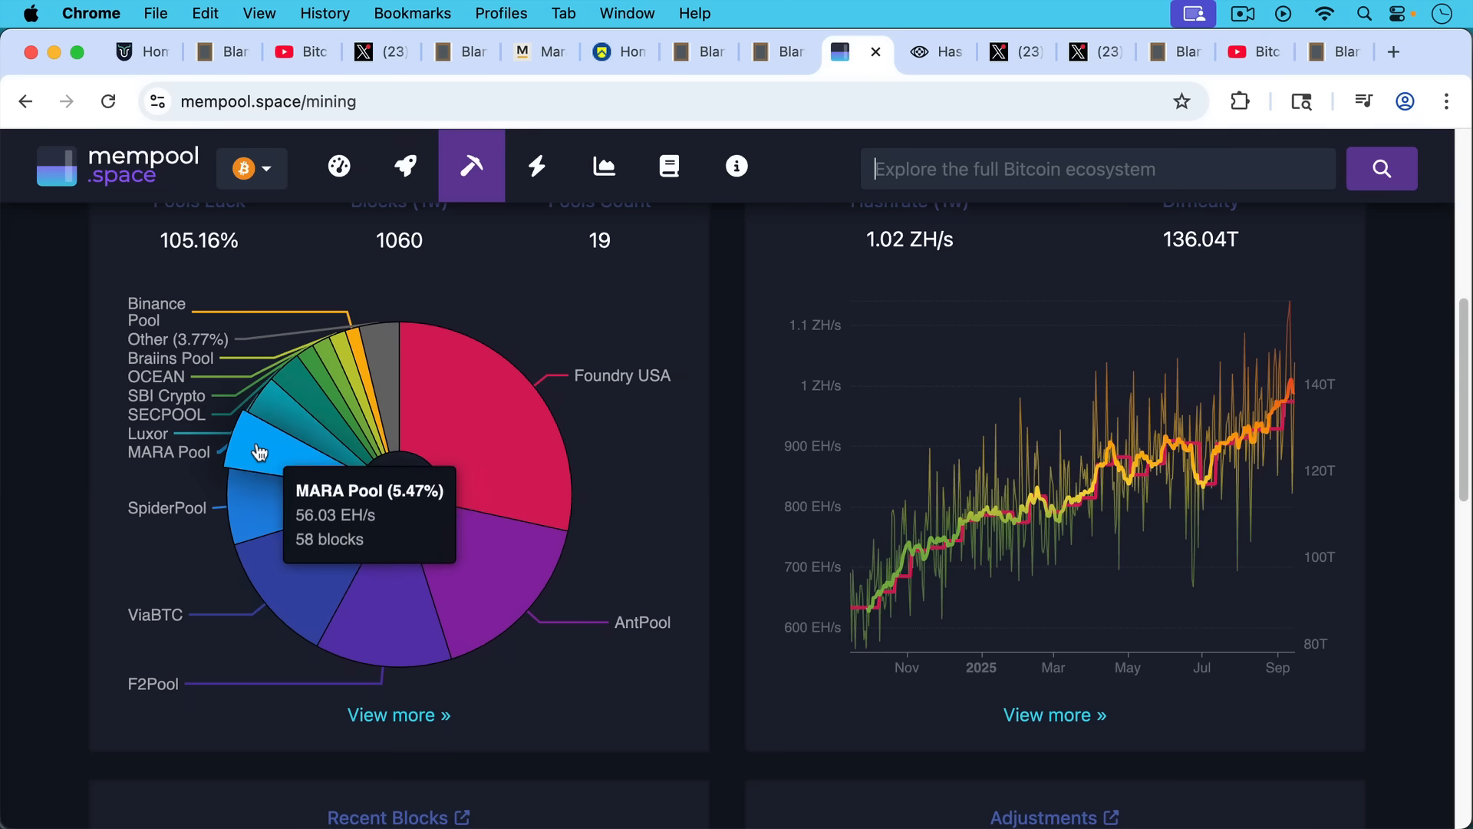
mouse_move(473, 616)
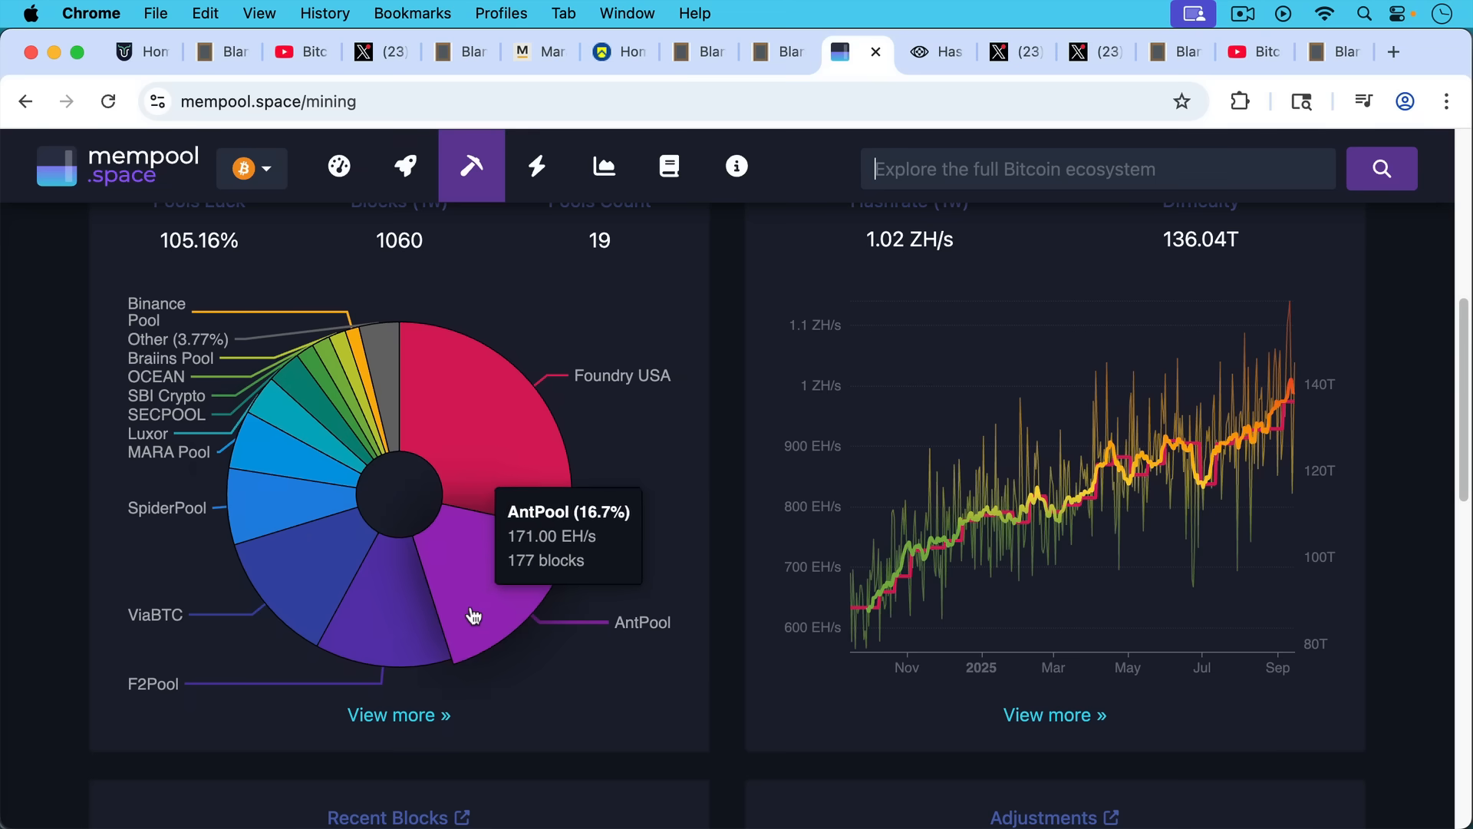
left_click(930, 52)
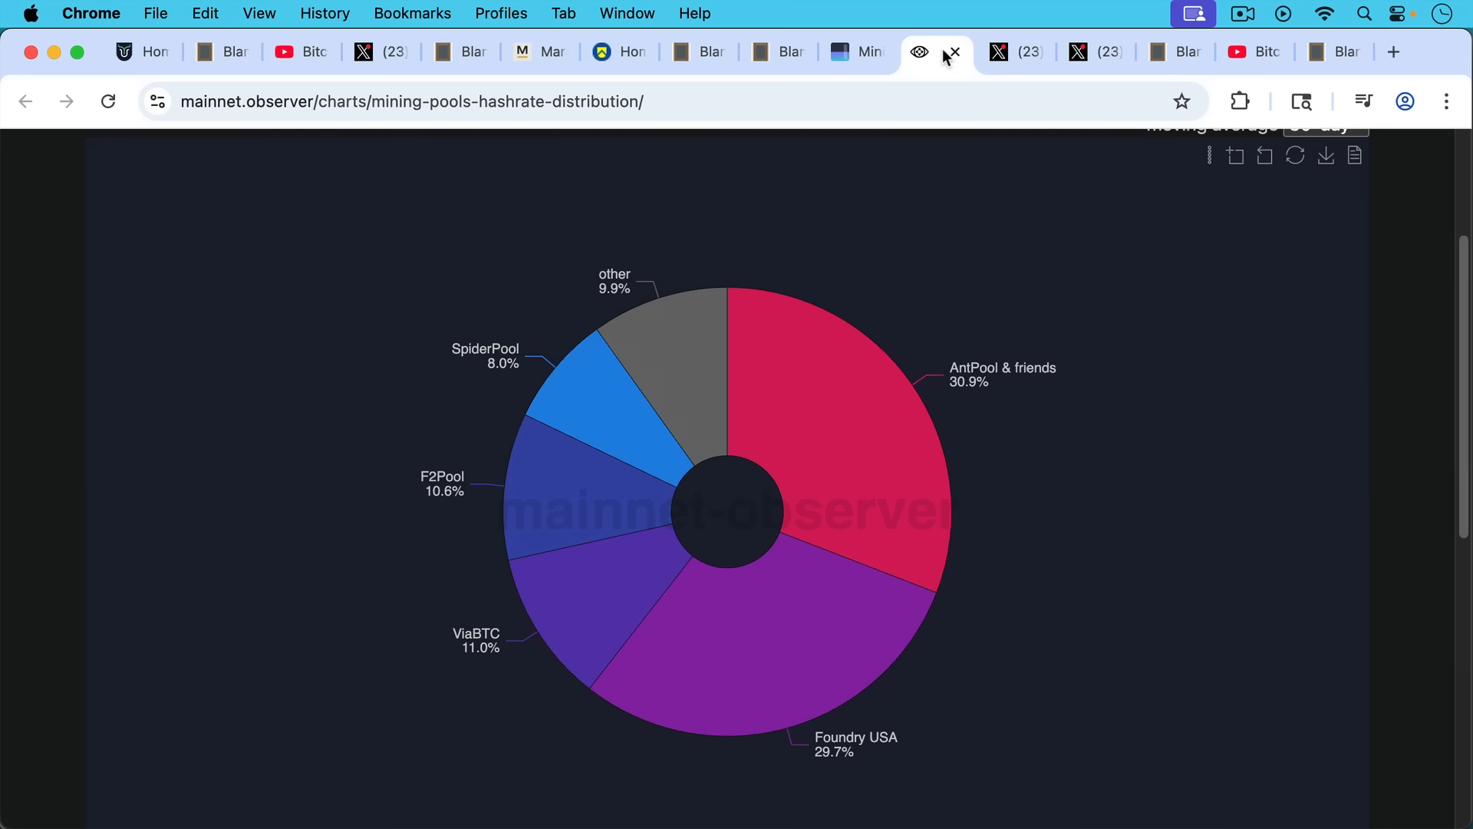
mouse_move(1117, 394)
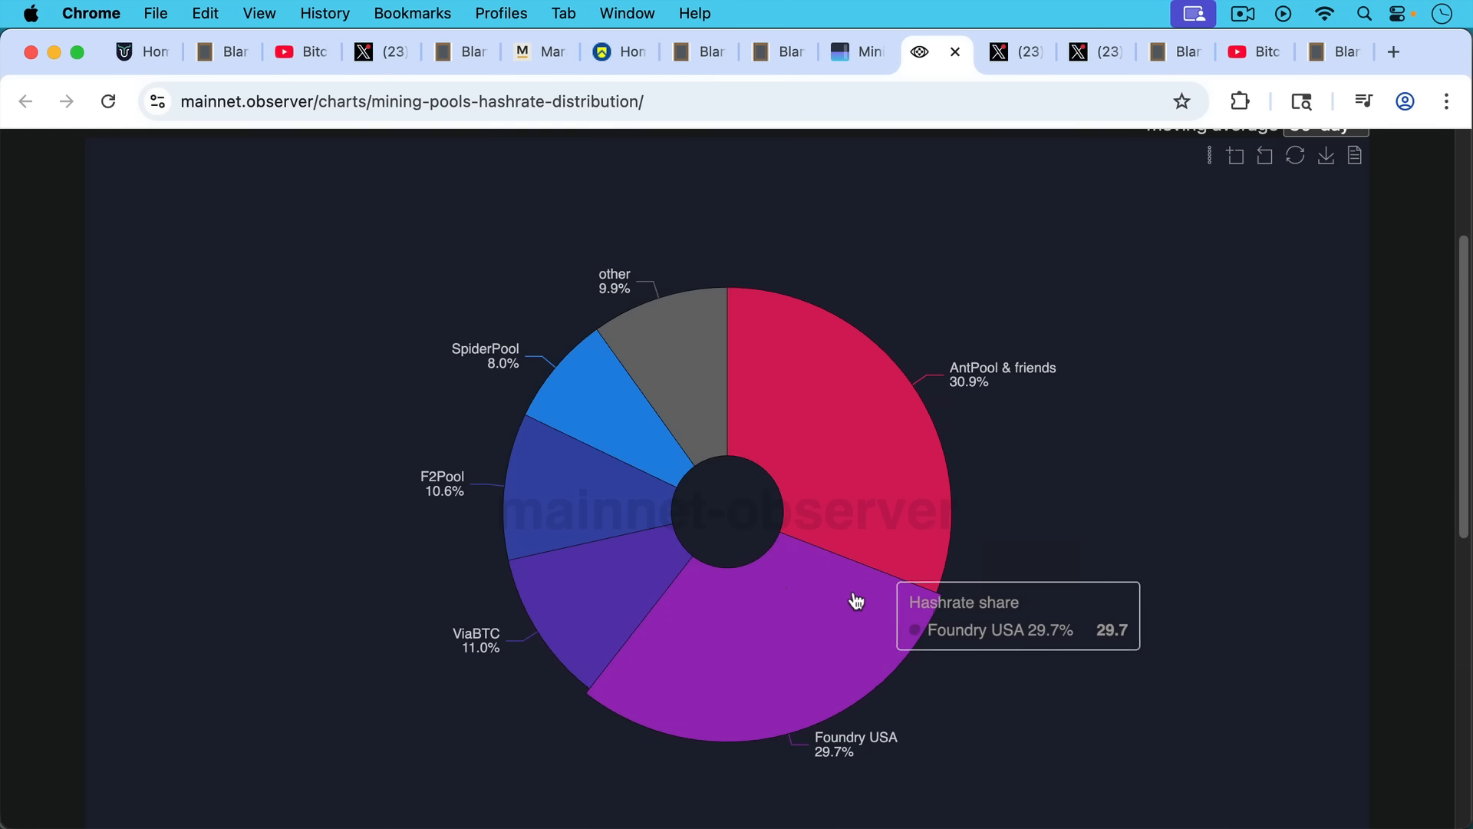
mouse_move(606, 592)
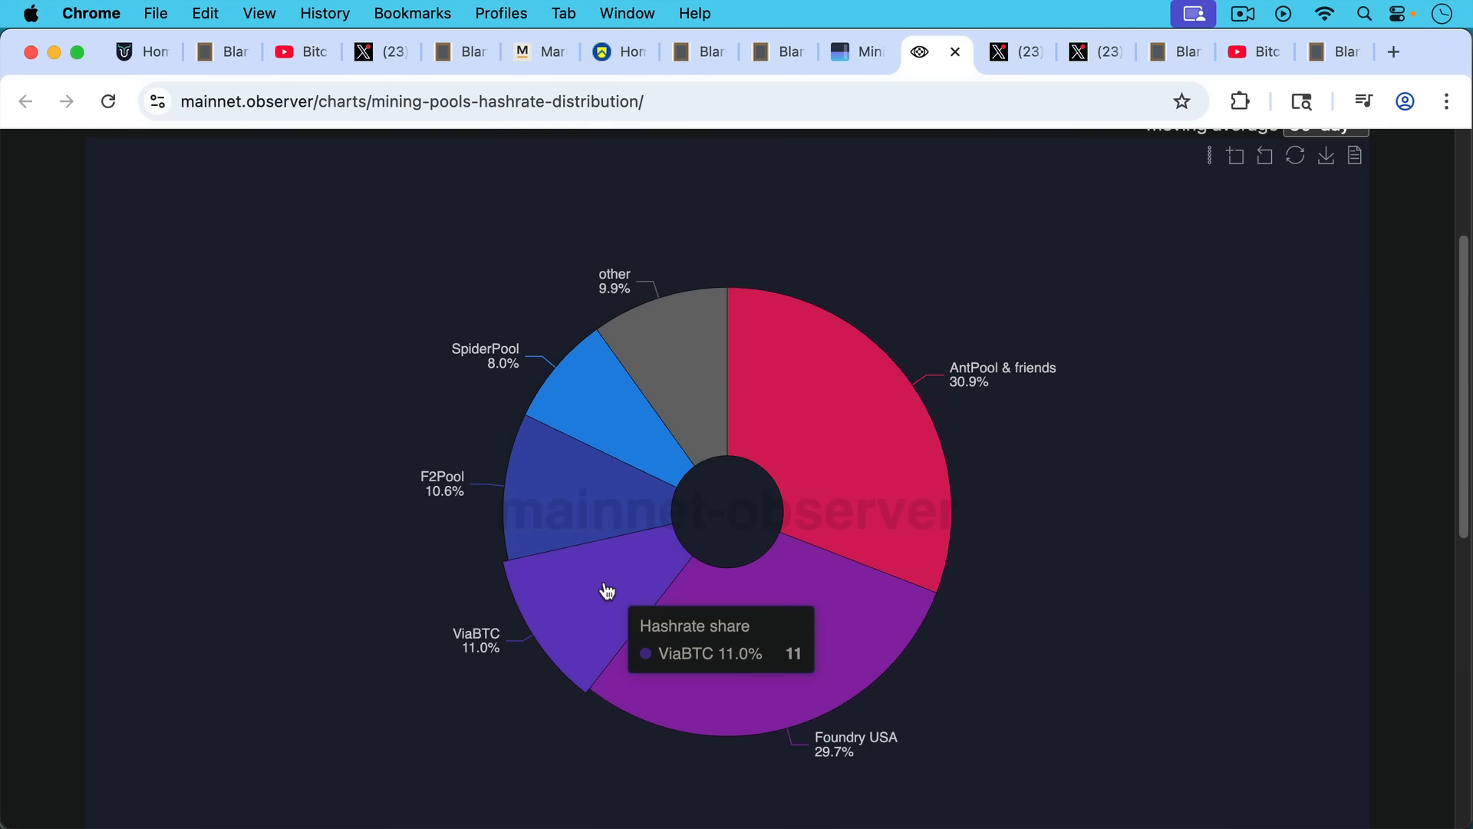
mouse_move(968, 238)
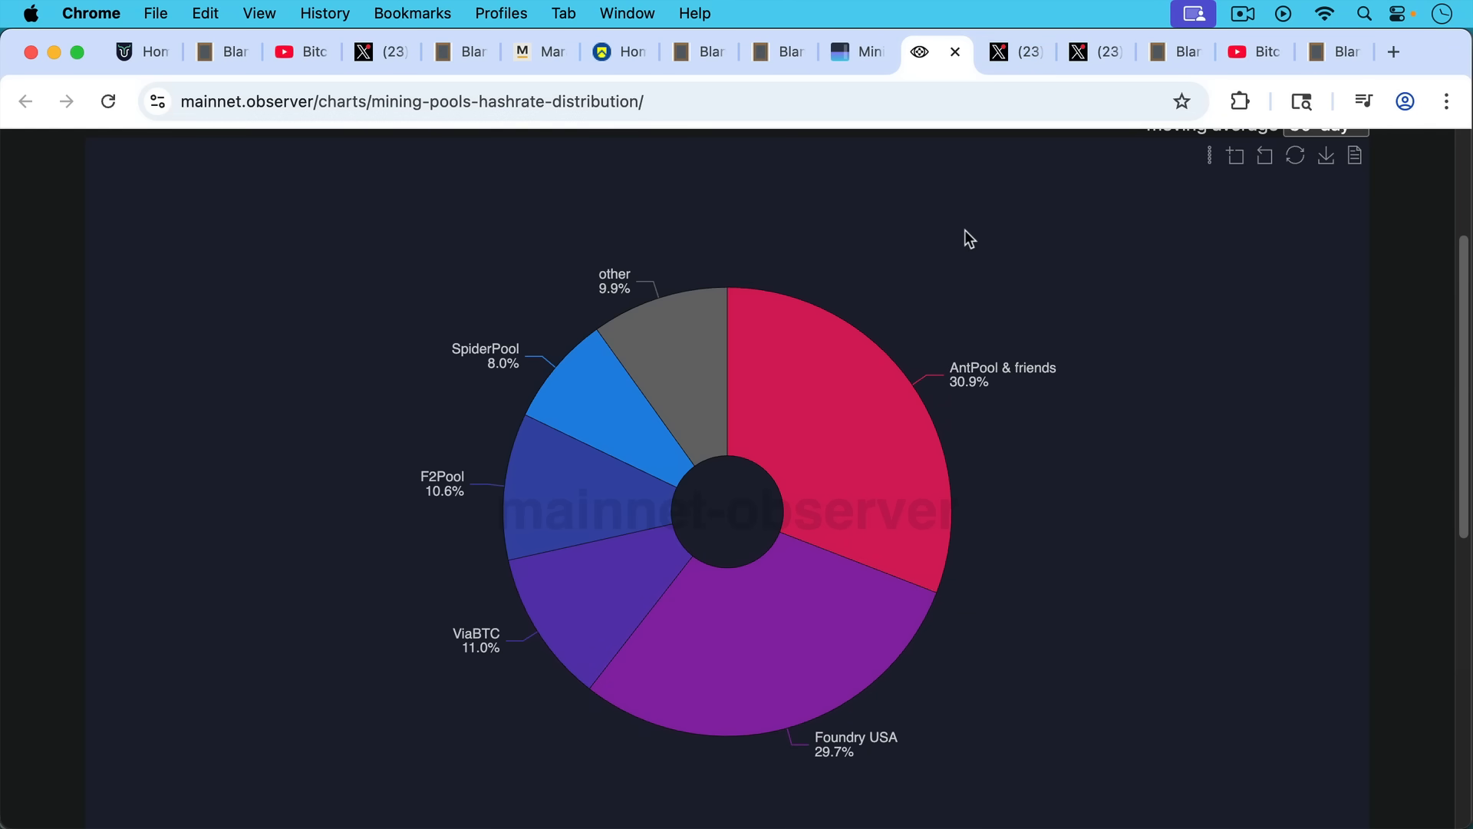
After checking Foundry USA at 29.7%, switch to GrassFedBitcoin's X post about relaying data in nodes.
left_click(997, 52)
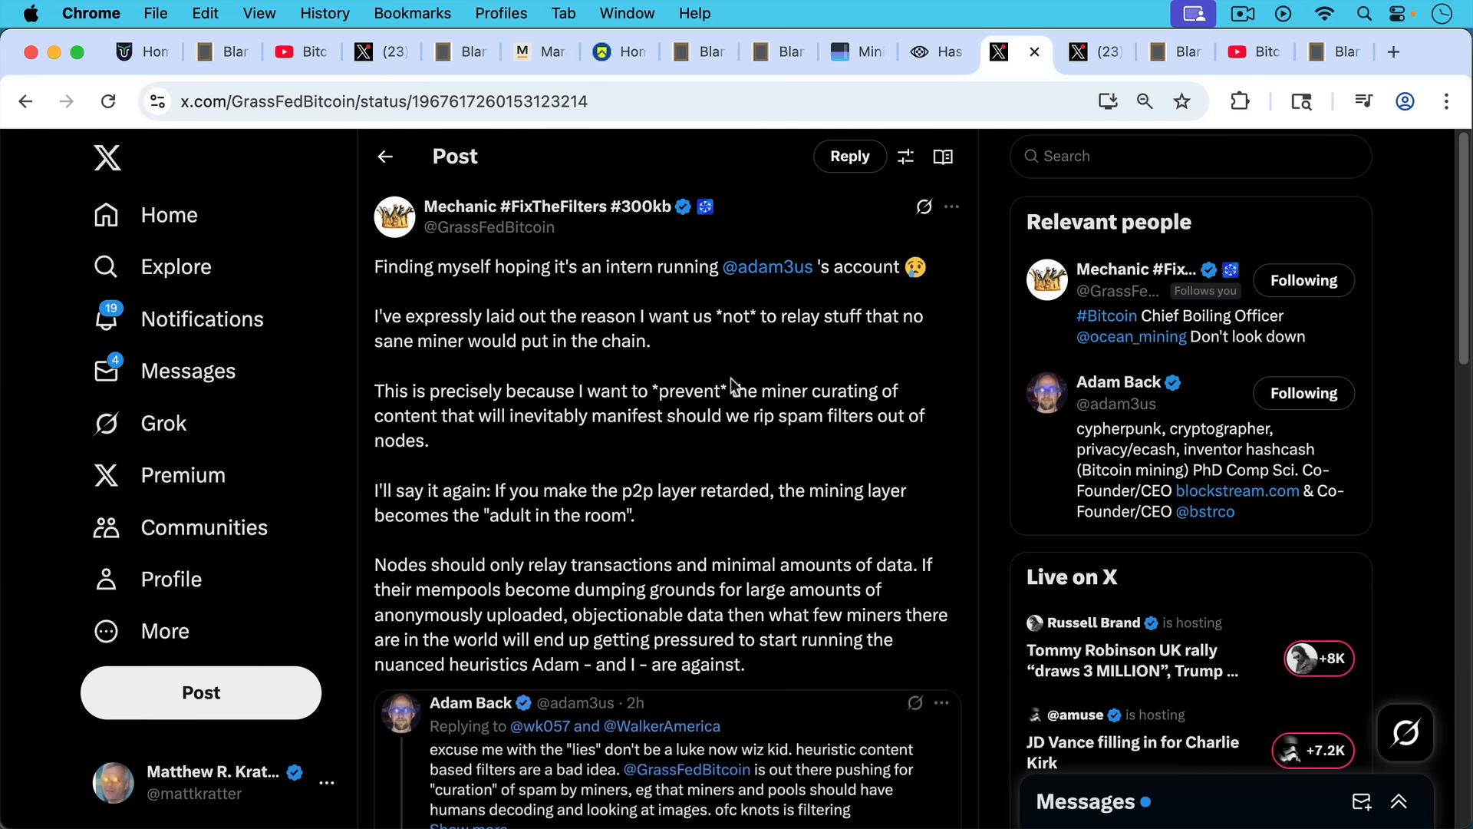
mouse_move(723, 352)
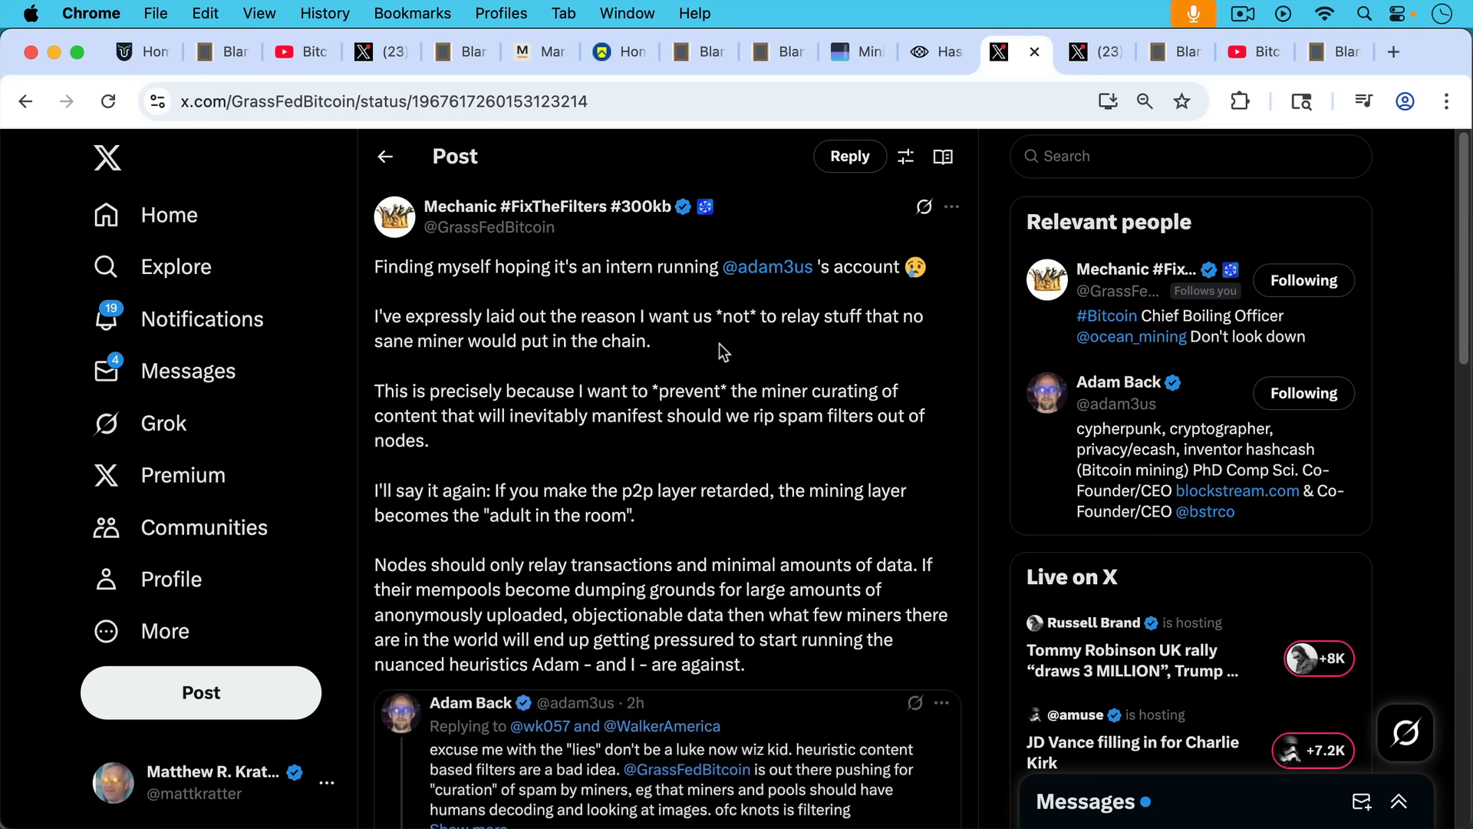
mouse_move(723, 357)
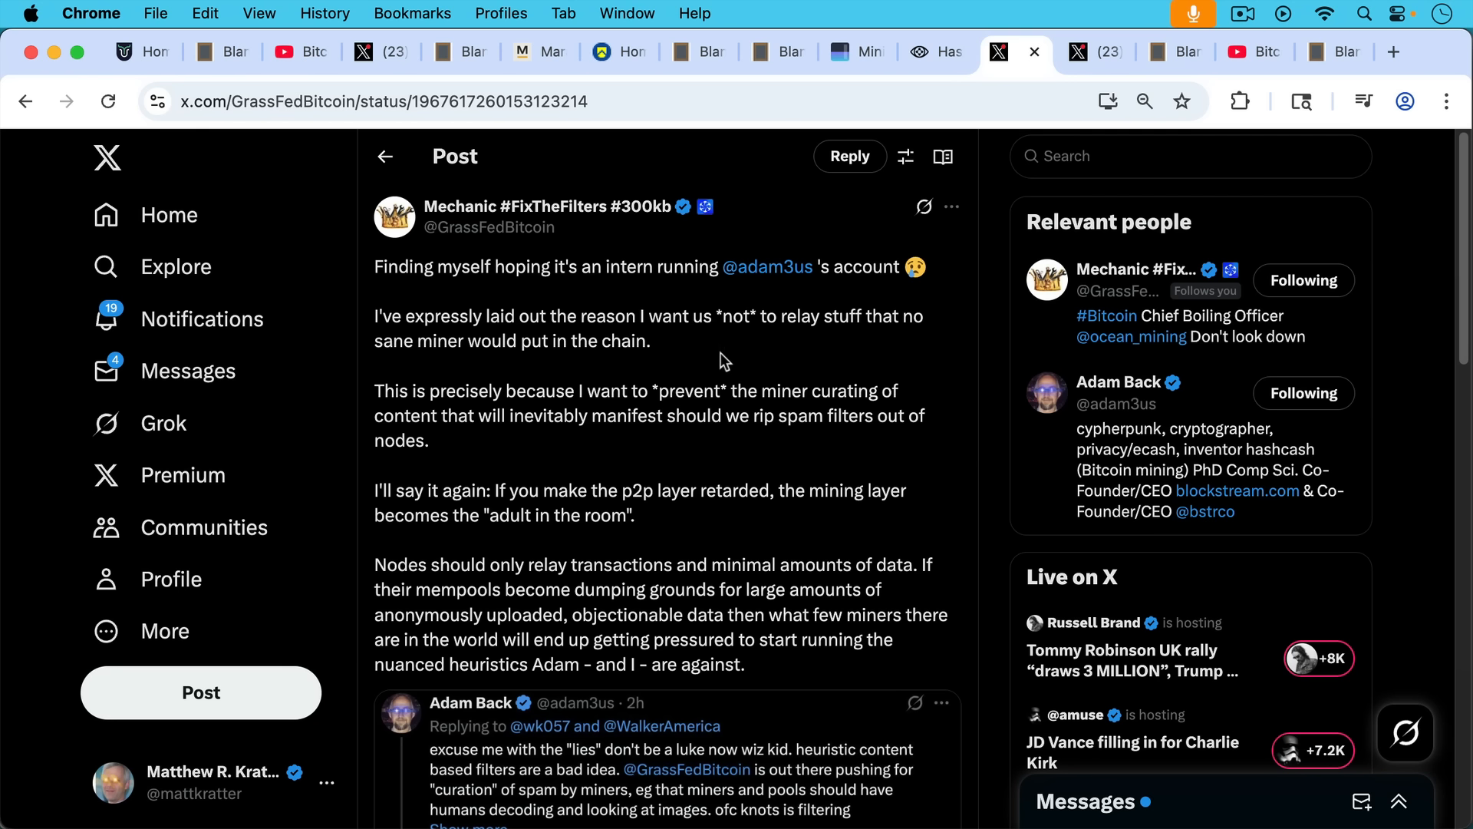
mouse_move(741, 372)
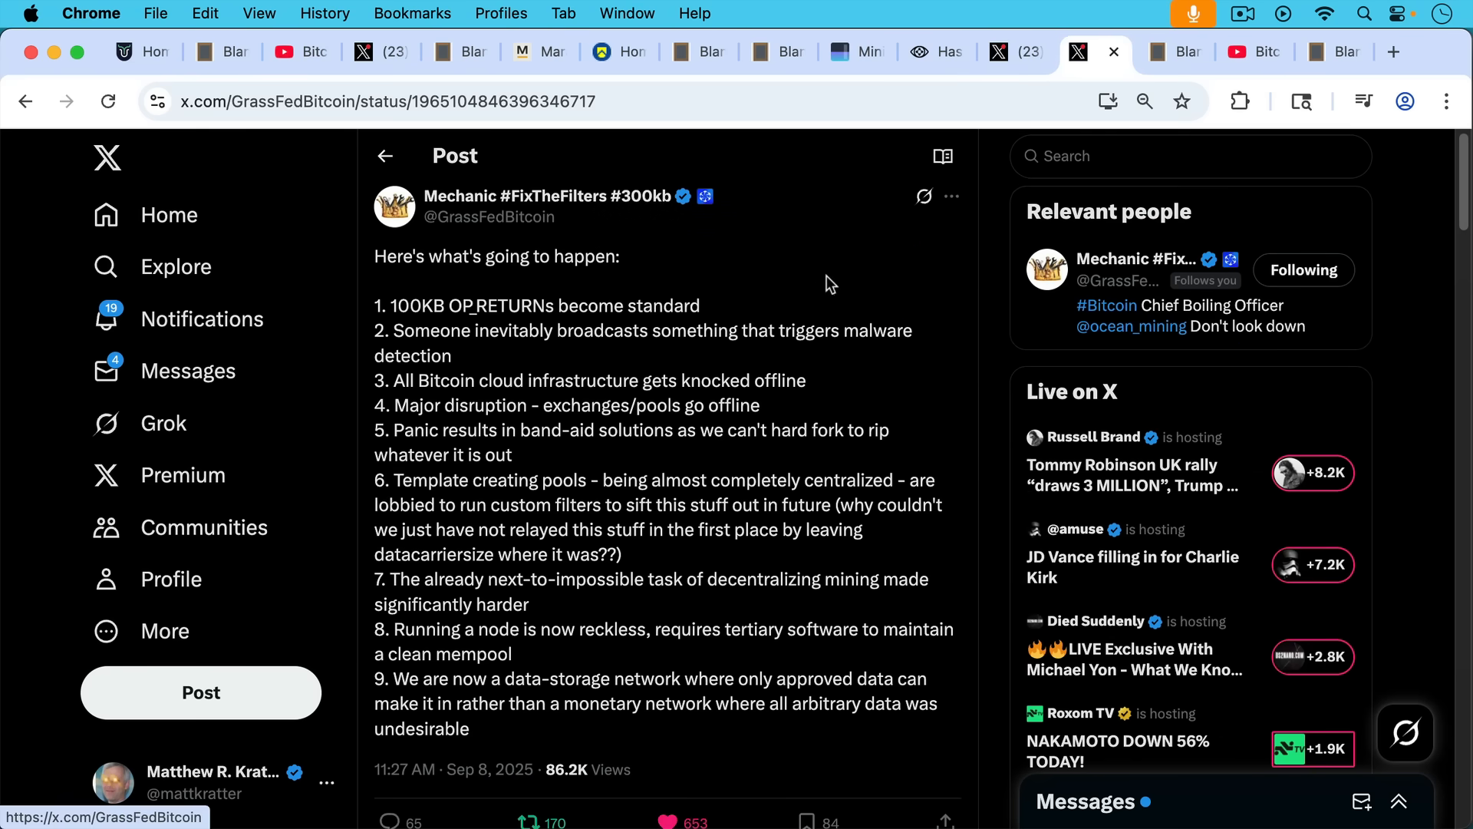
mouse_move(816, 298)
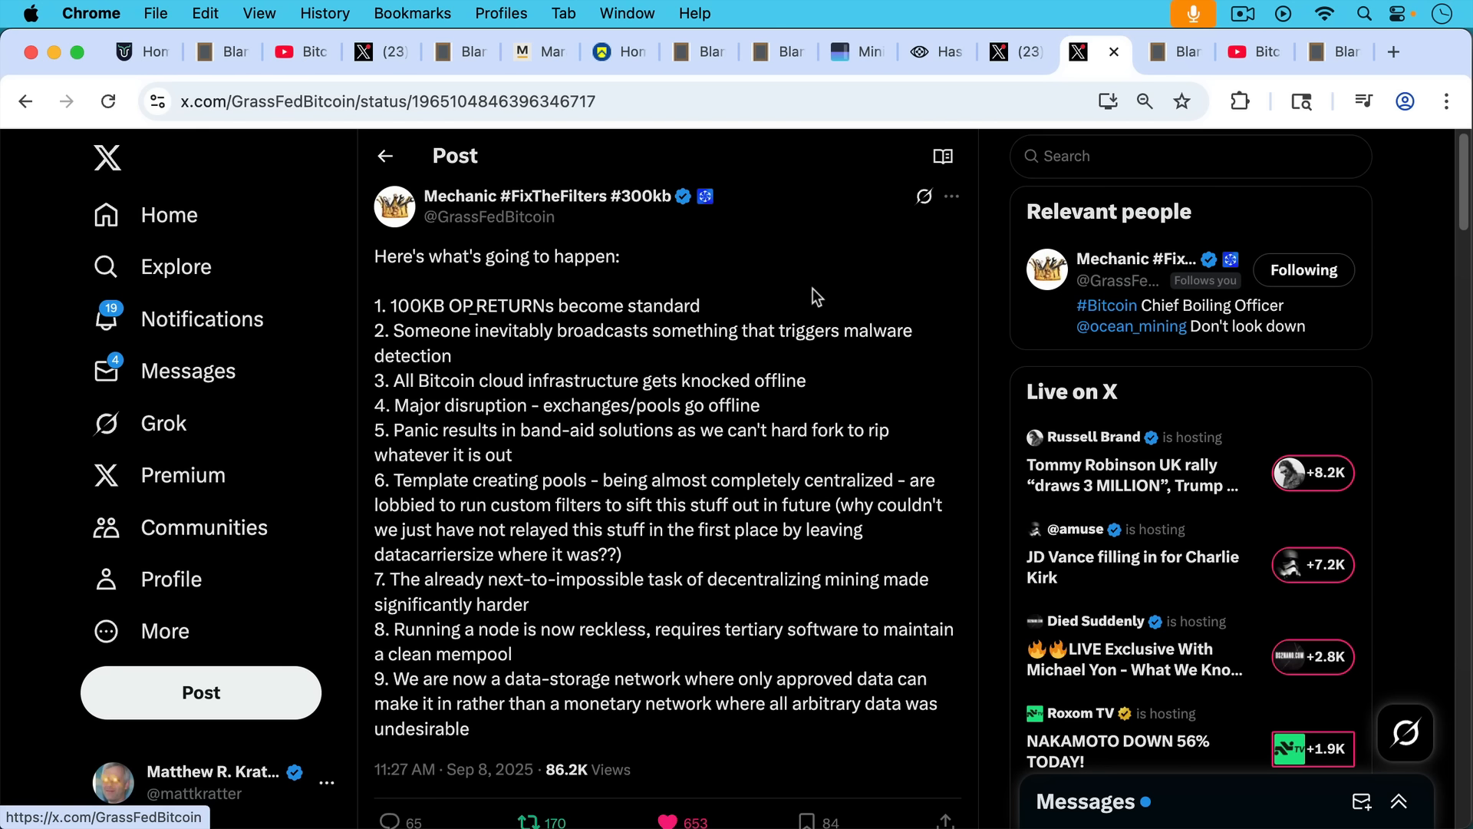
mouse_move(808, 289)
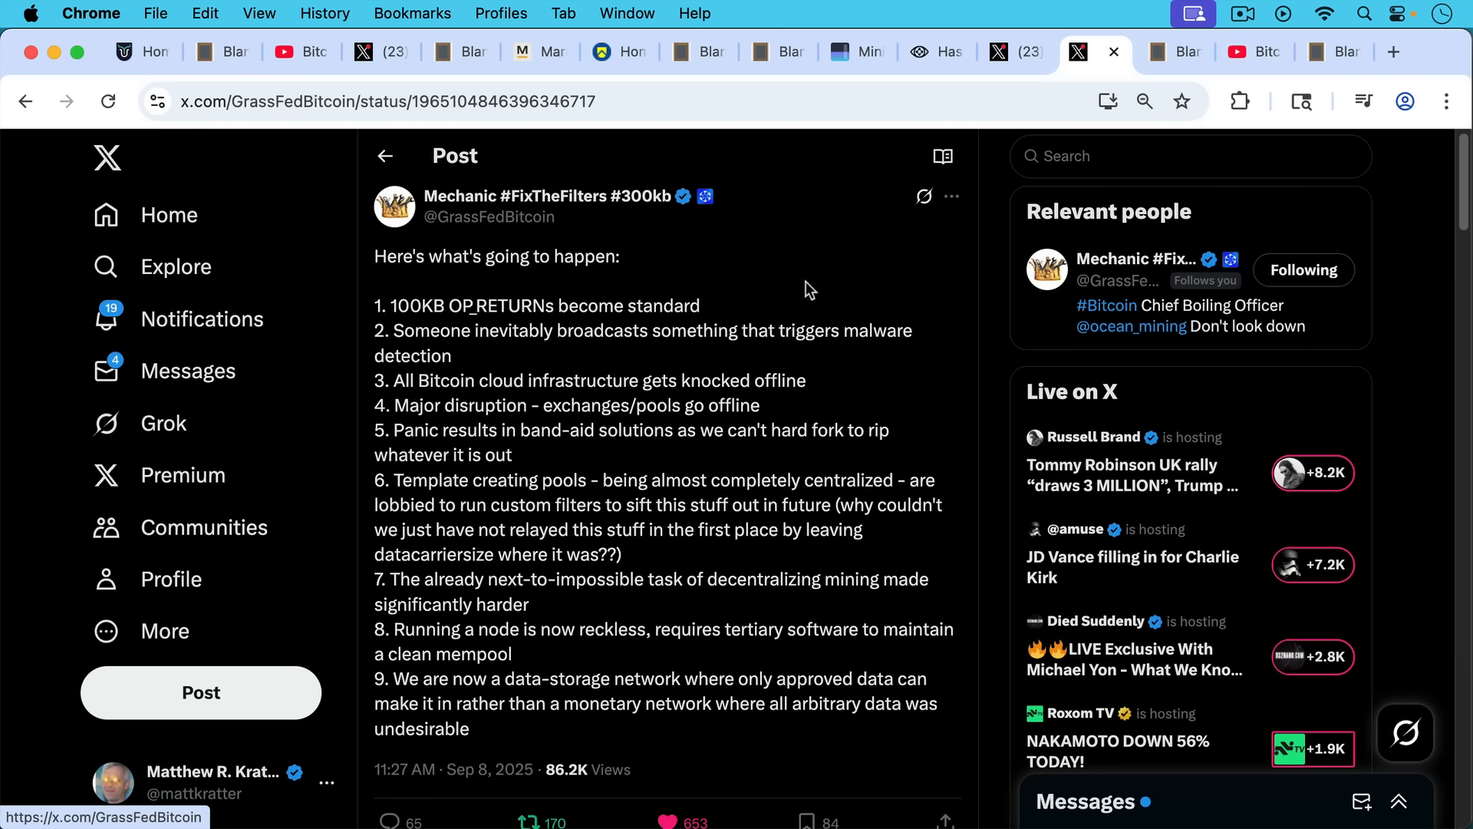
mouse_move(810, 365)
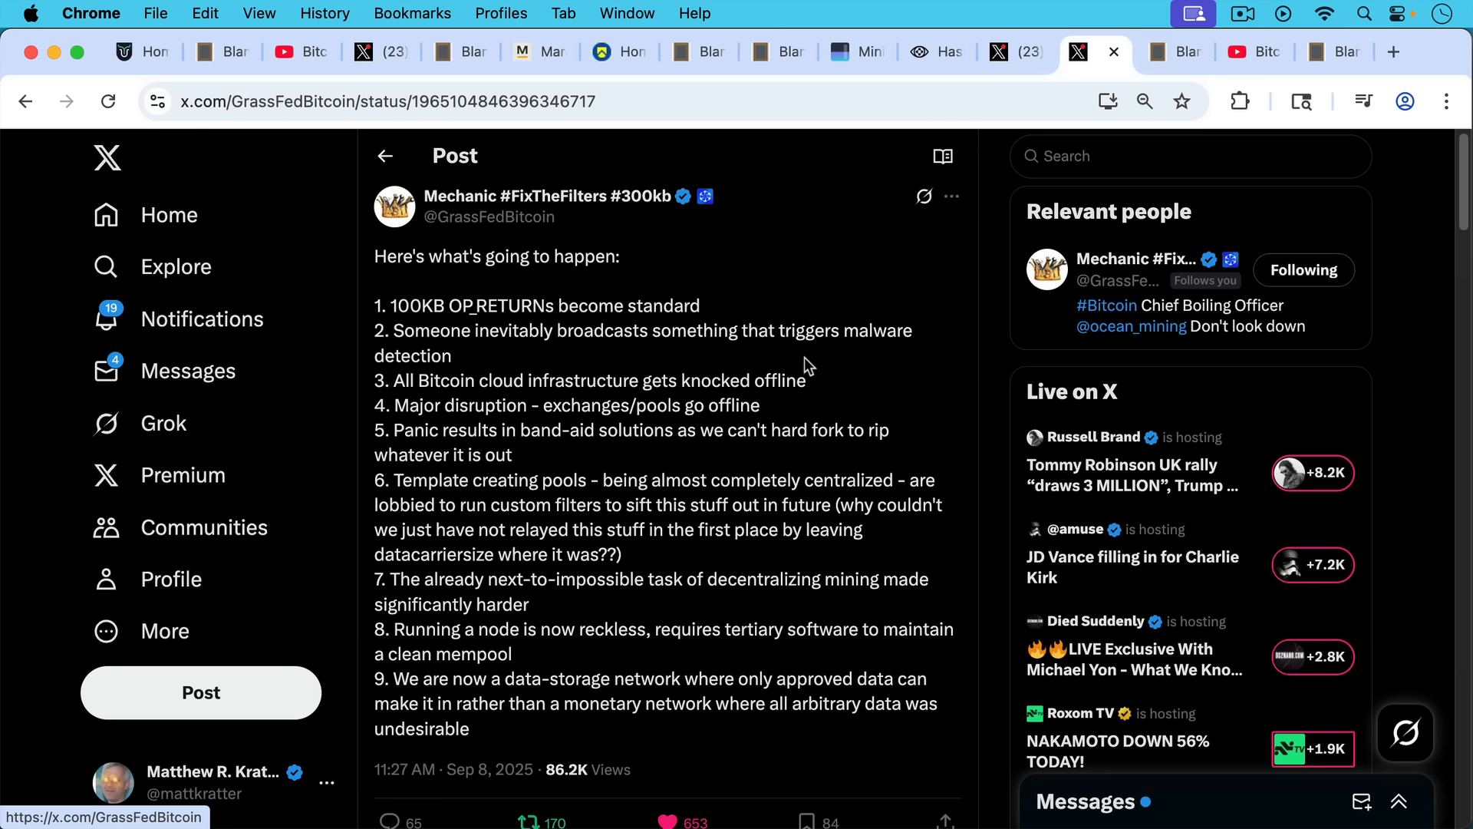
mouse_move(804, 337)
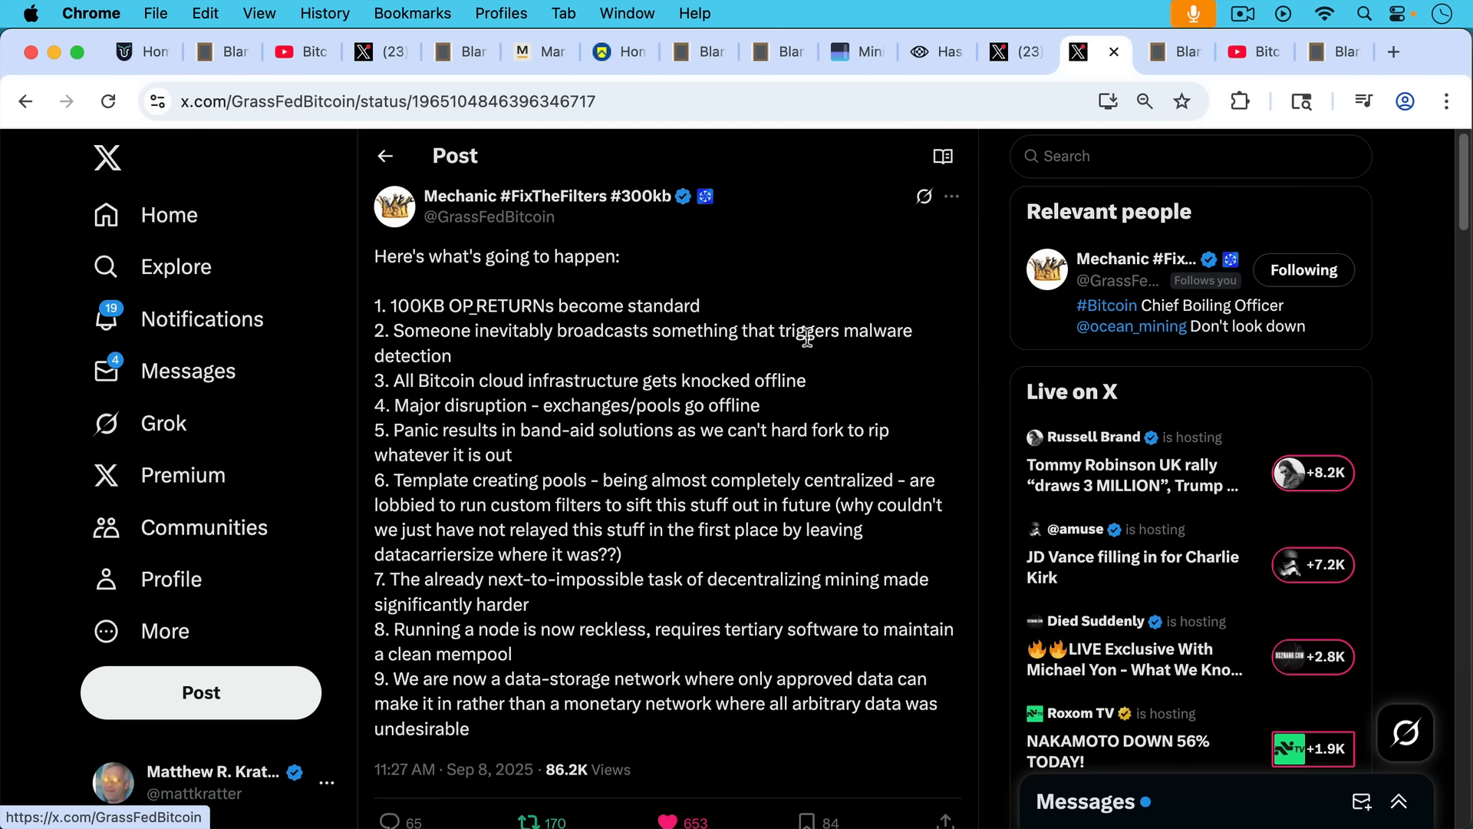
mouse_move(797, 478)
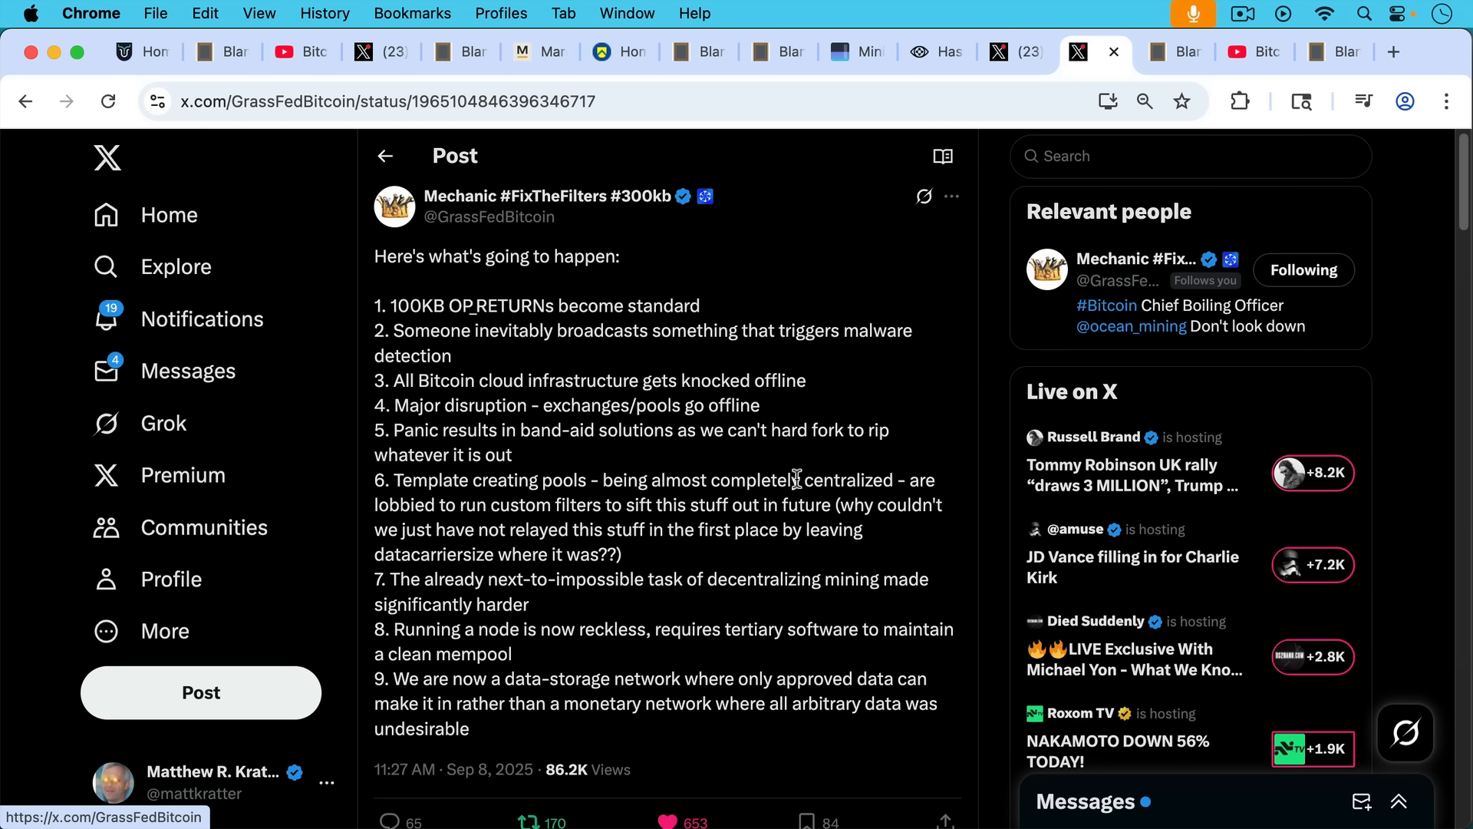
mouse_move(796, 431)
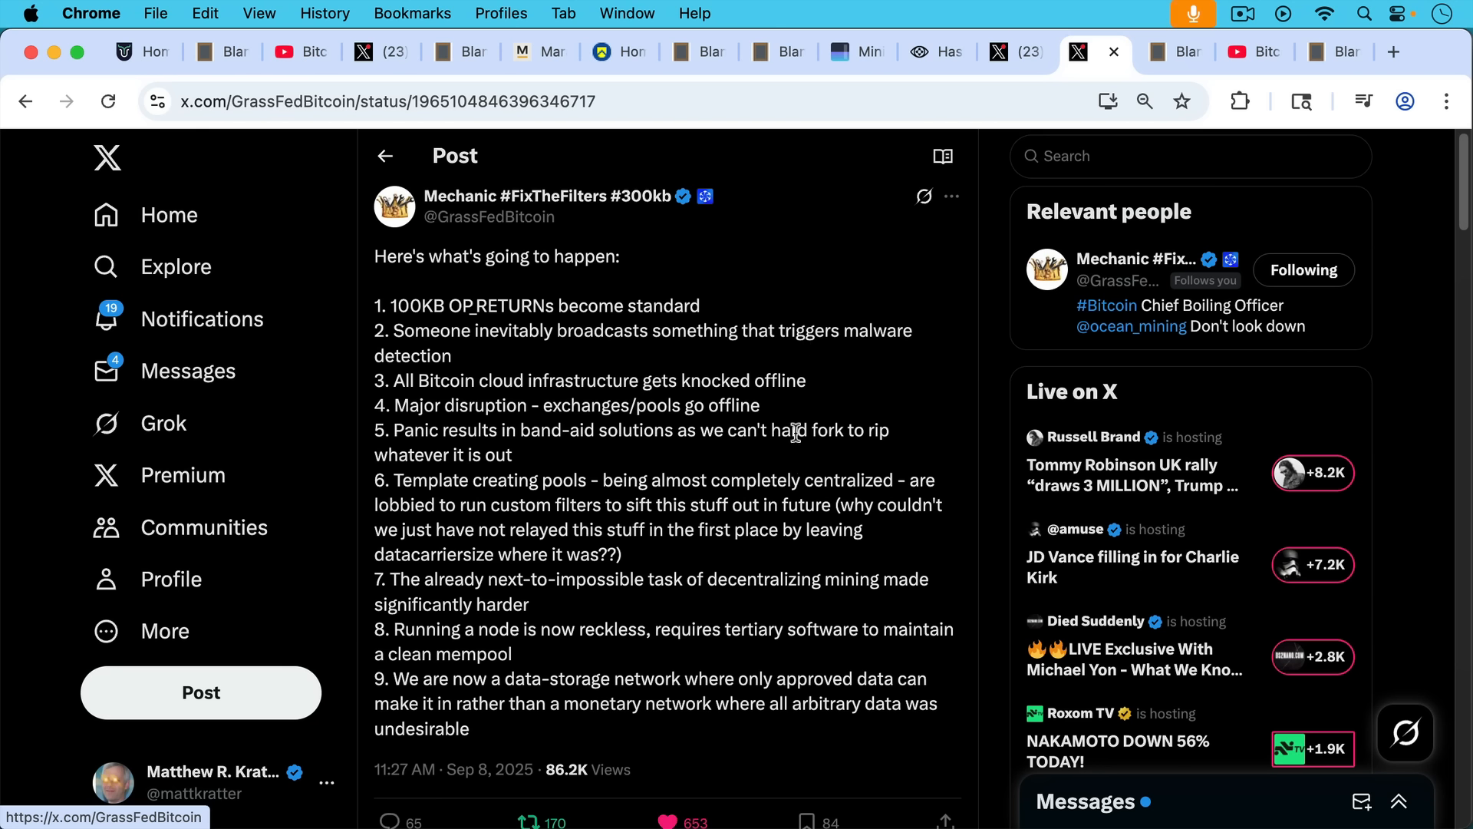
mouse_move(795, 422)
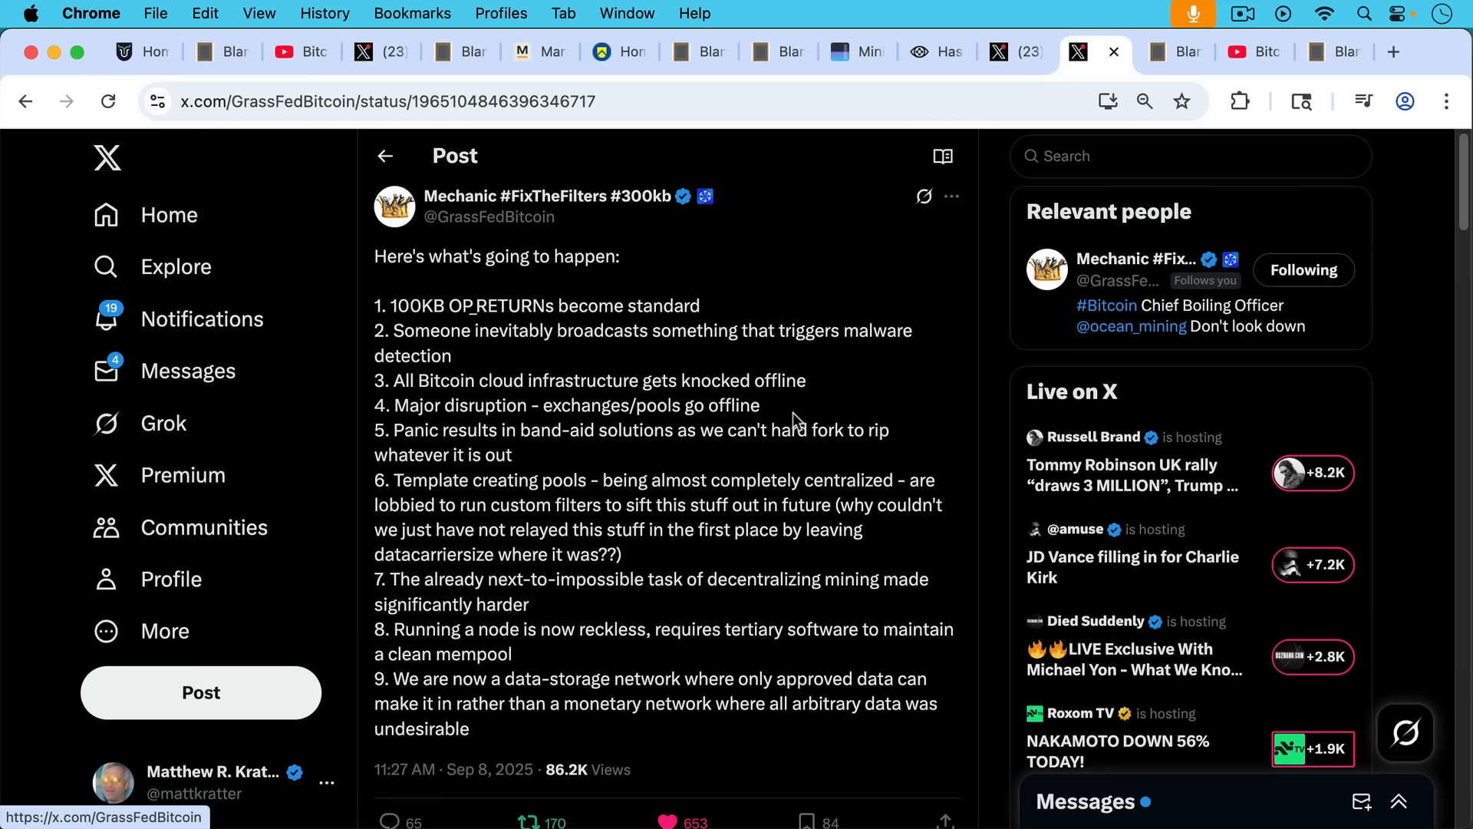
mouse_move(737, 623)
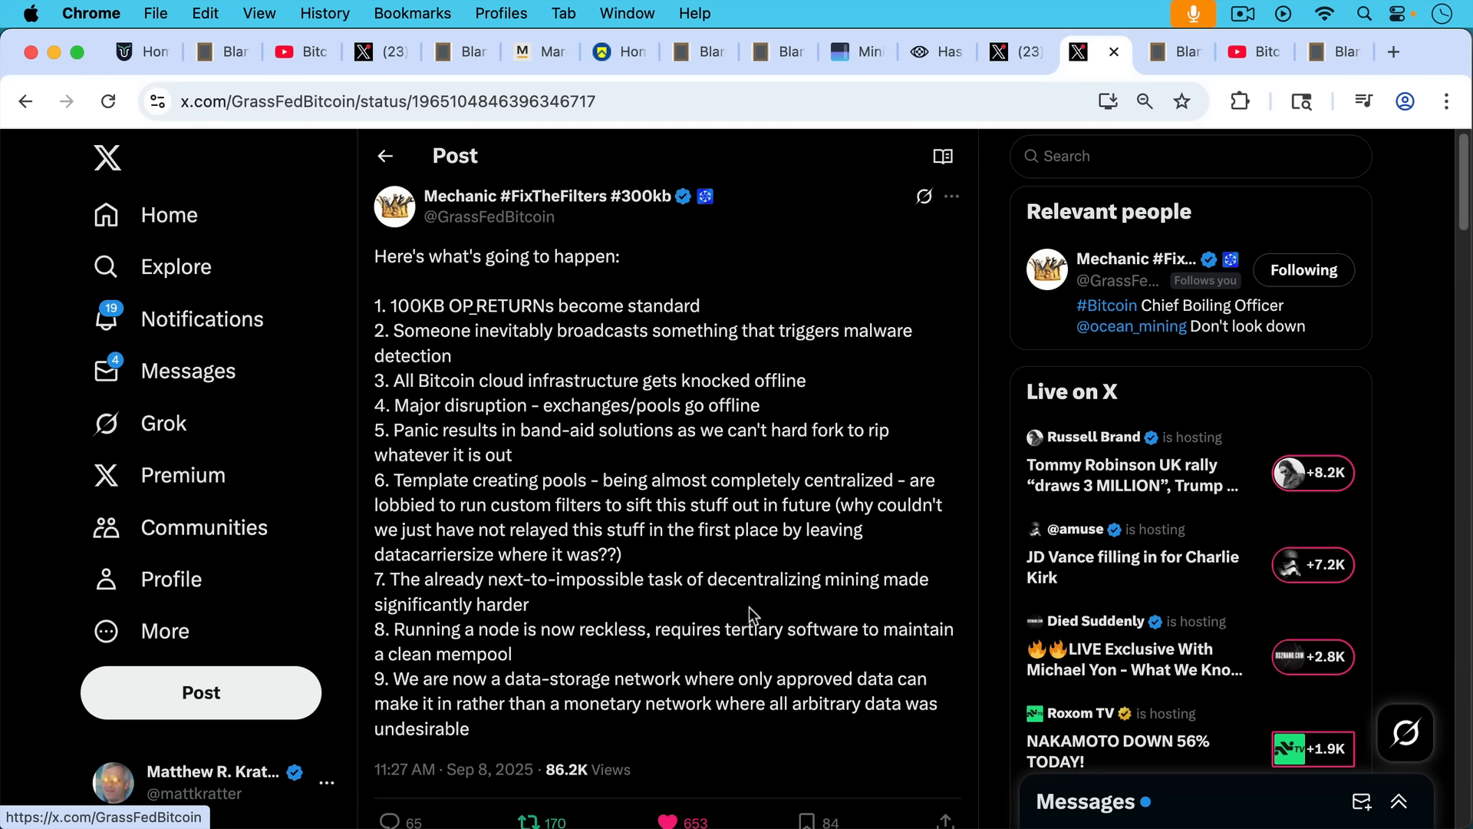
mouse_move(757, 527)
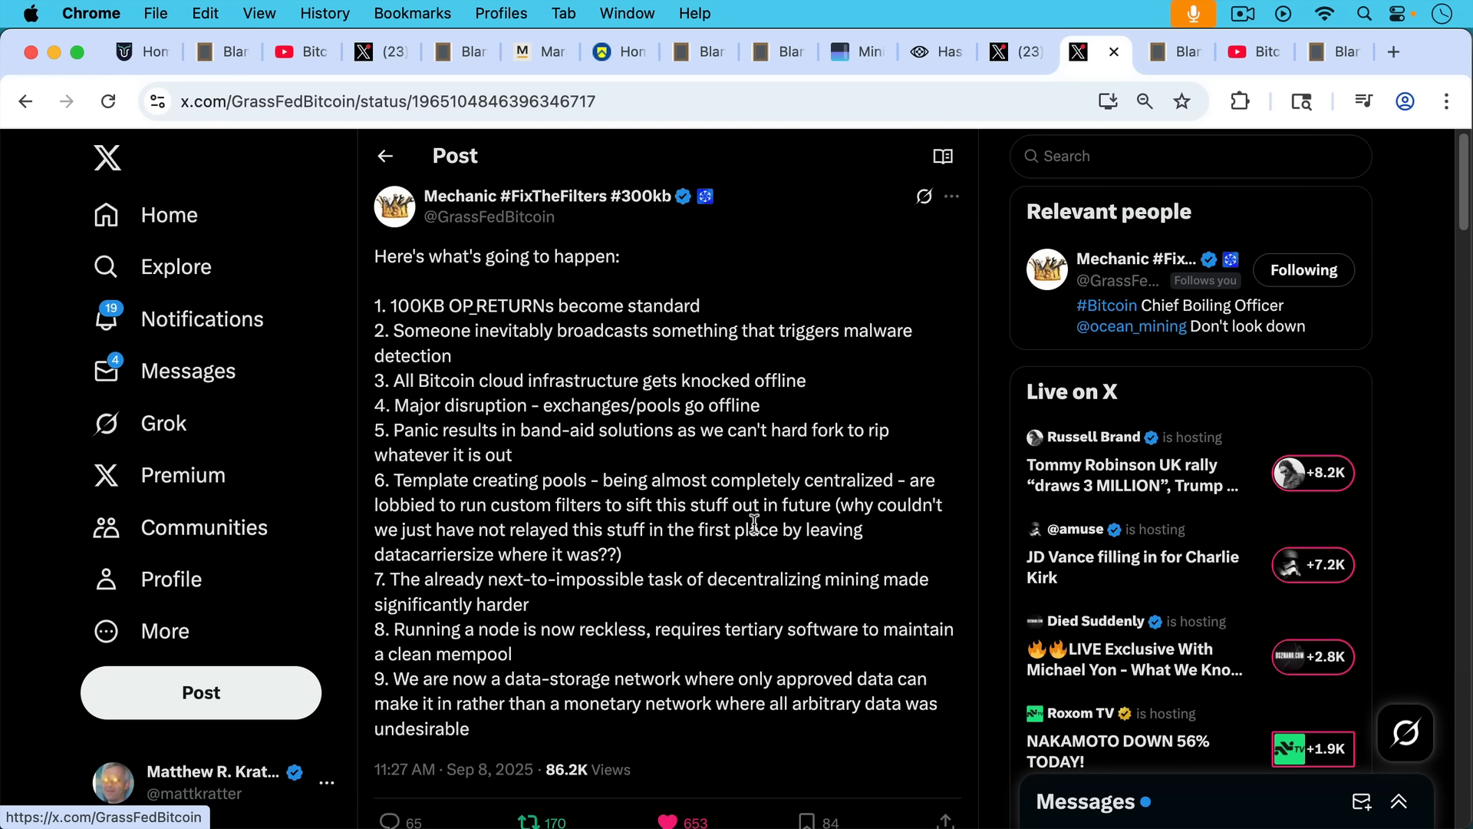
mouse_move(757, 521)
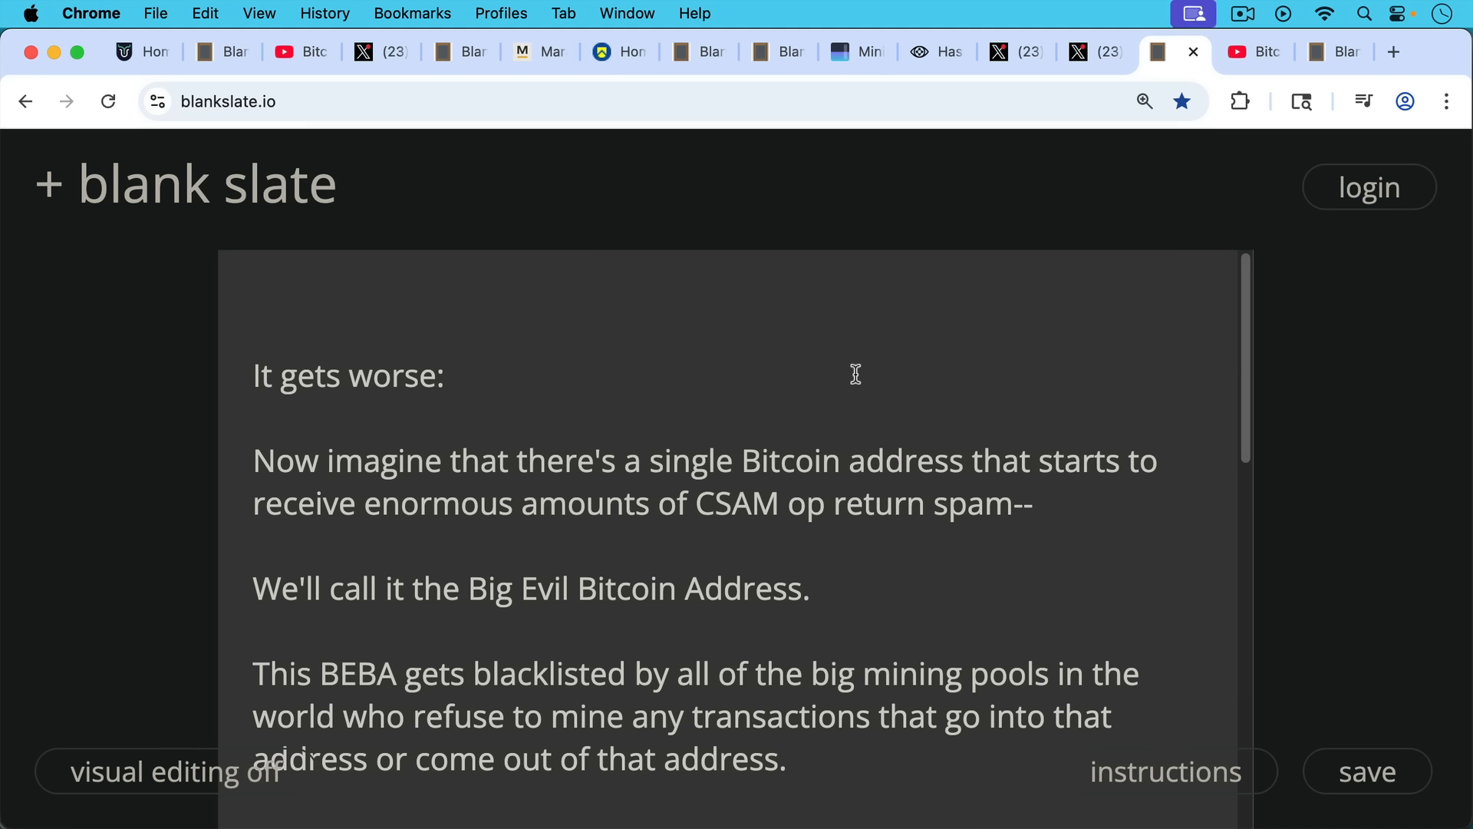
mouse_move(867, 383)
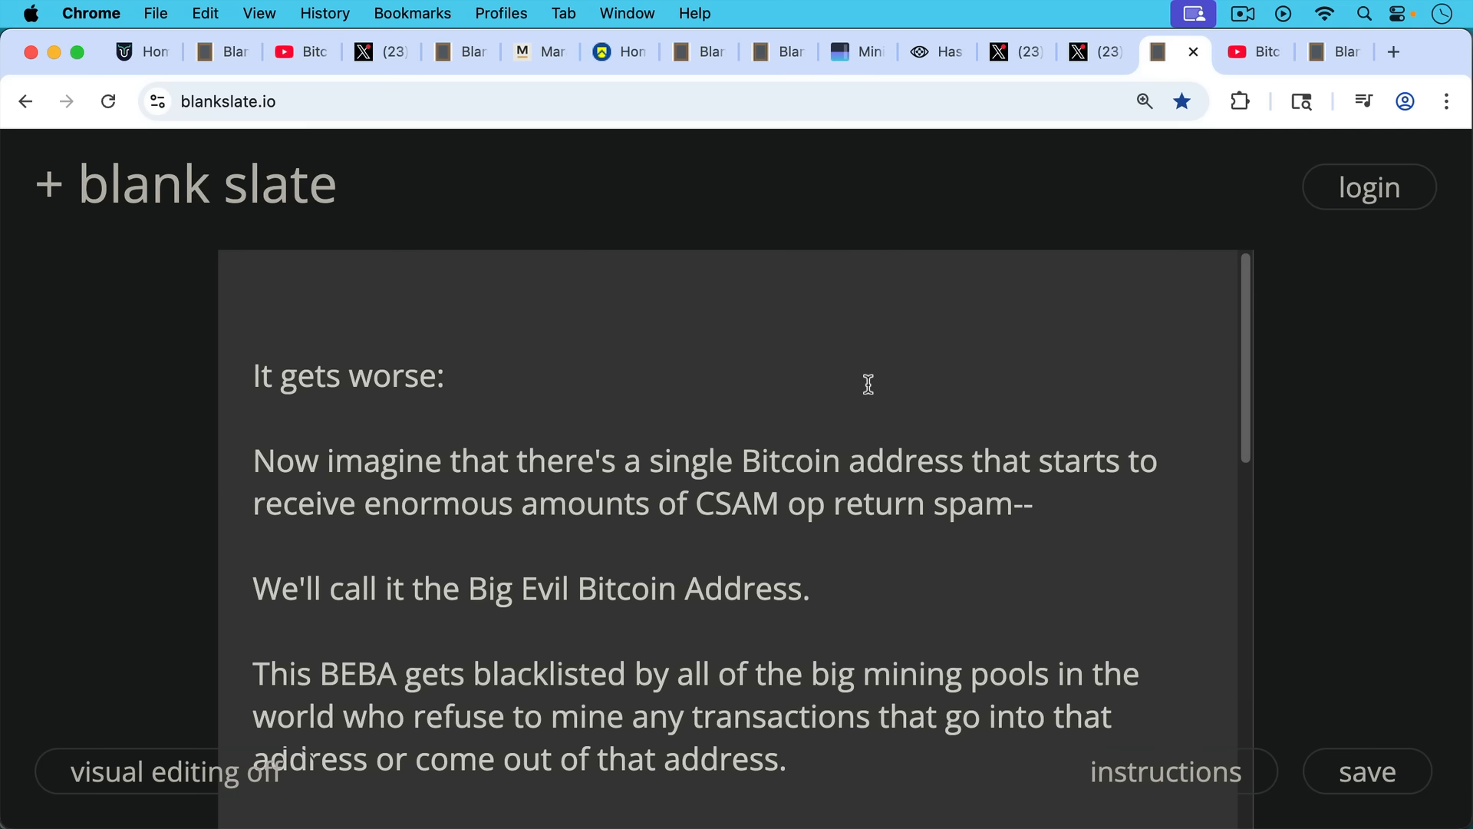
Scroll the Big Evil Bitcoin Address note to its OP_RETURN limits question, then show the Bitcoin Knots video.
scroll("down", 3)
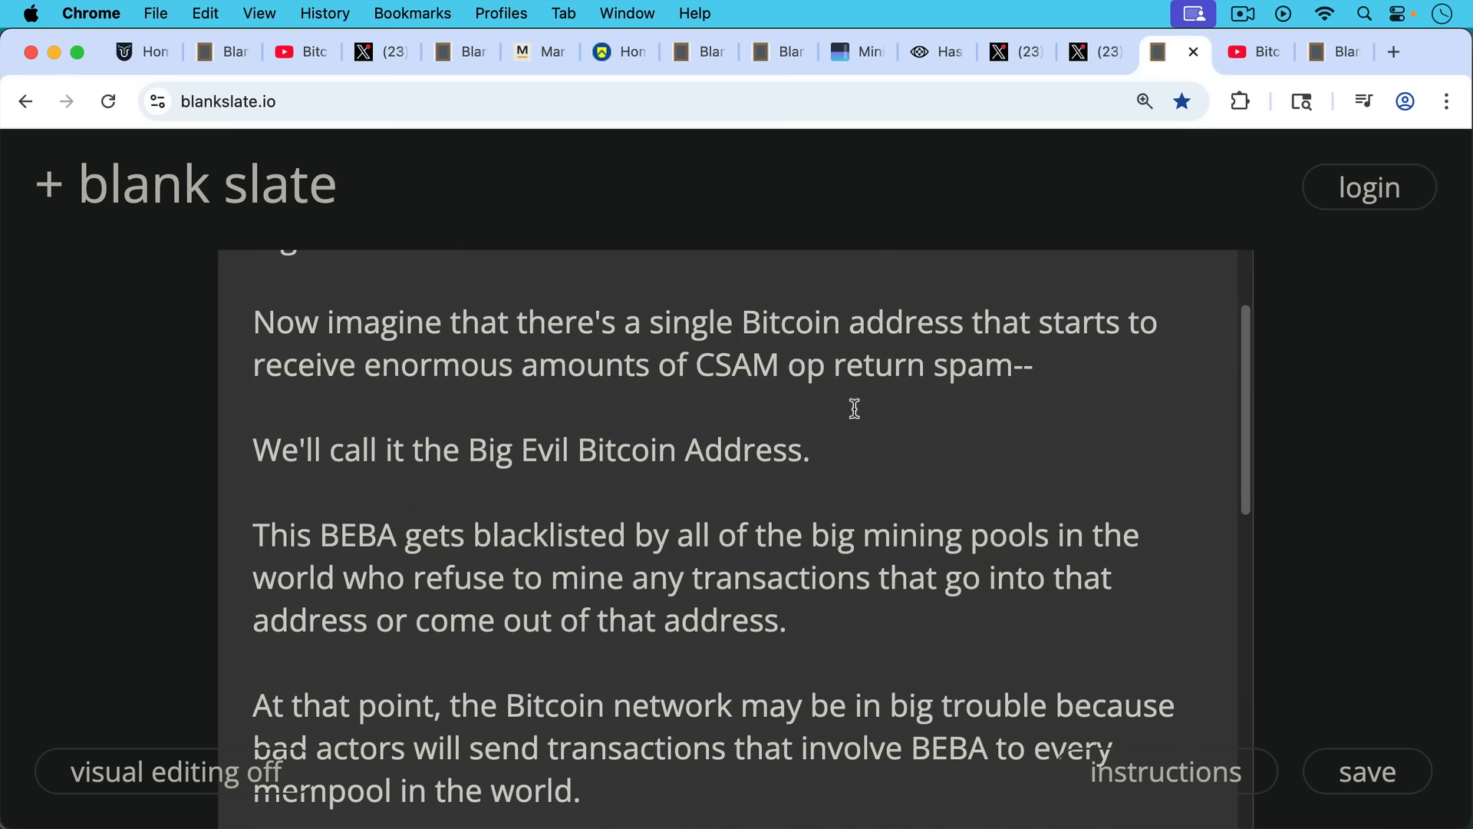
scroll("down", 3)
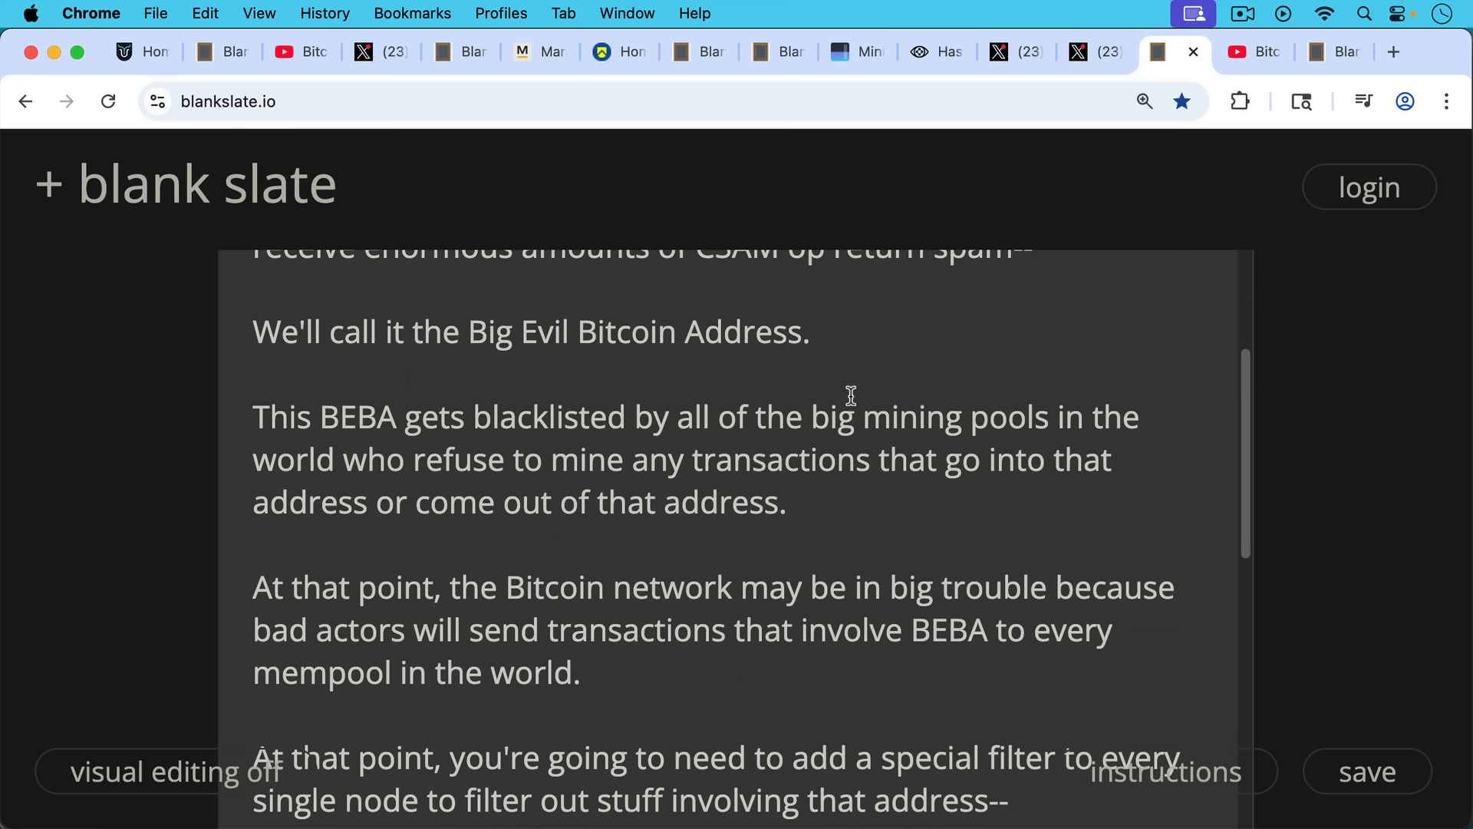
mouse_move(857, 405)
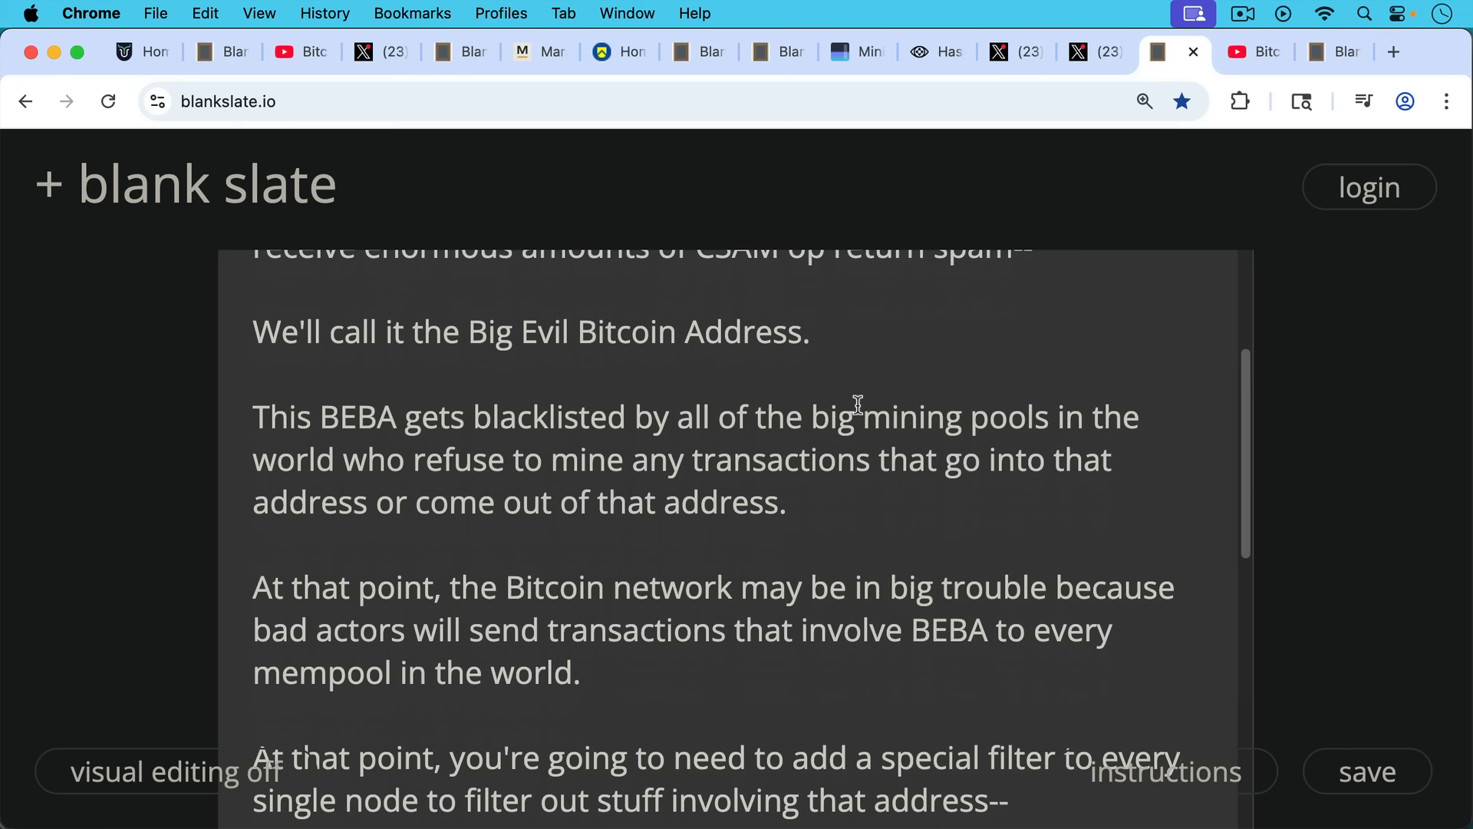
scroll("down", 3)
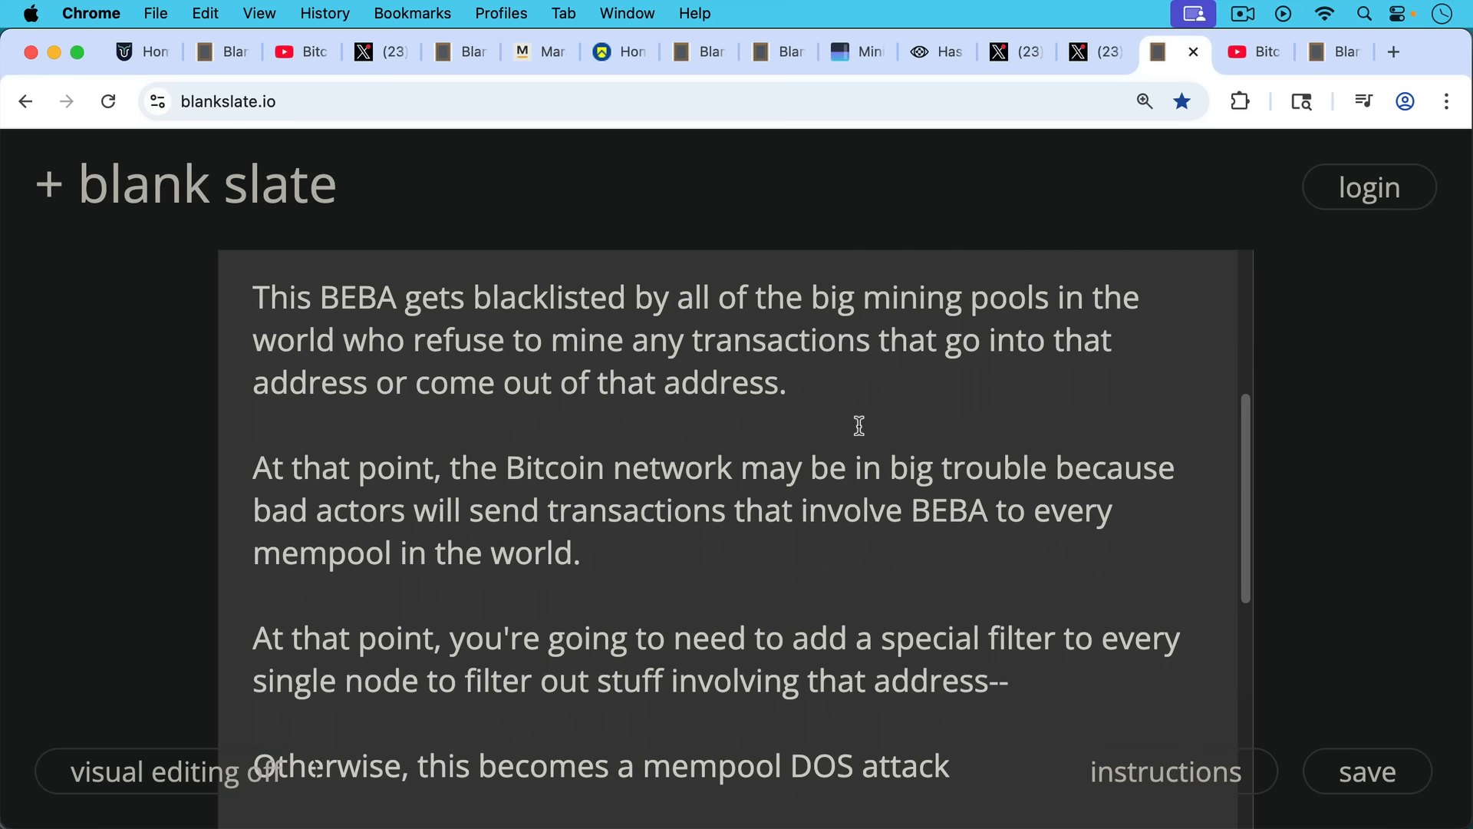
scroll("down", 3)
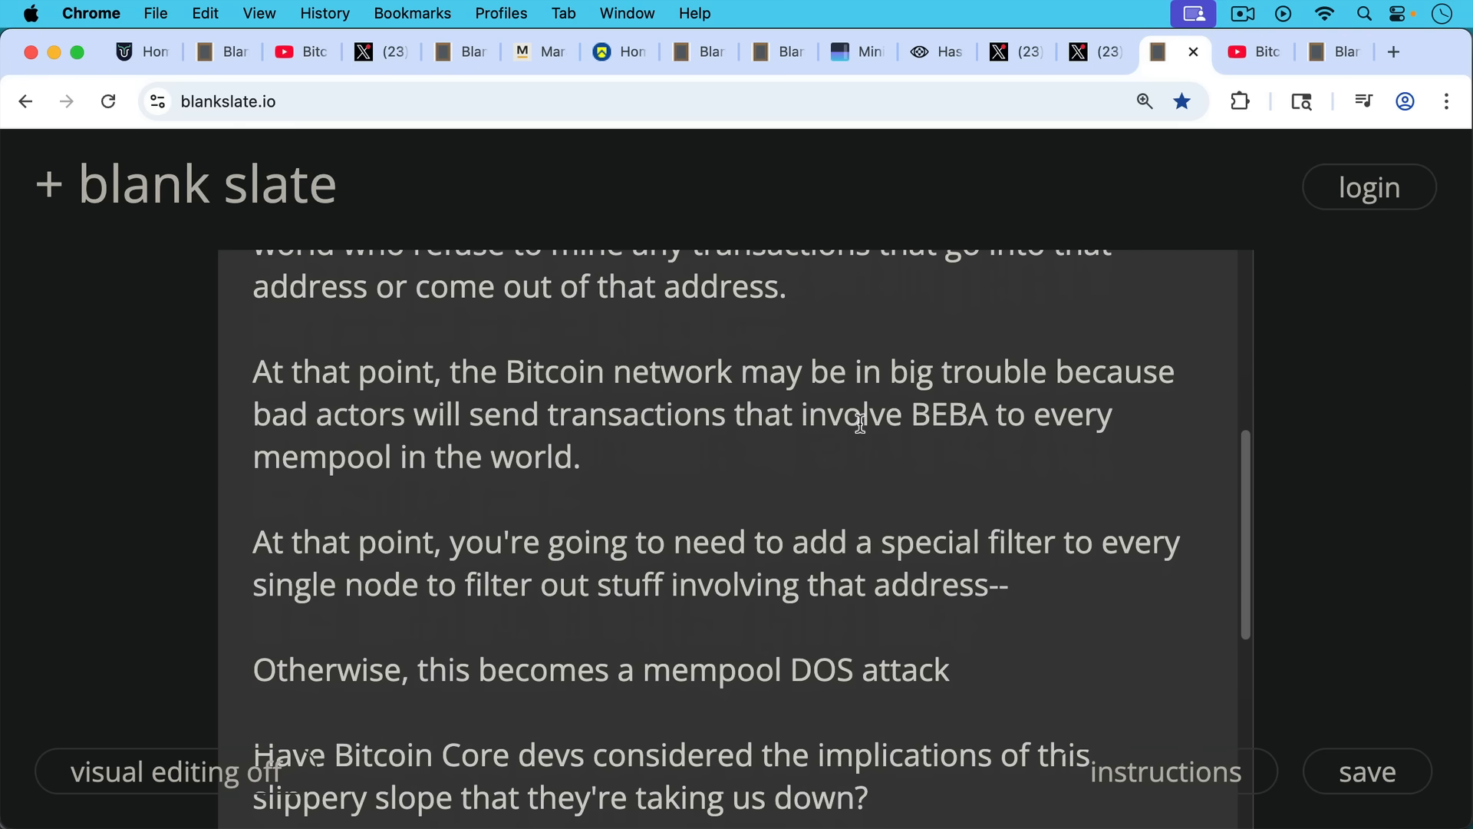
mouse_move(873, 410)
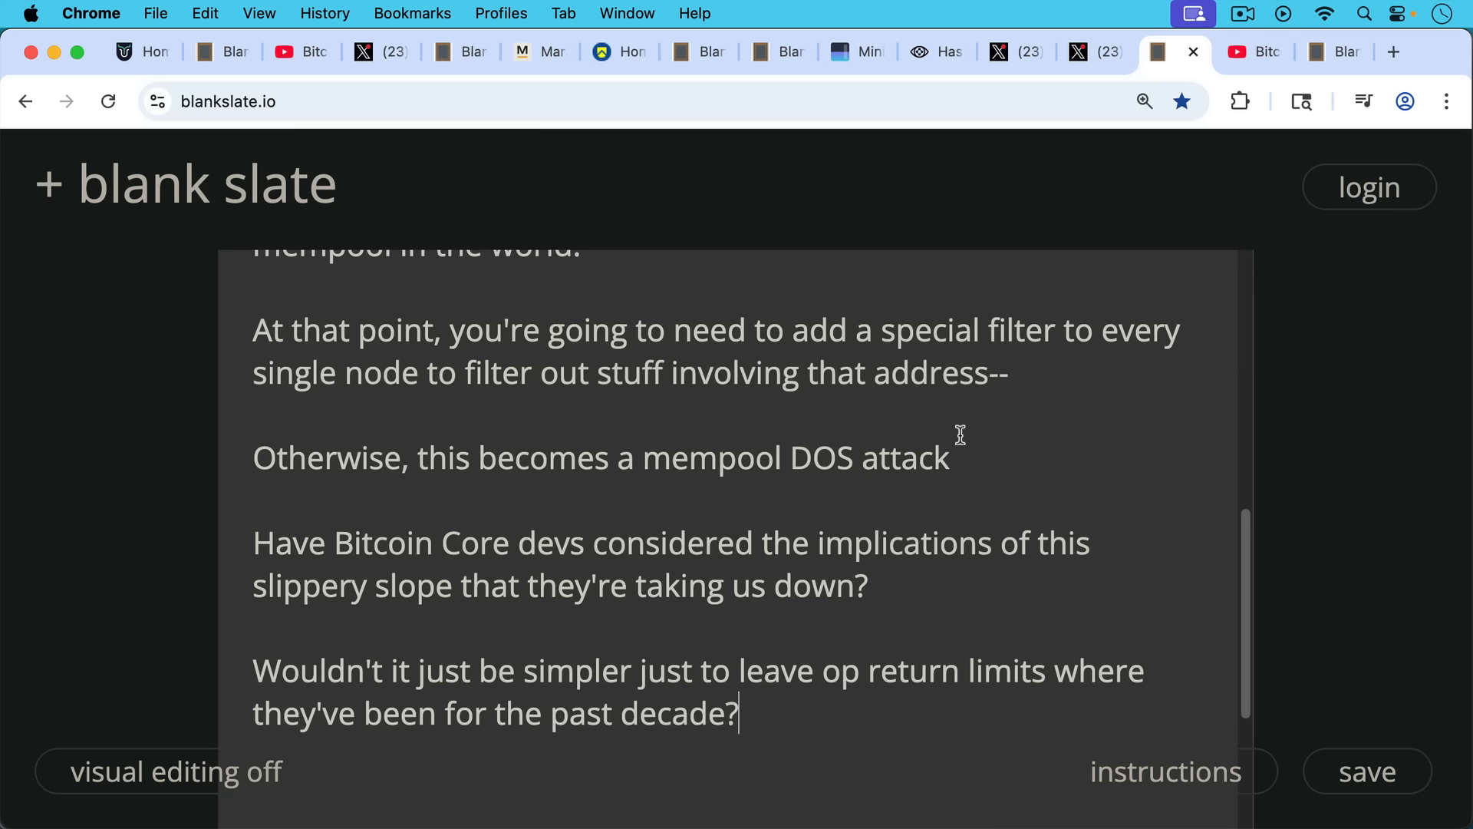
mouse_move(945, 448)
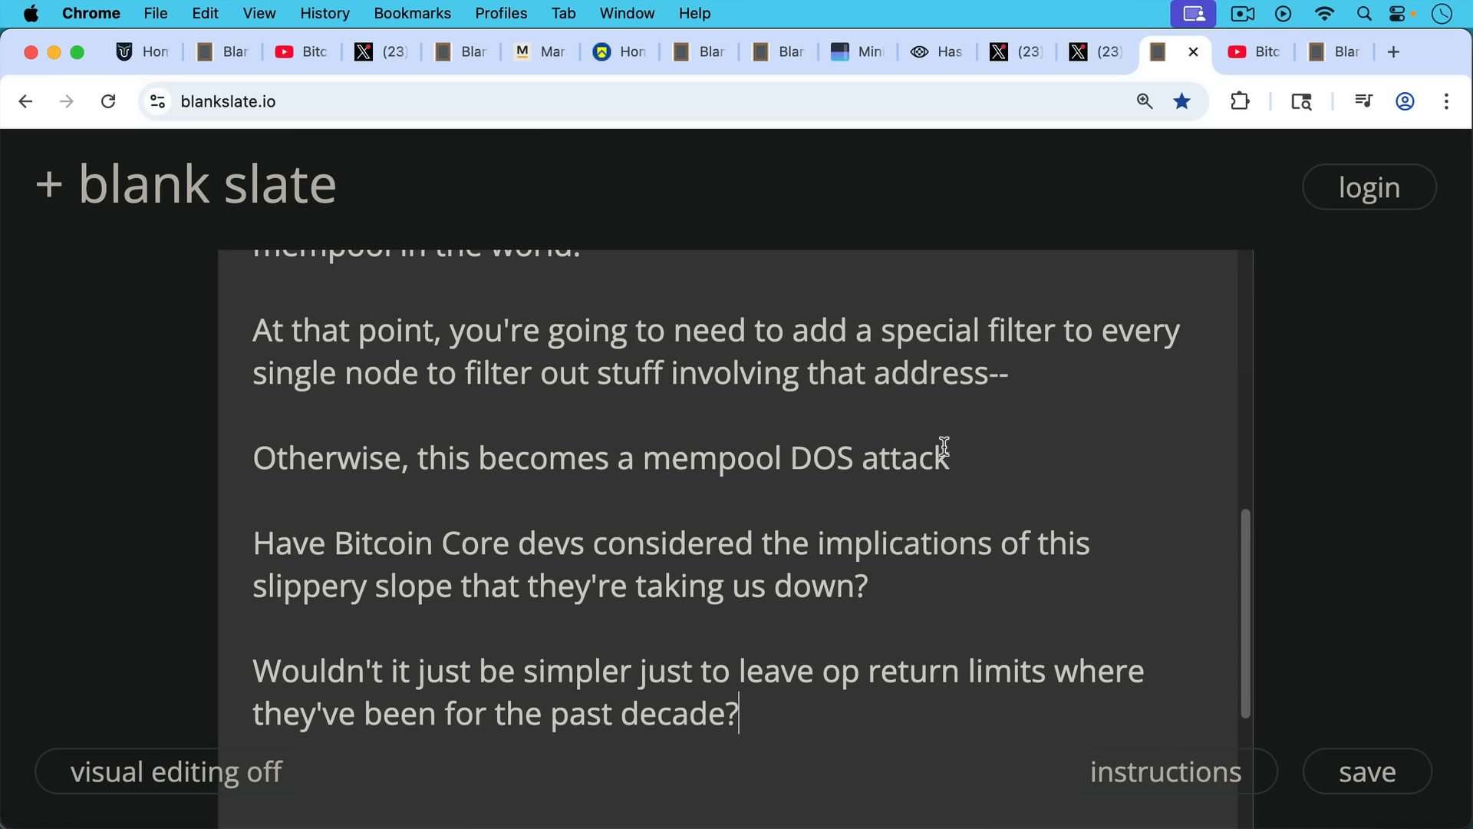
mouse_move(1014, 293)
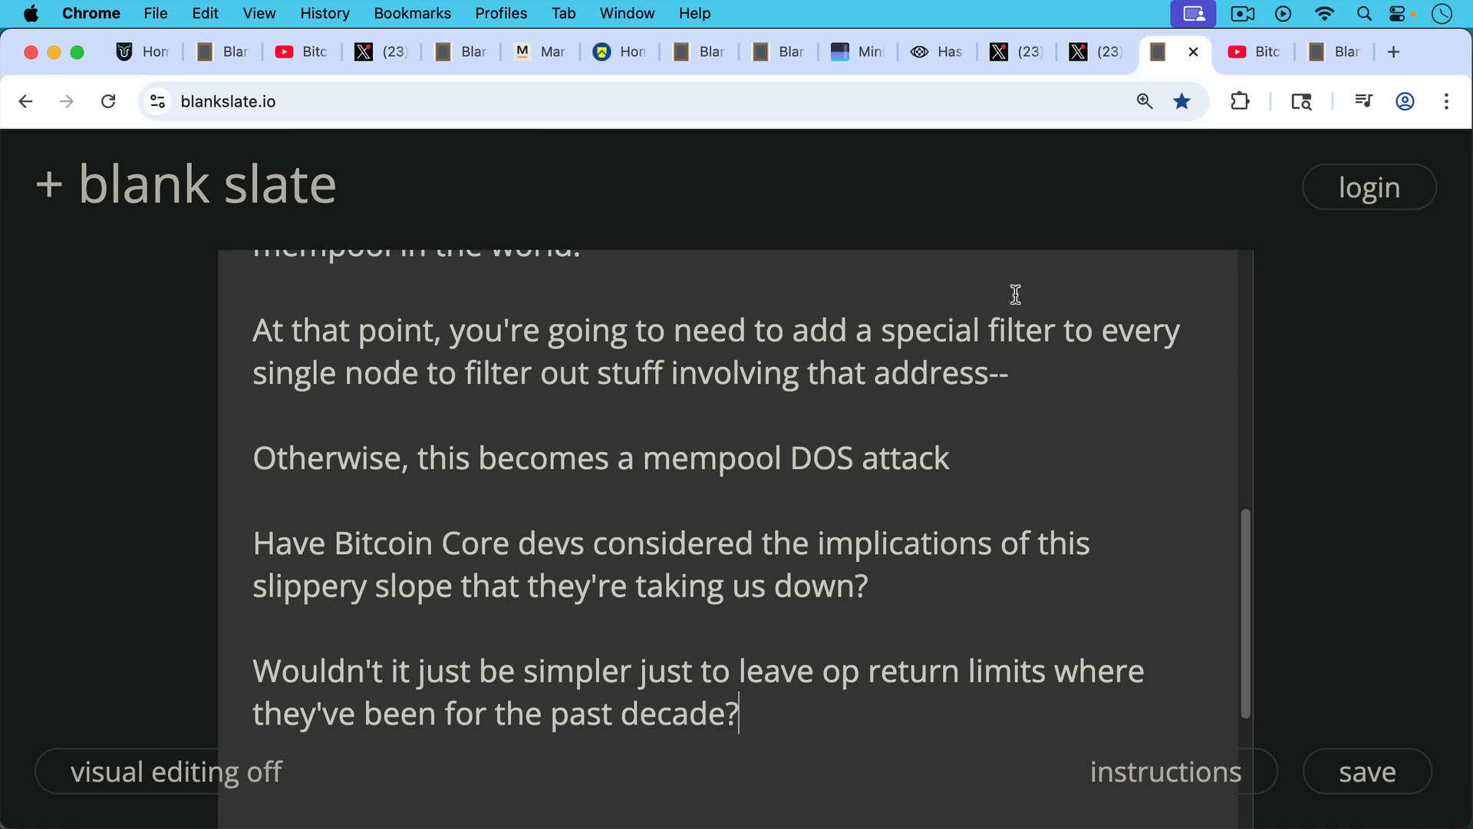
left_click(1236, 51)
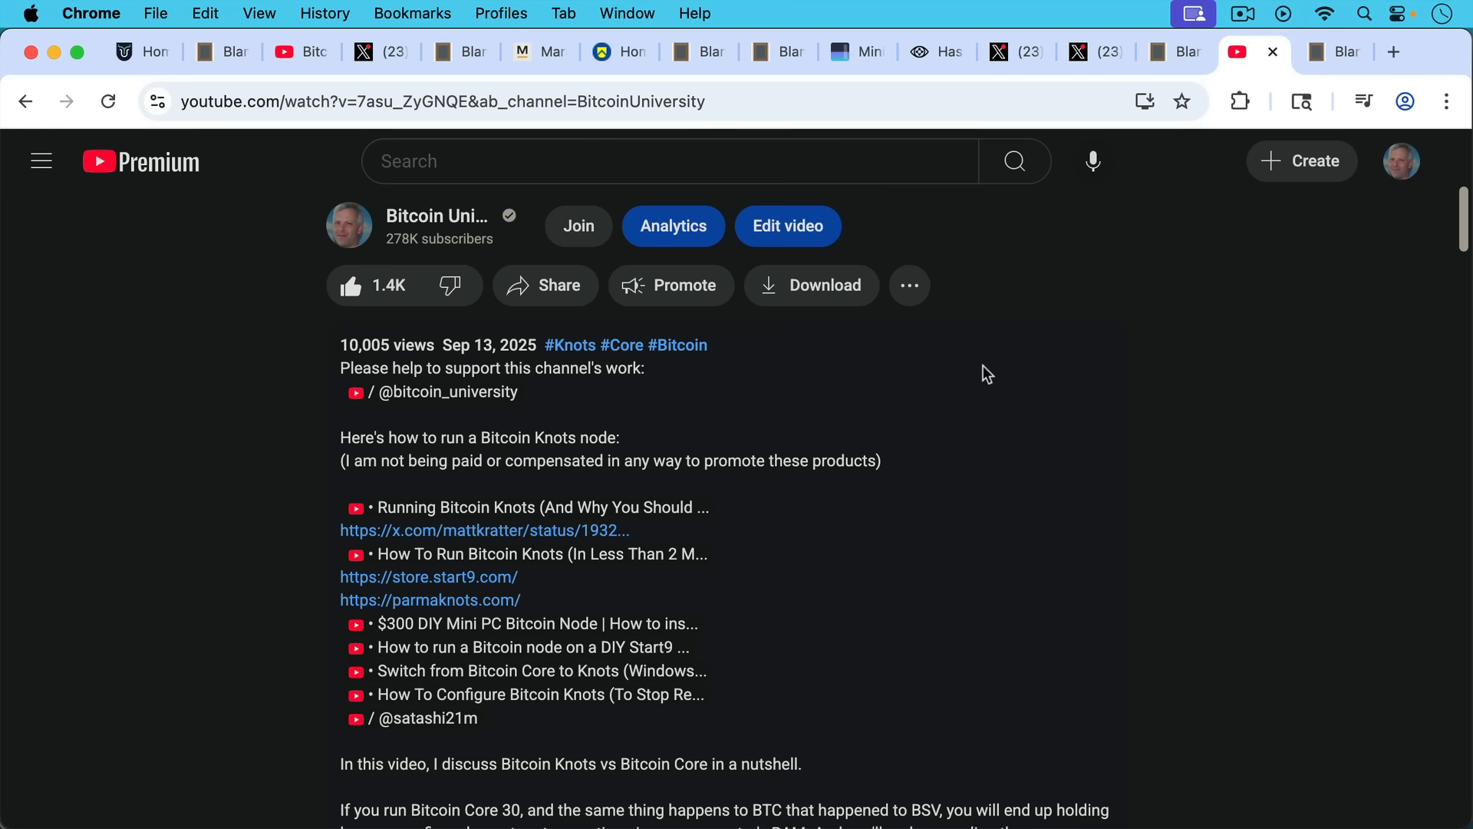
mouse_move(671, 586)
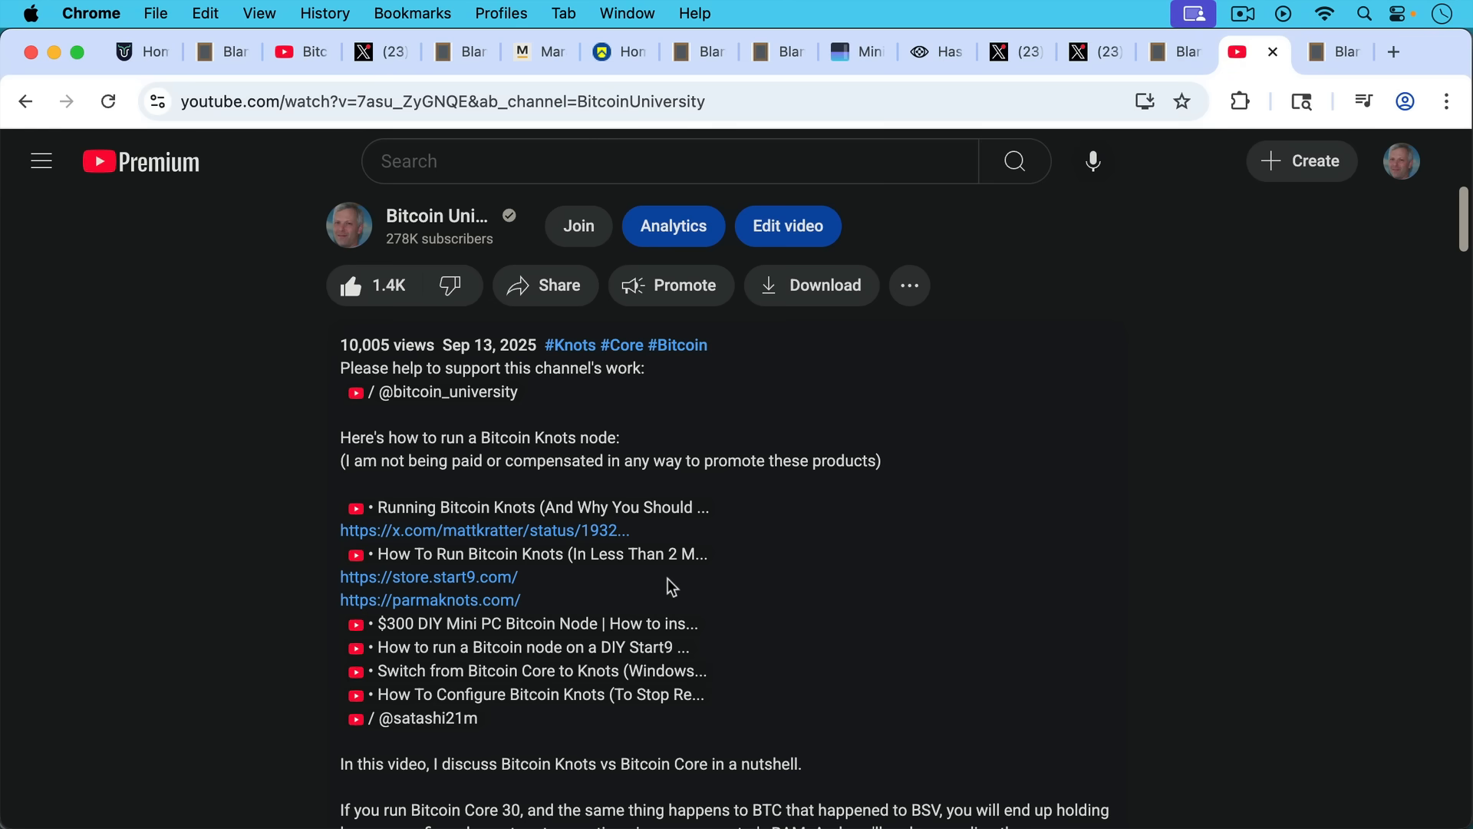
mouse_move(711, 516)
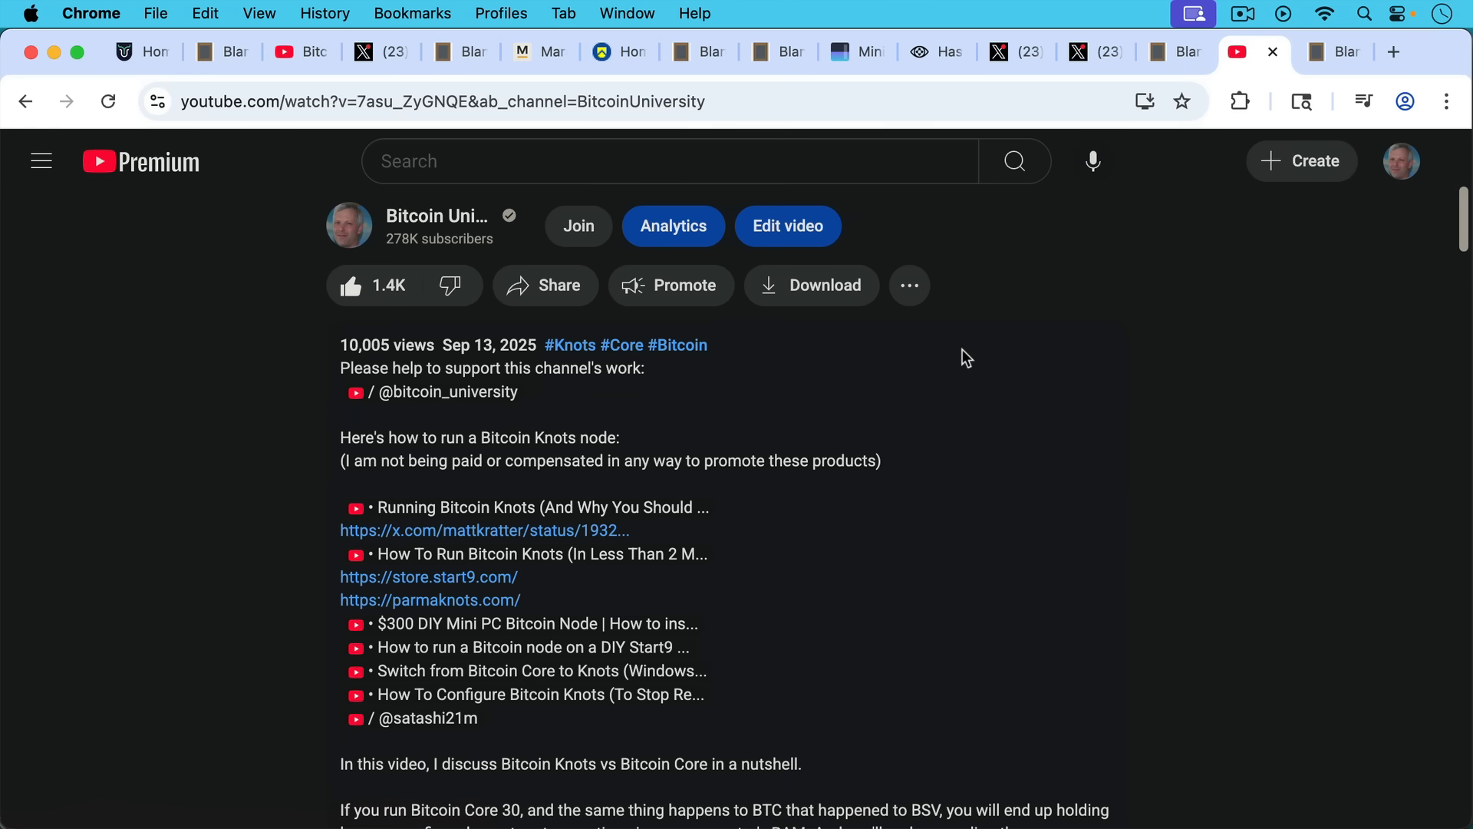
Switch to the last blankslate.io tab announcing the next video for Wednesday or Thursday.
left_click(1324, 51)
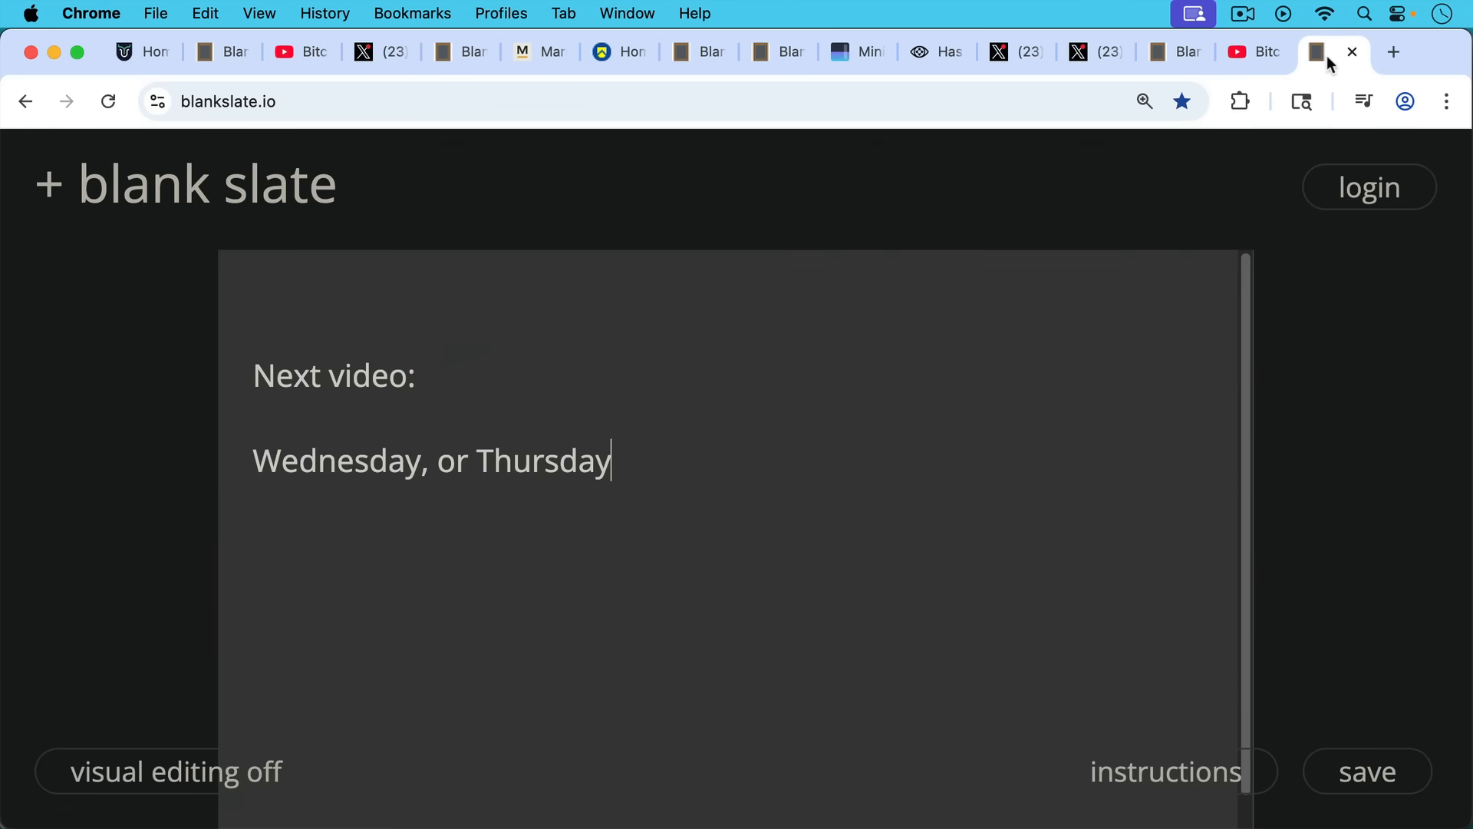